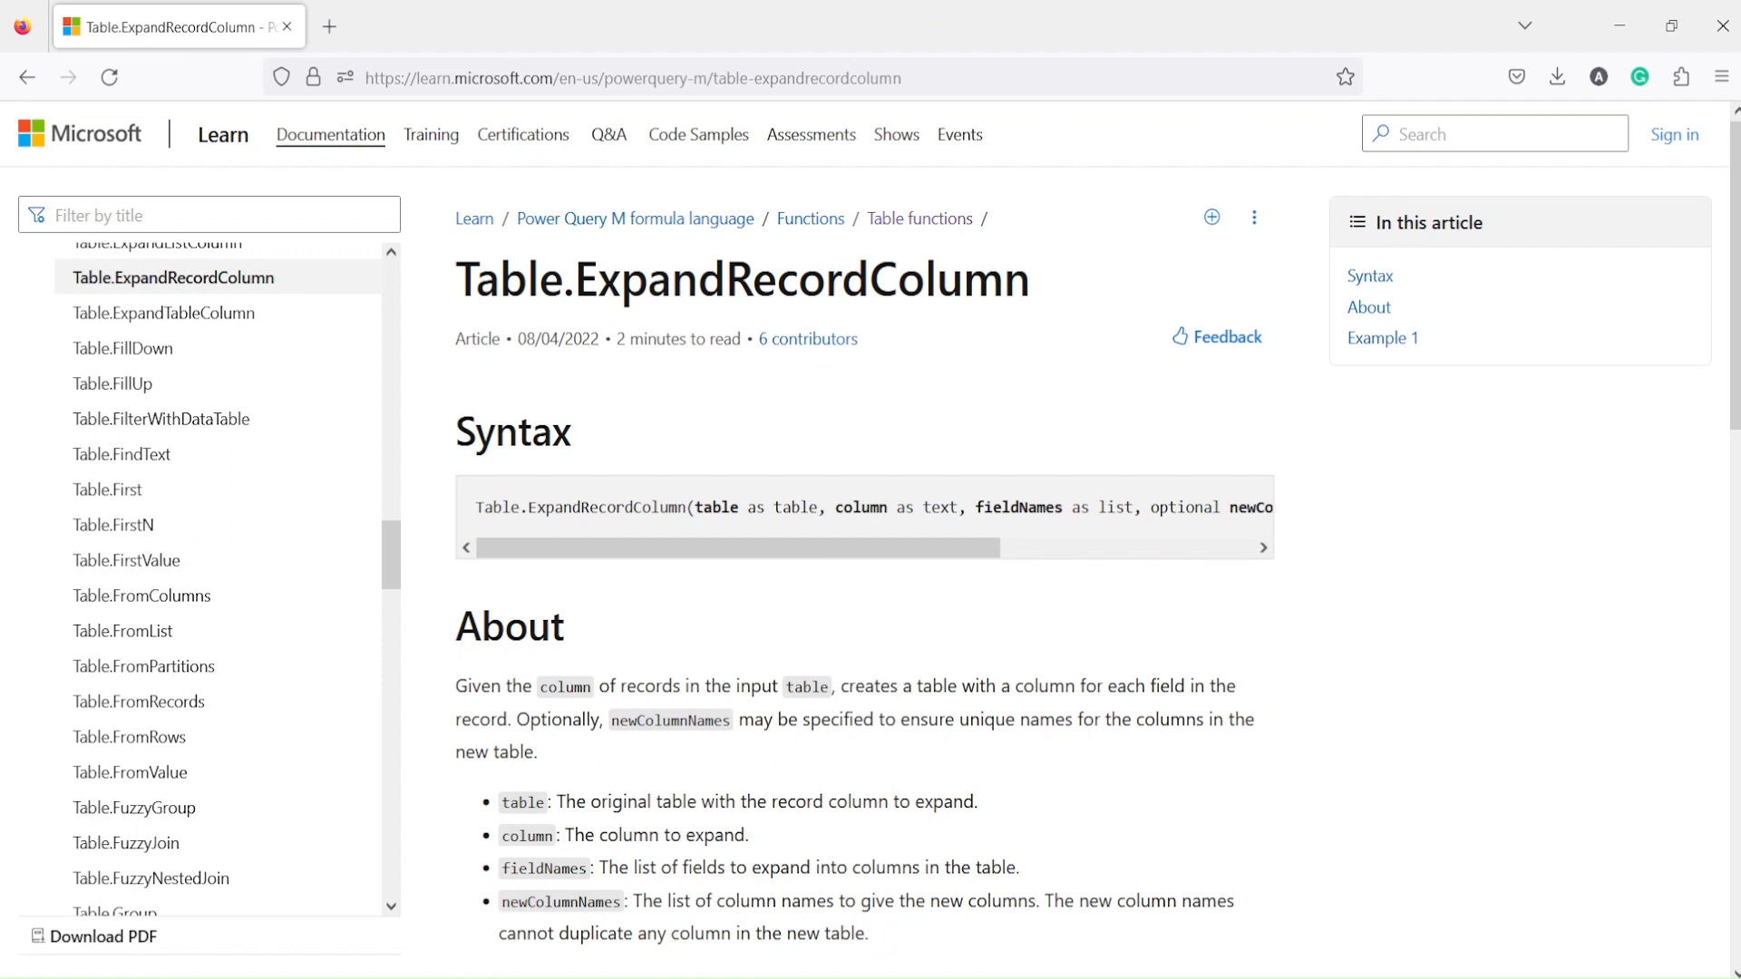
mouse_move(1003, 336)
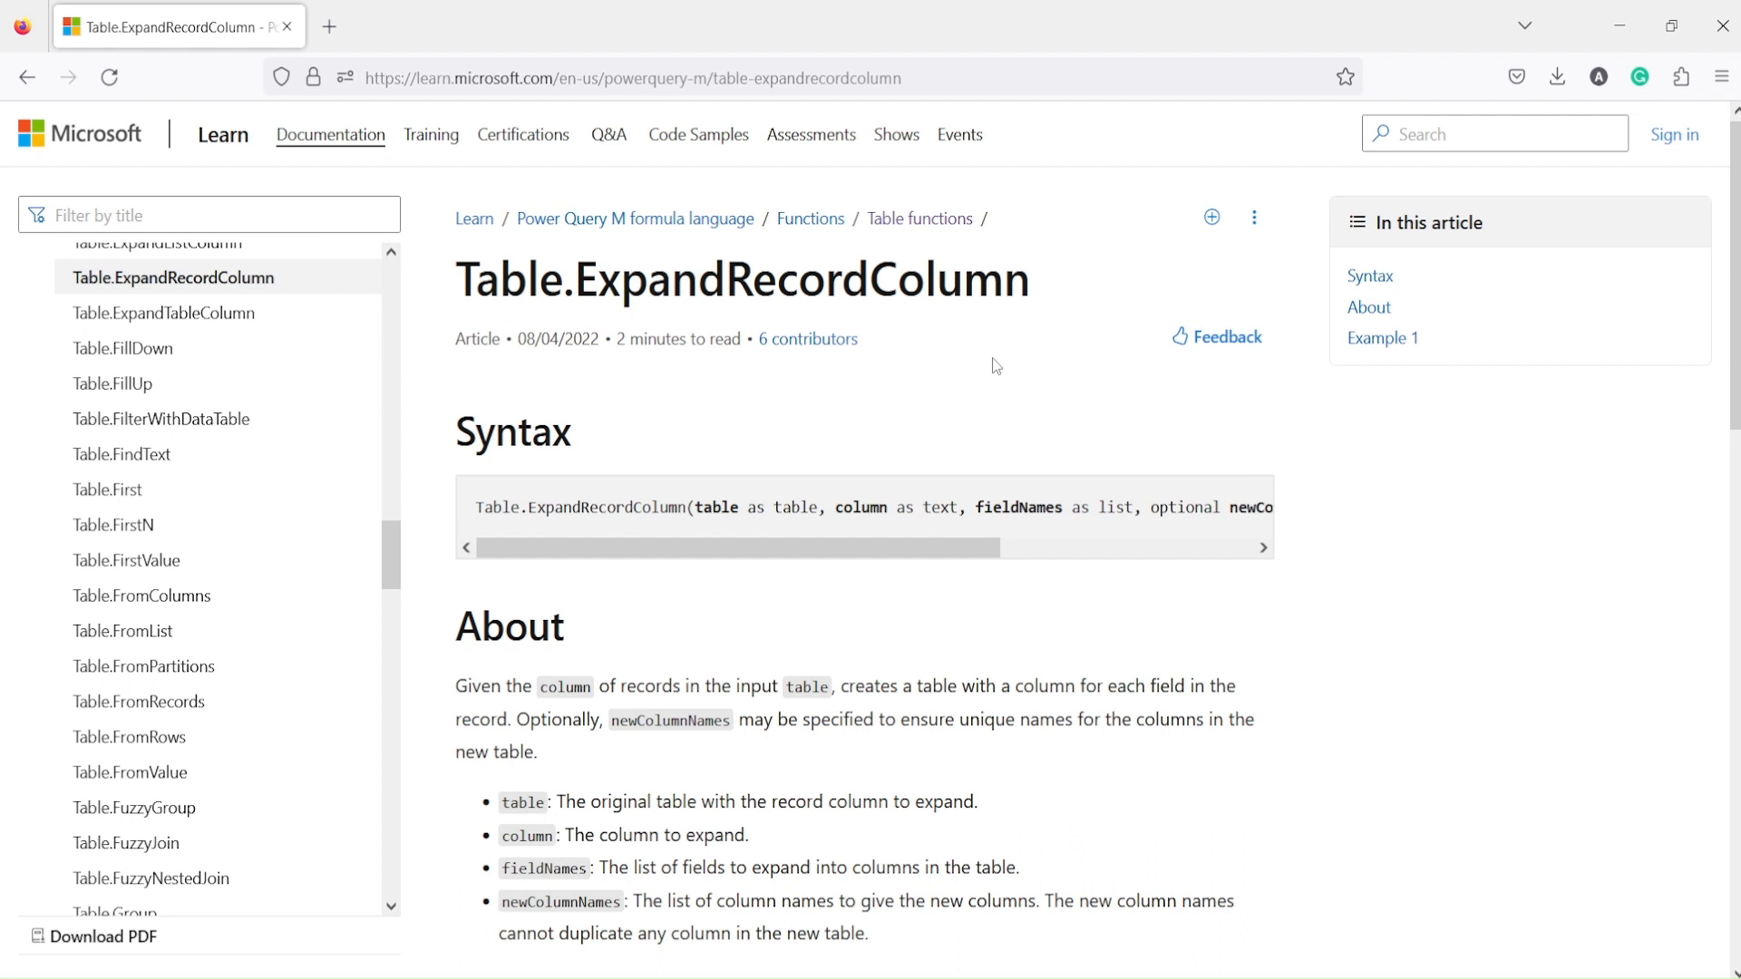
mouse_move(691, 542)
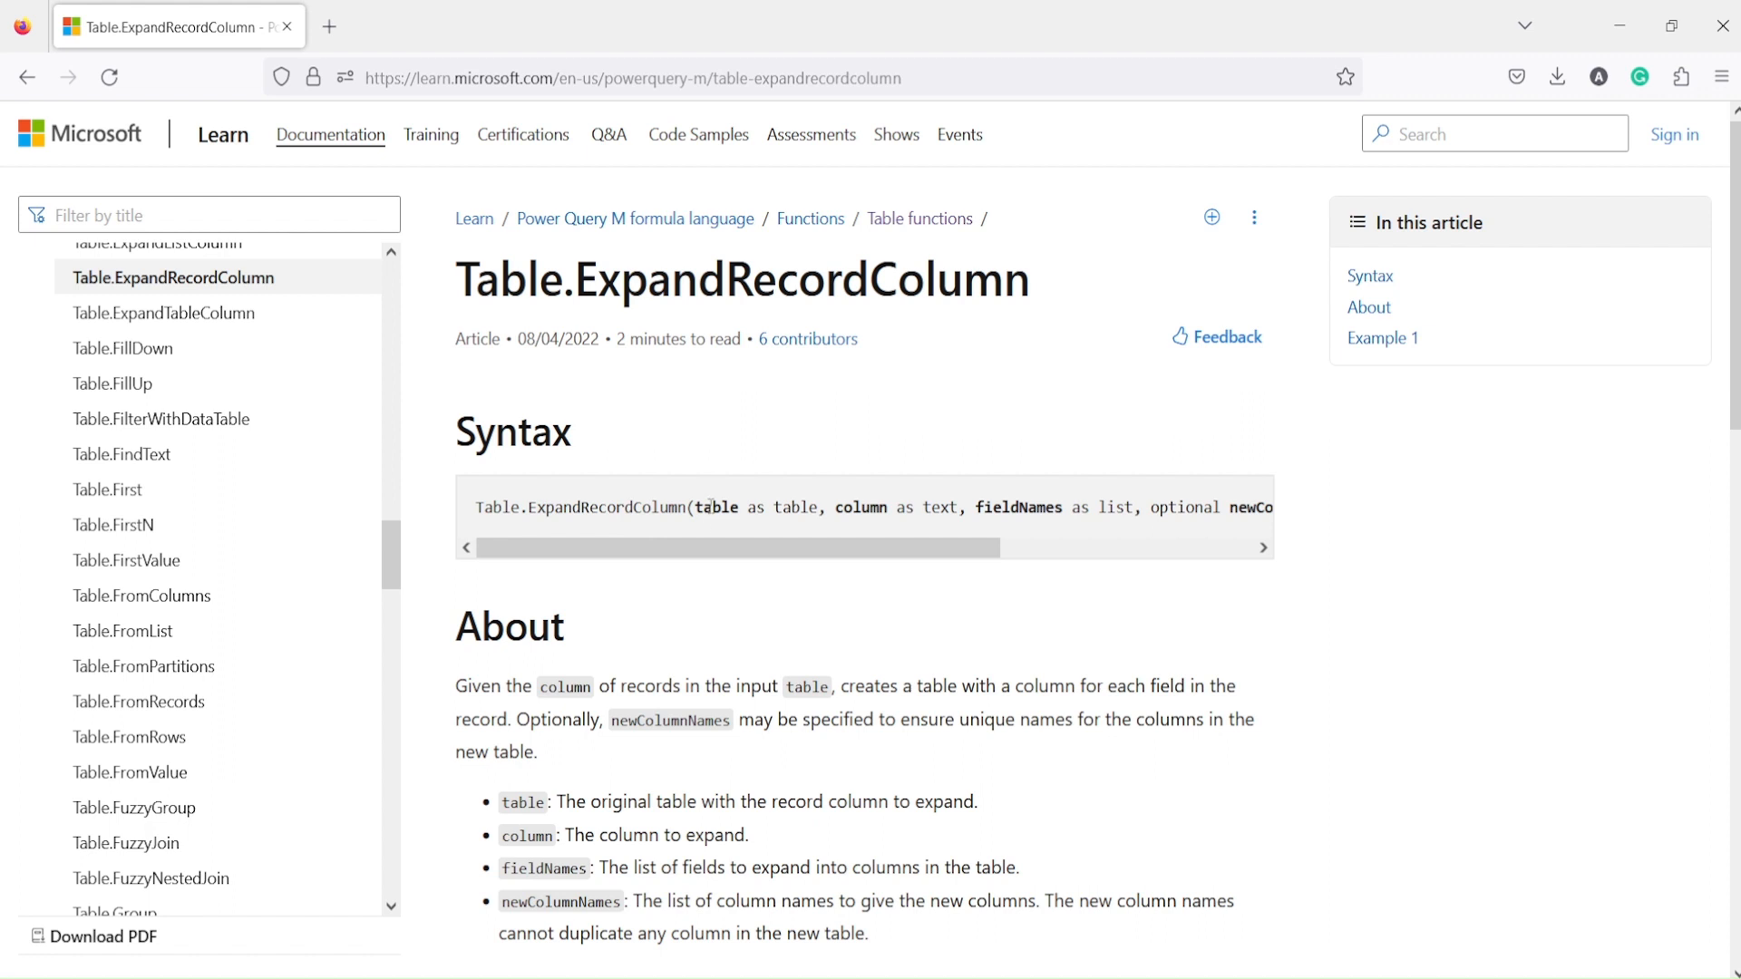
mouse_move(660, 526)
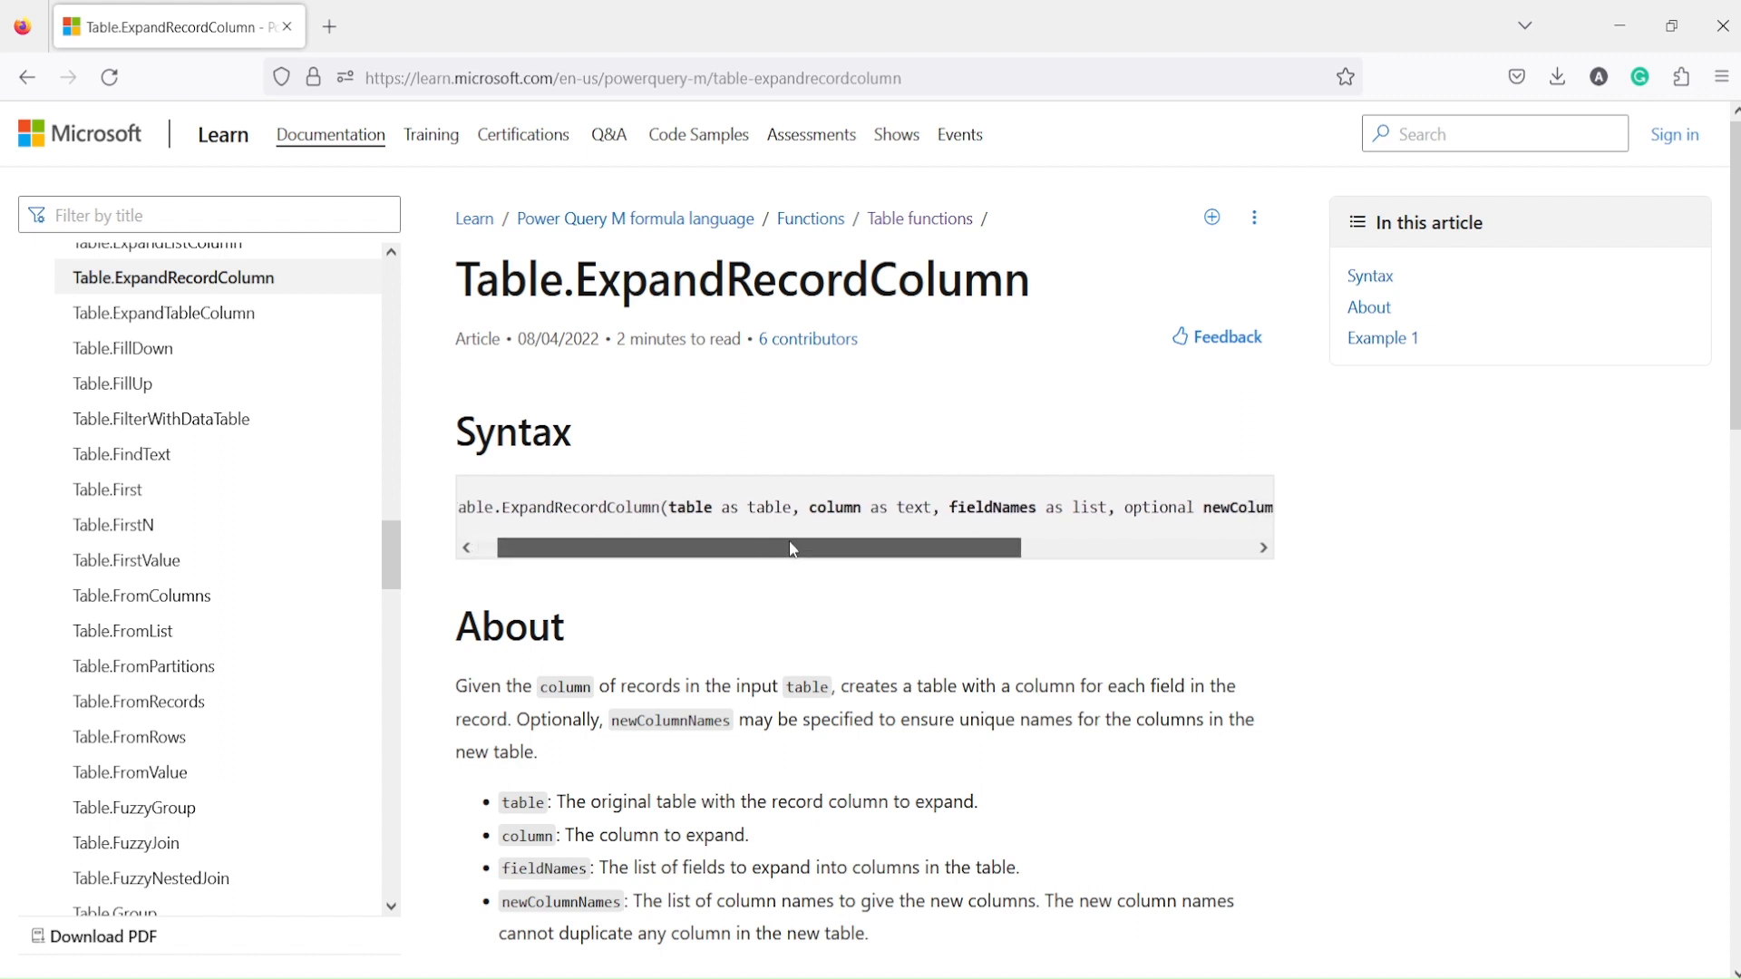
mouse_move(731, 502)
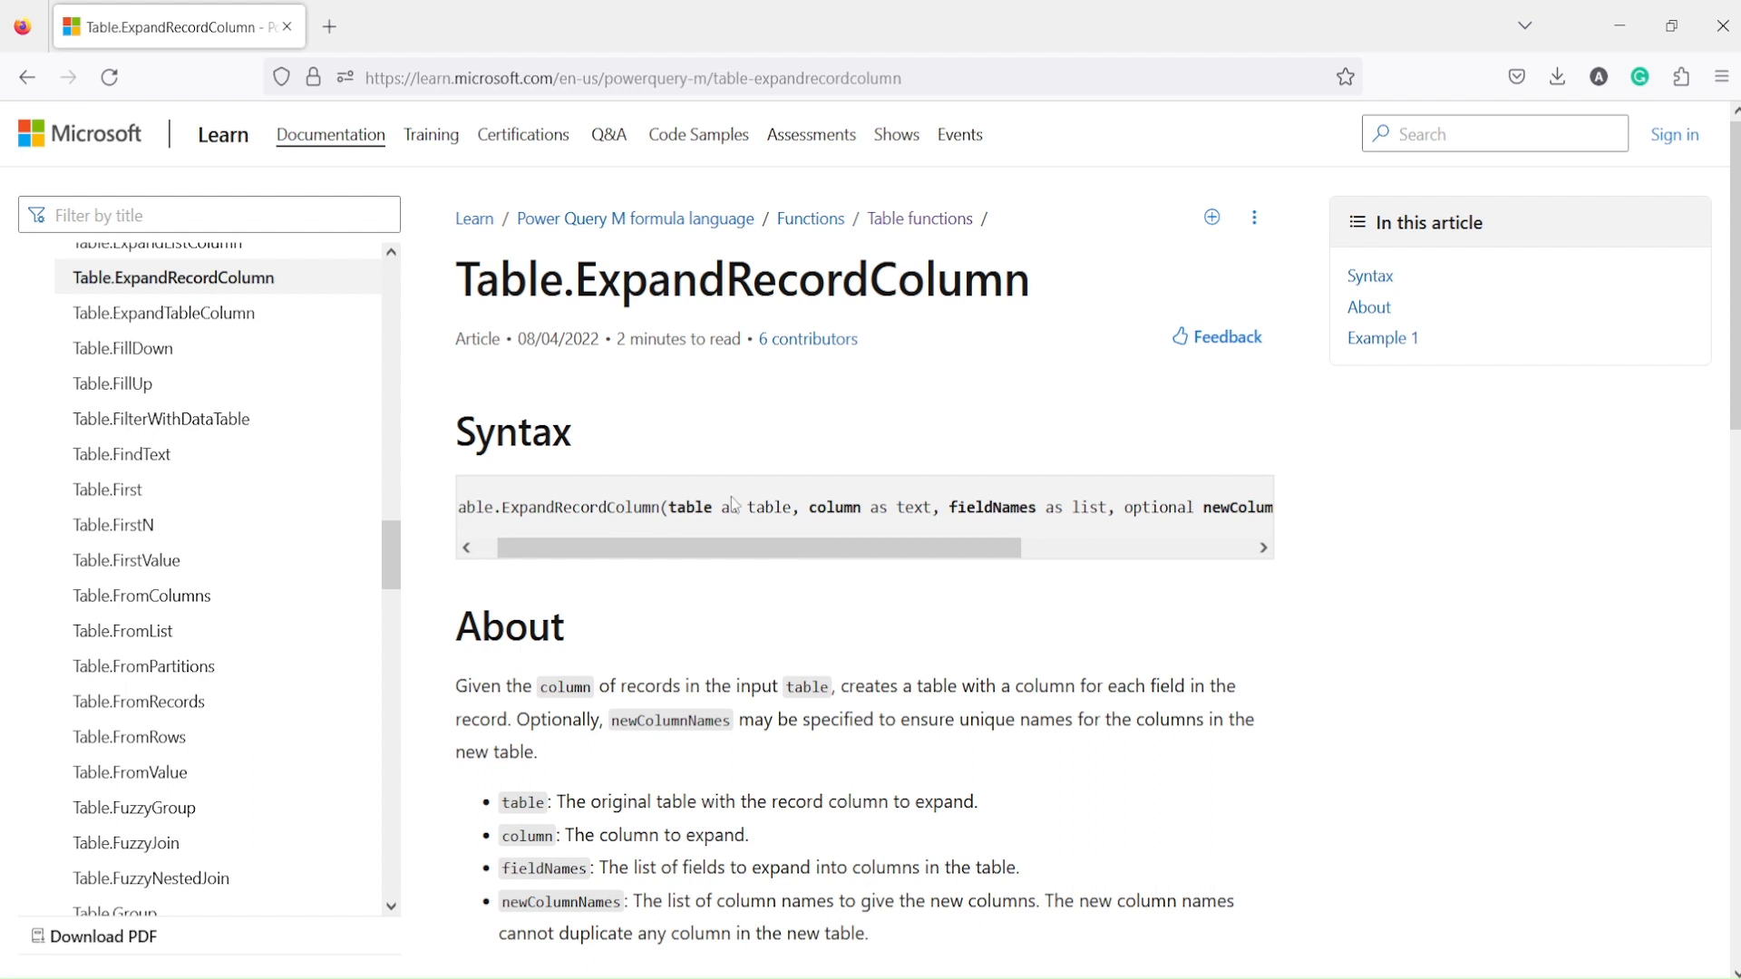
mouse_move(667, 506)
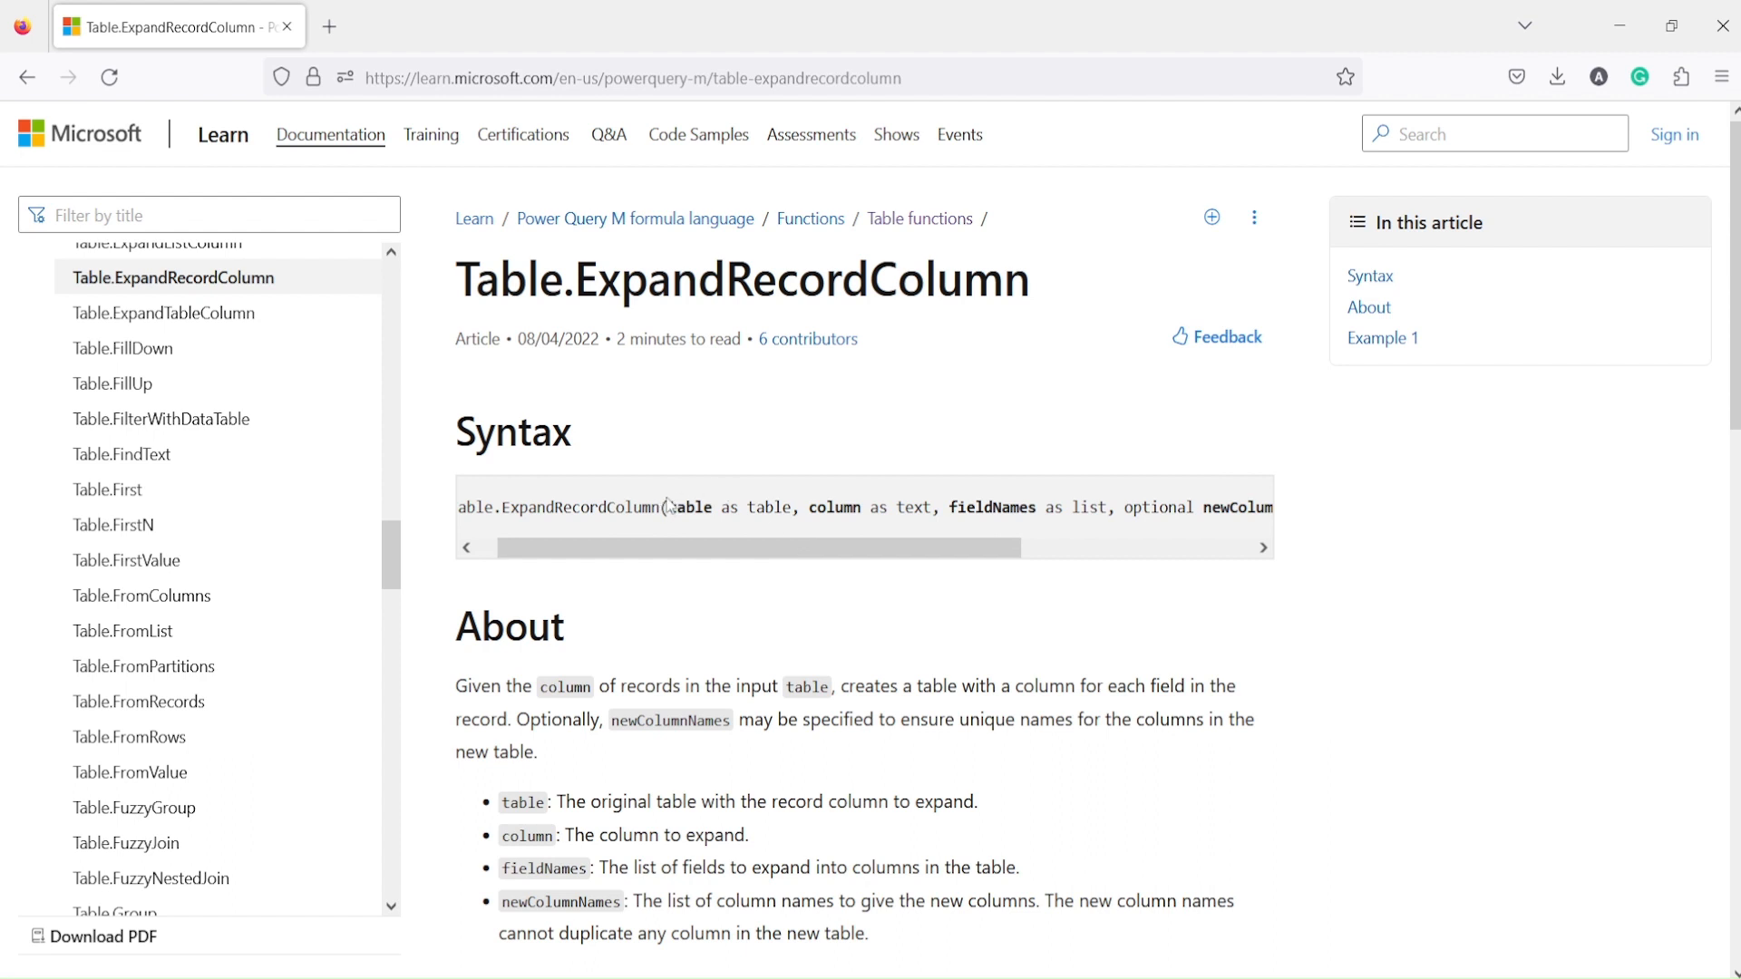
Highlight the table parameter in the syntax, then scroll down to Example 1's usage code and output.
double_click(725, 507)
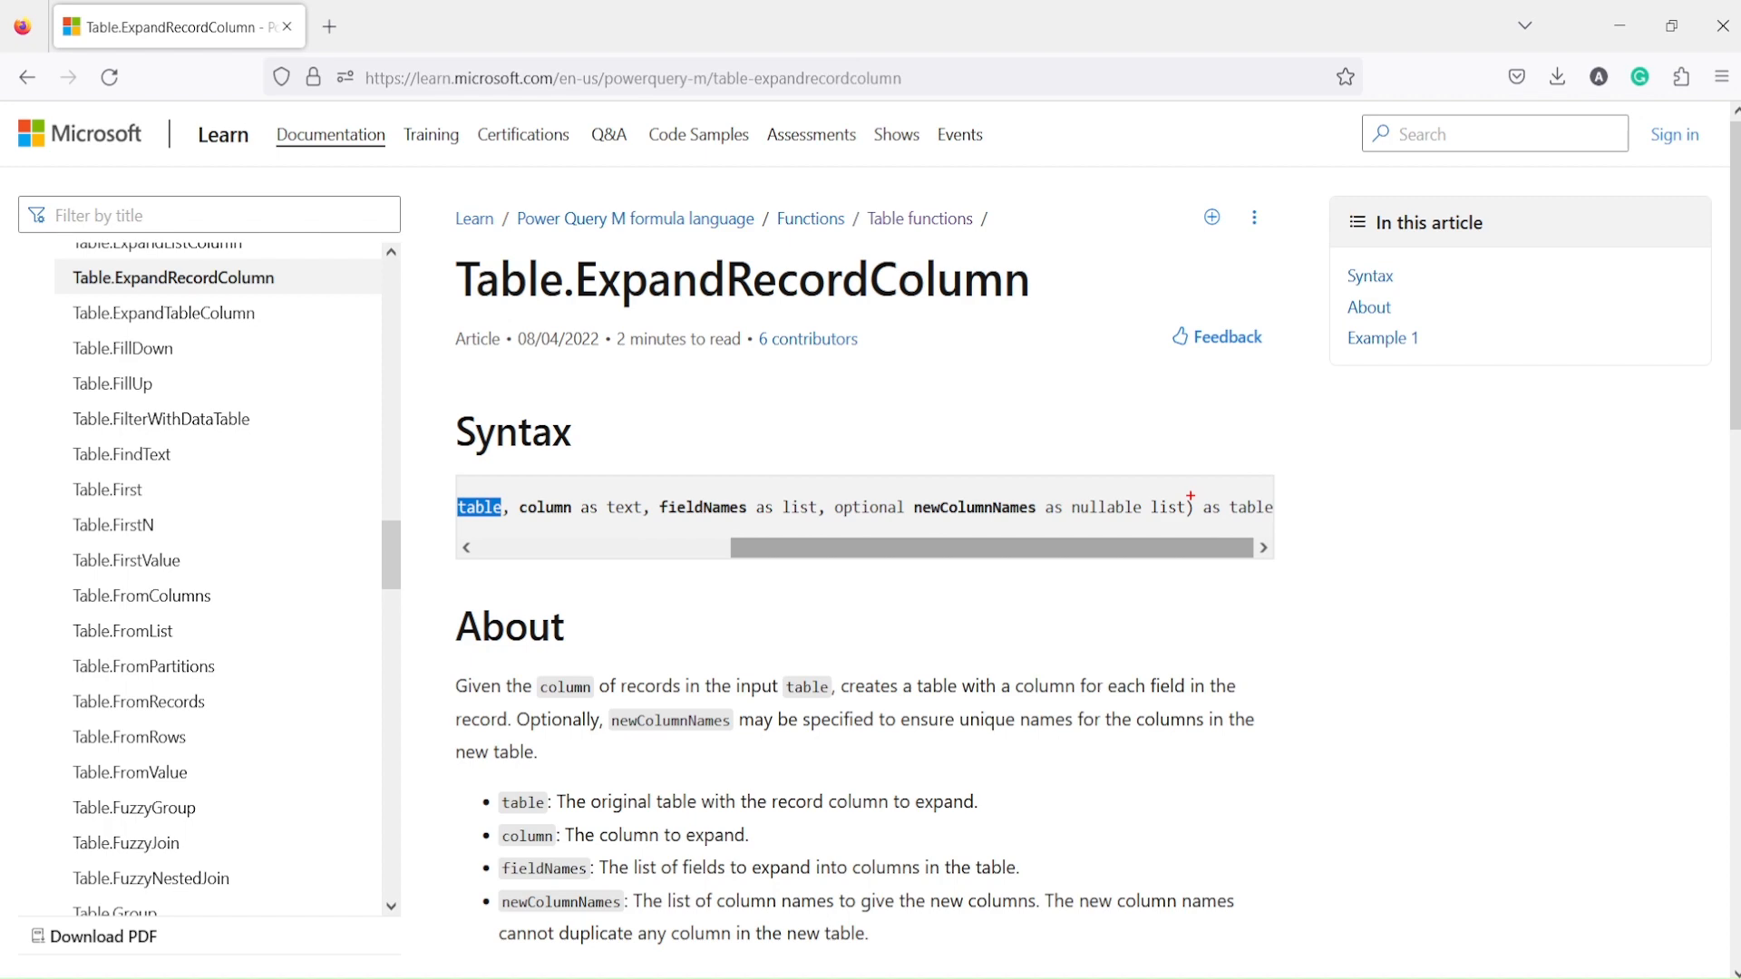
double_click(1233, 507)
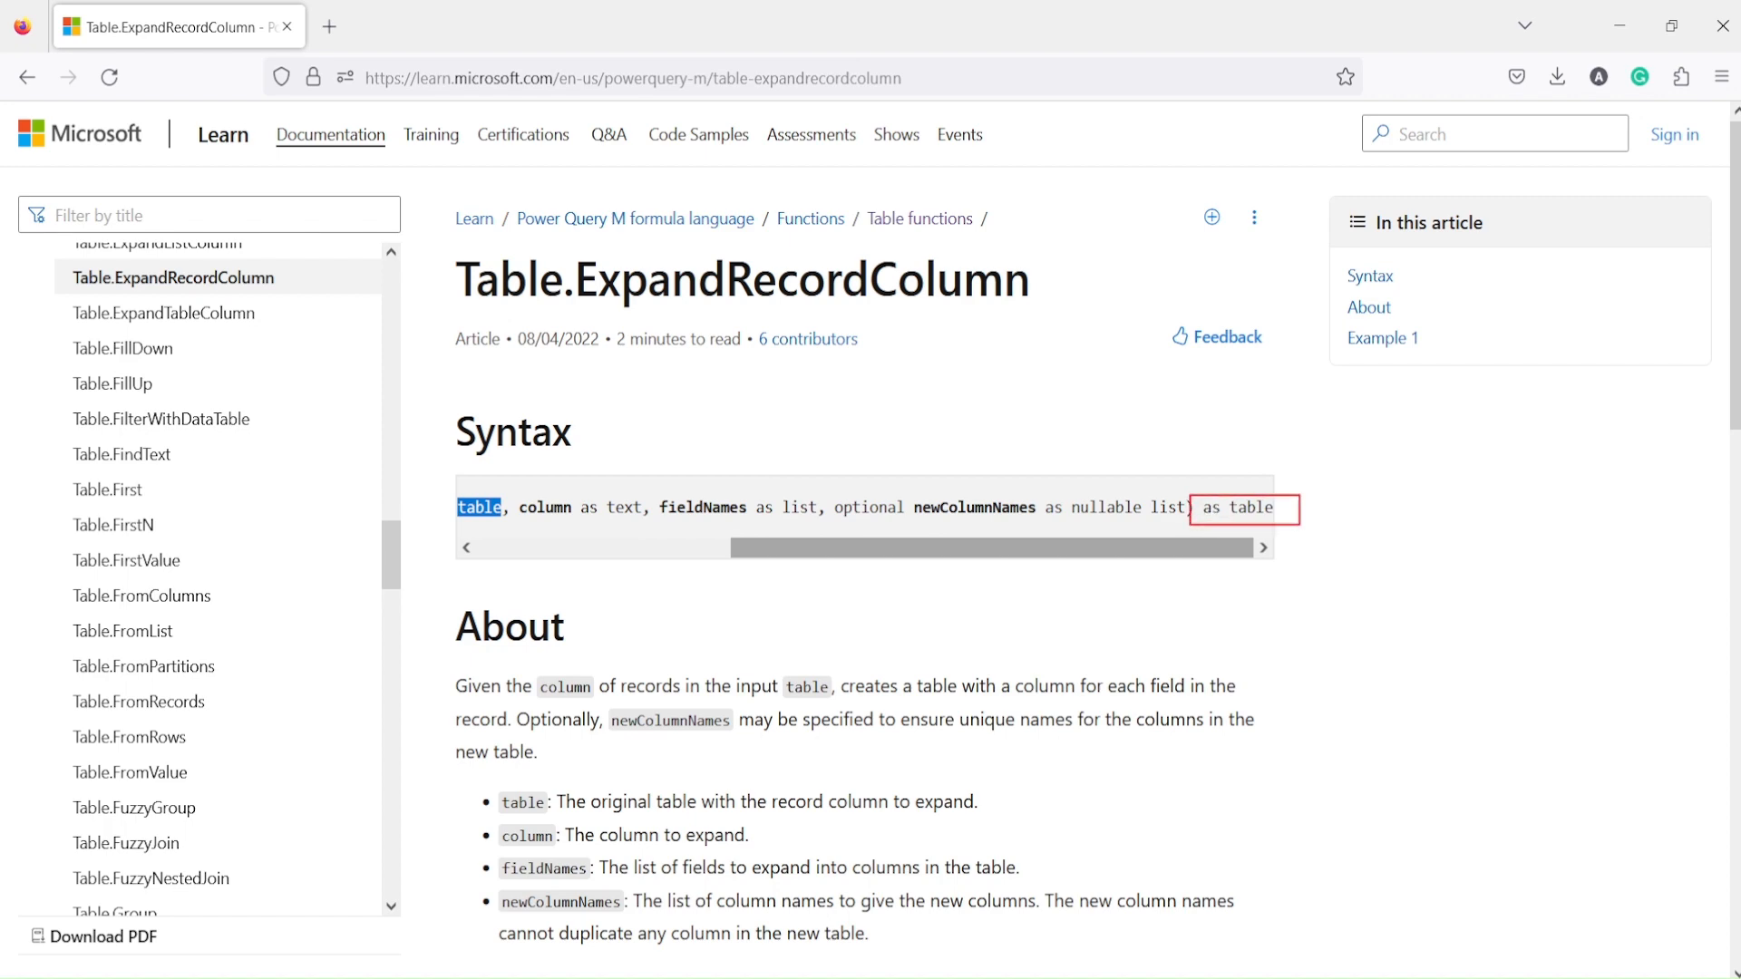
scroll("down", 3)
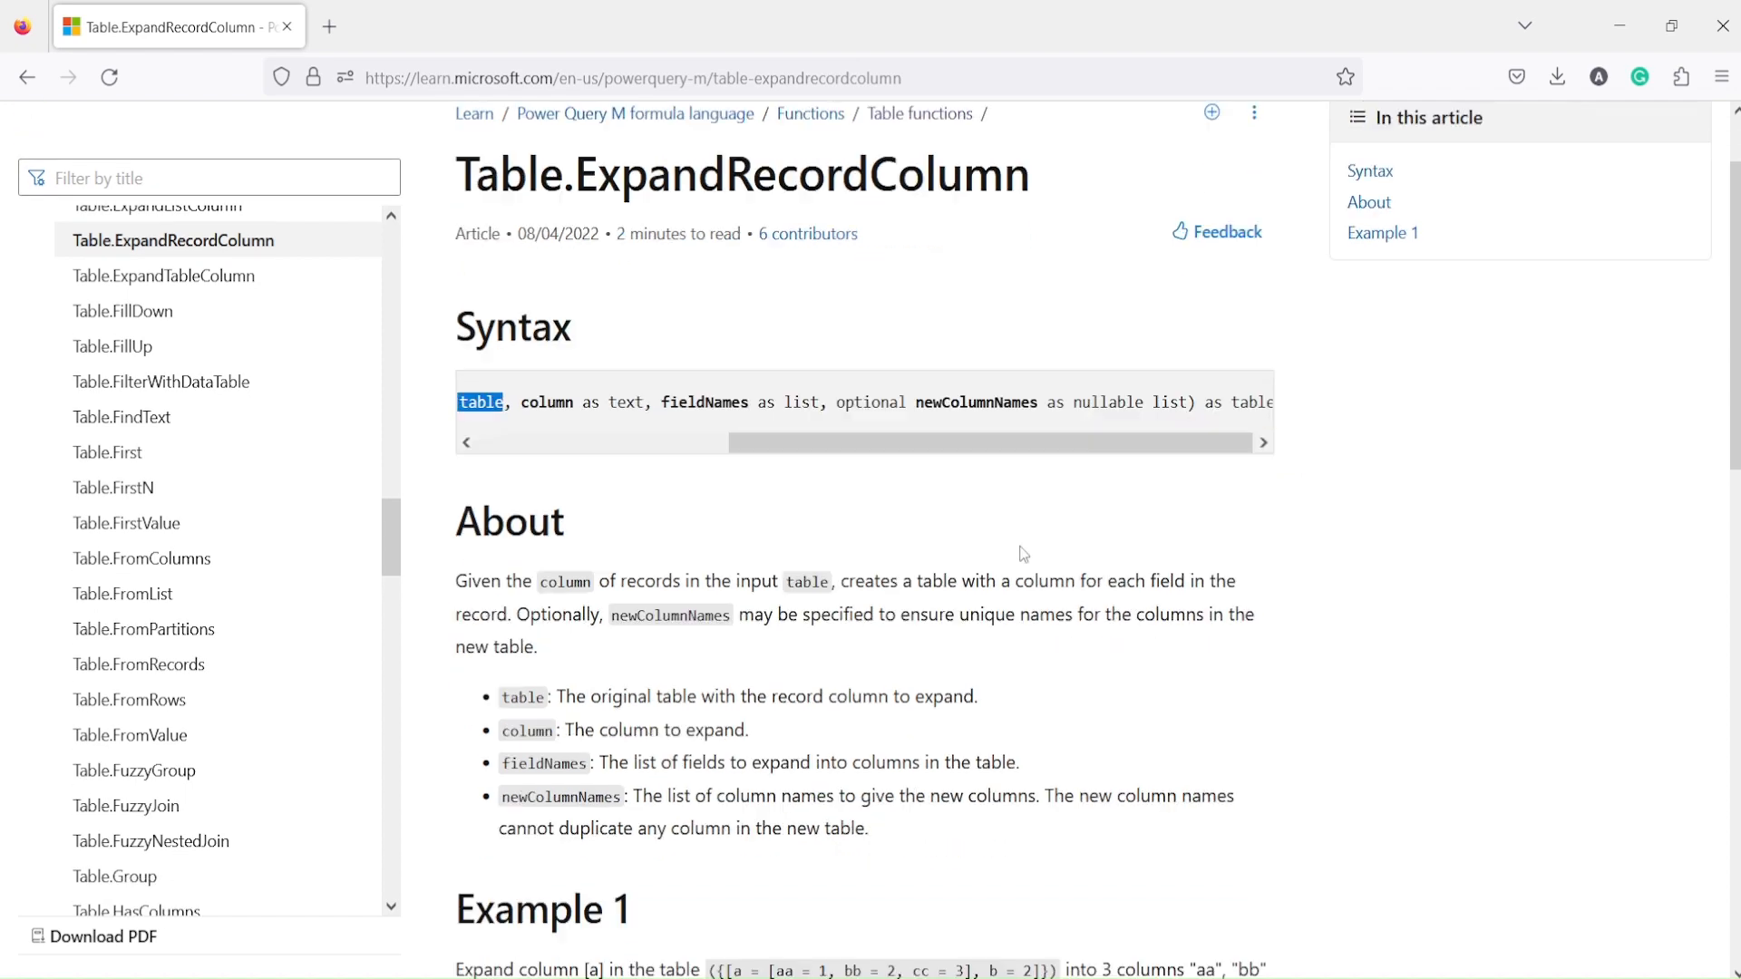
scroll("down", 3)
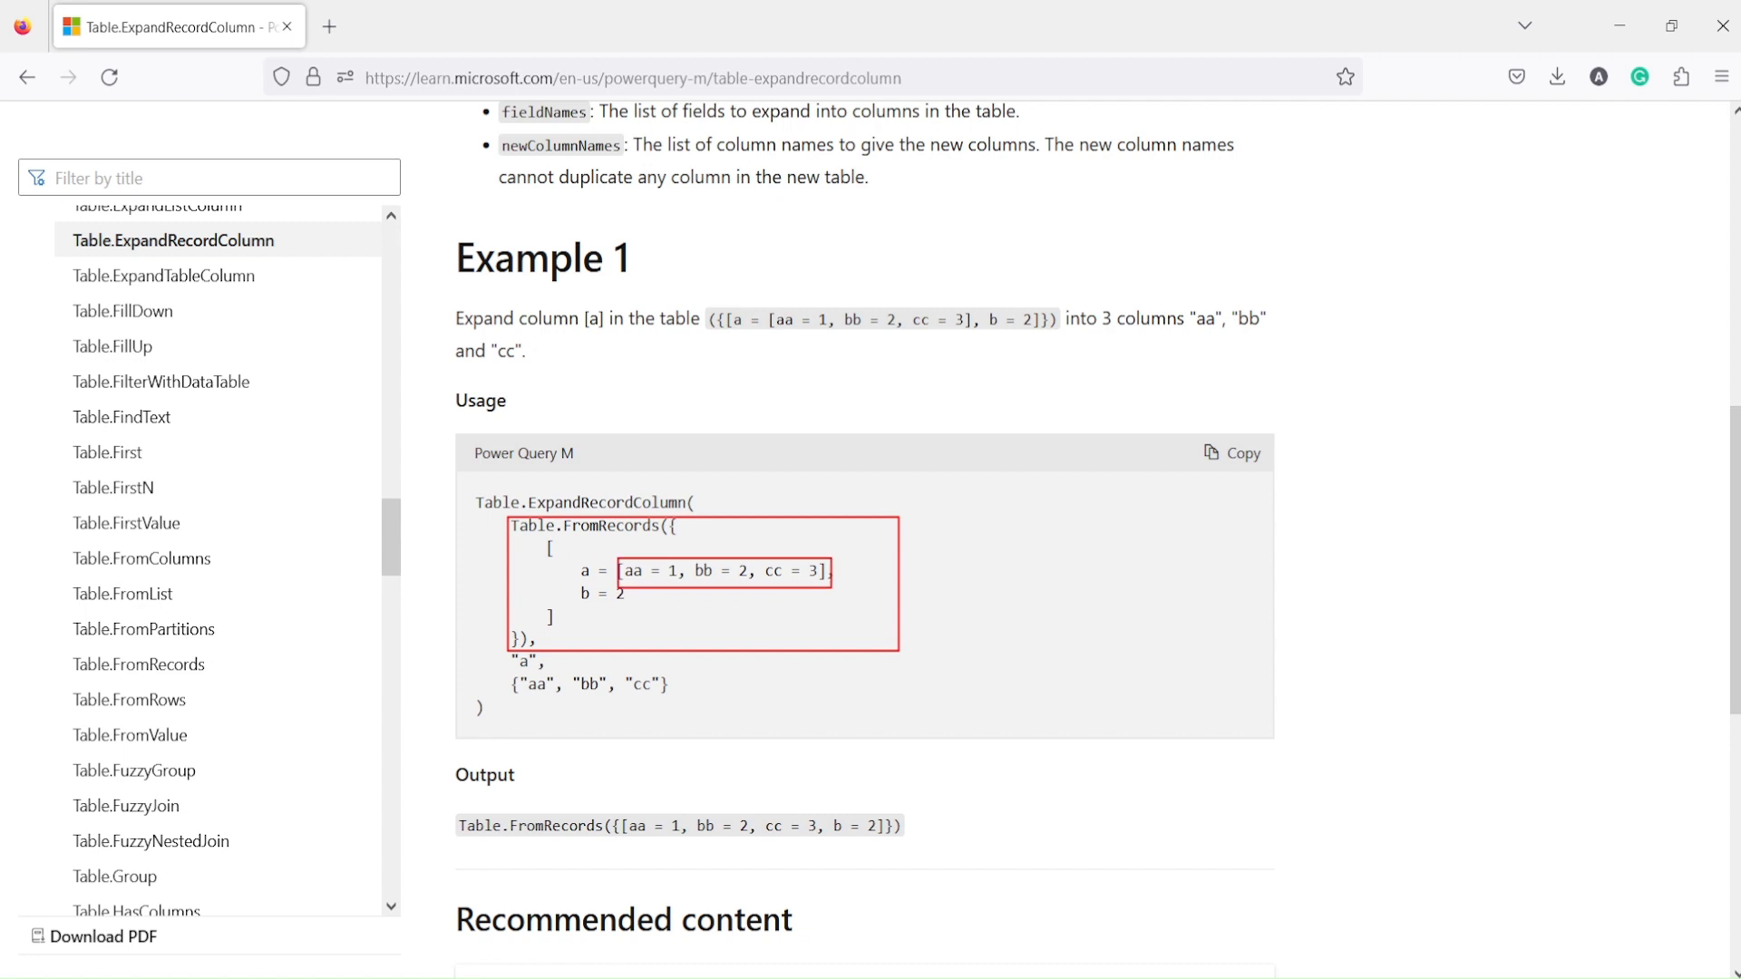
mouse_move(783, 580)
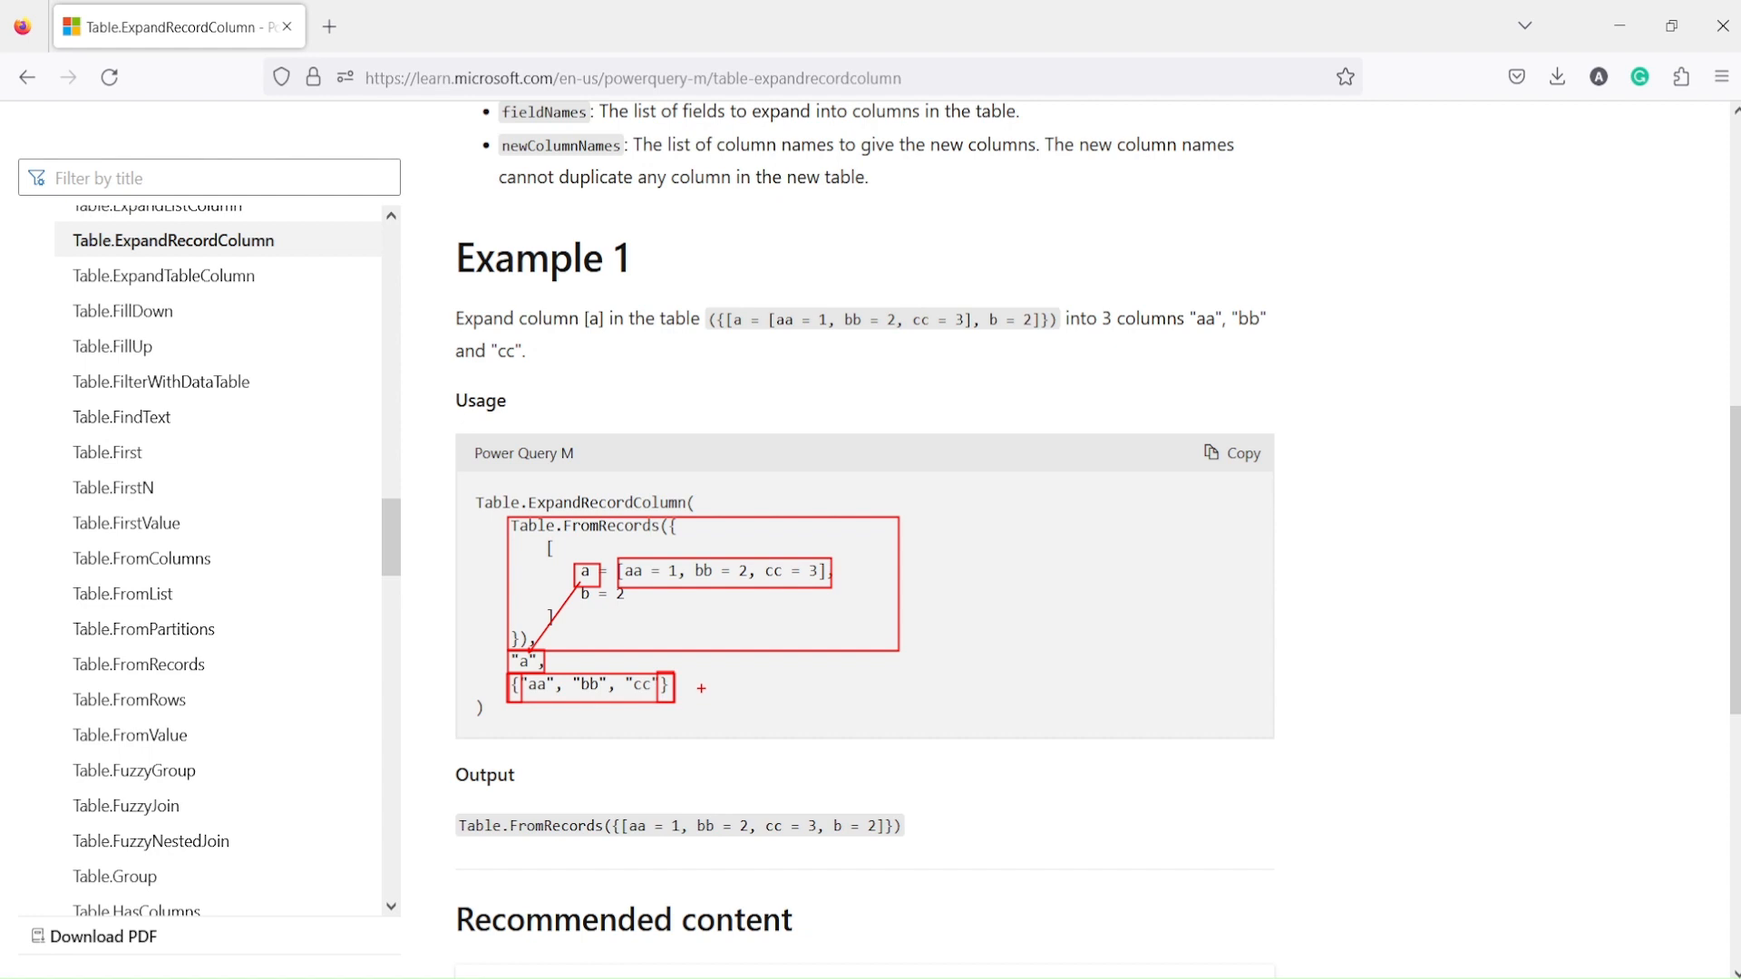
mouse_move(821, 656)
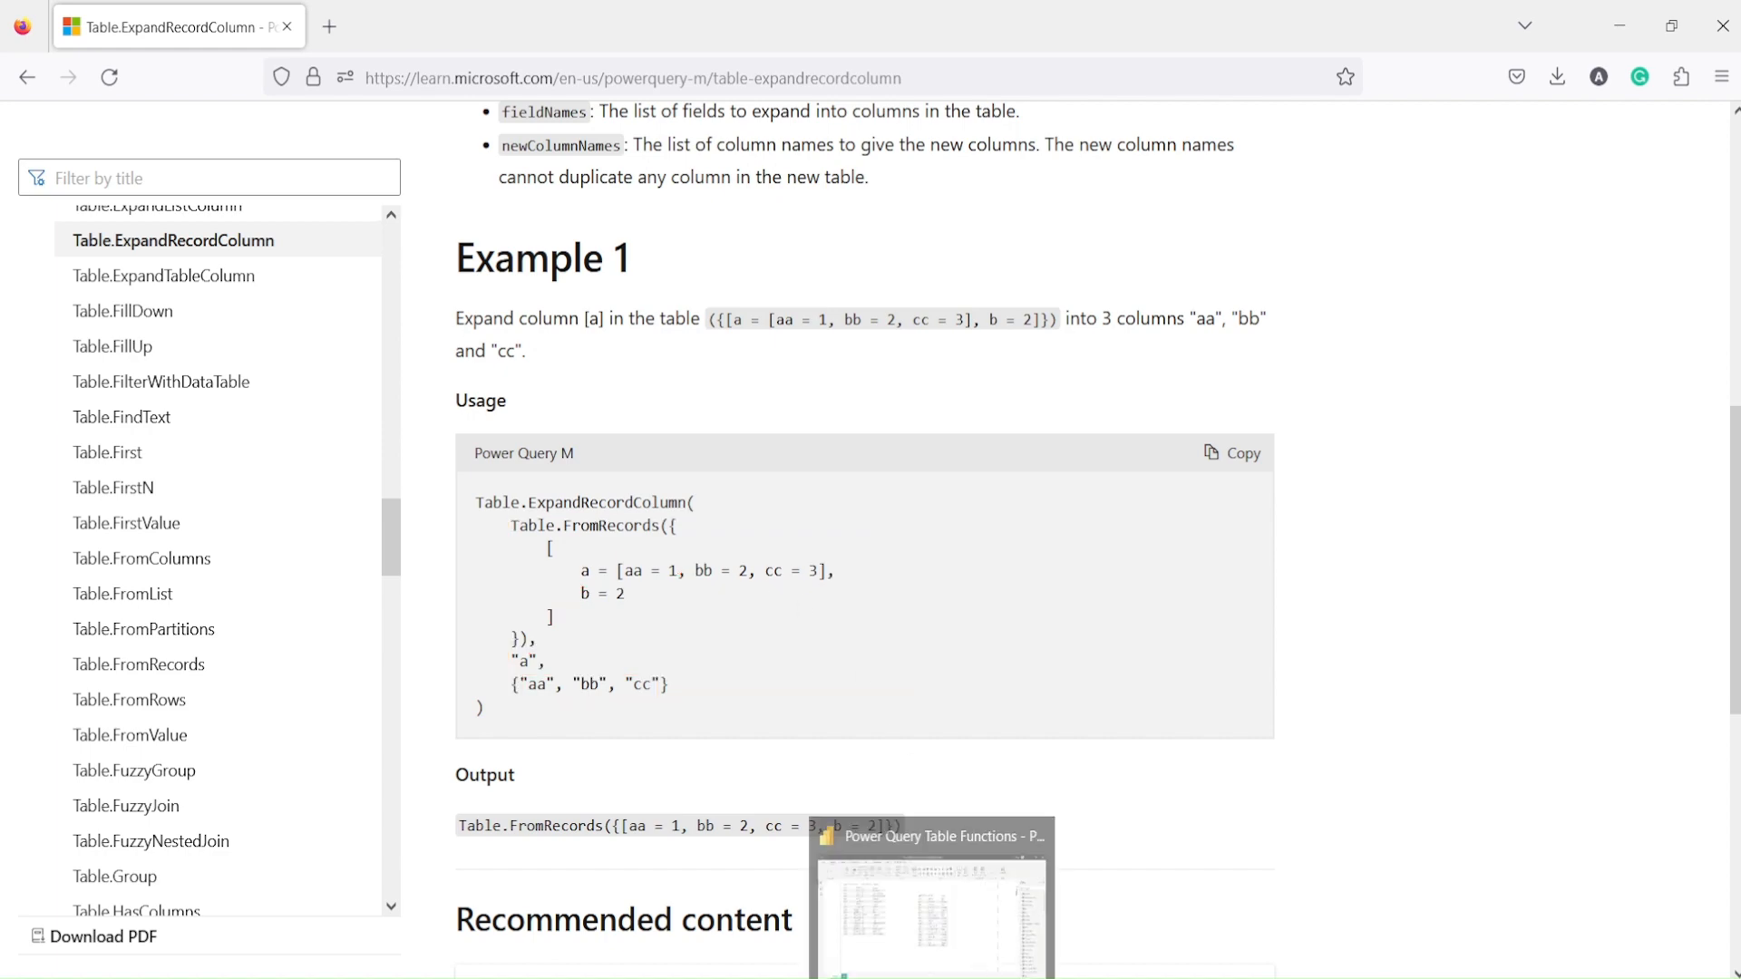
Switch to the Power BI report and launch the Power Query Editor via Transform data.
left_click(930, 898)
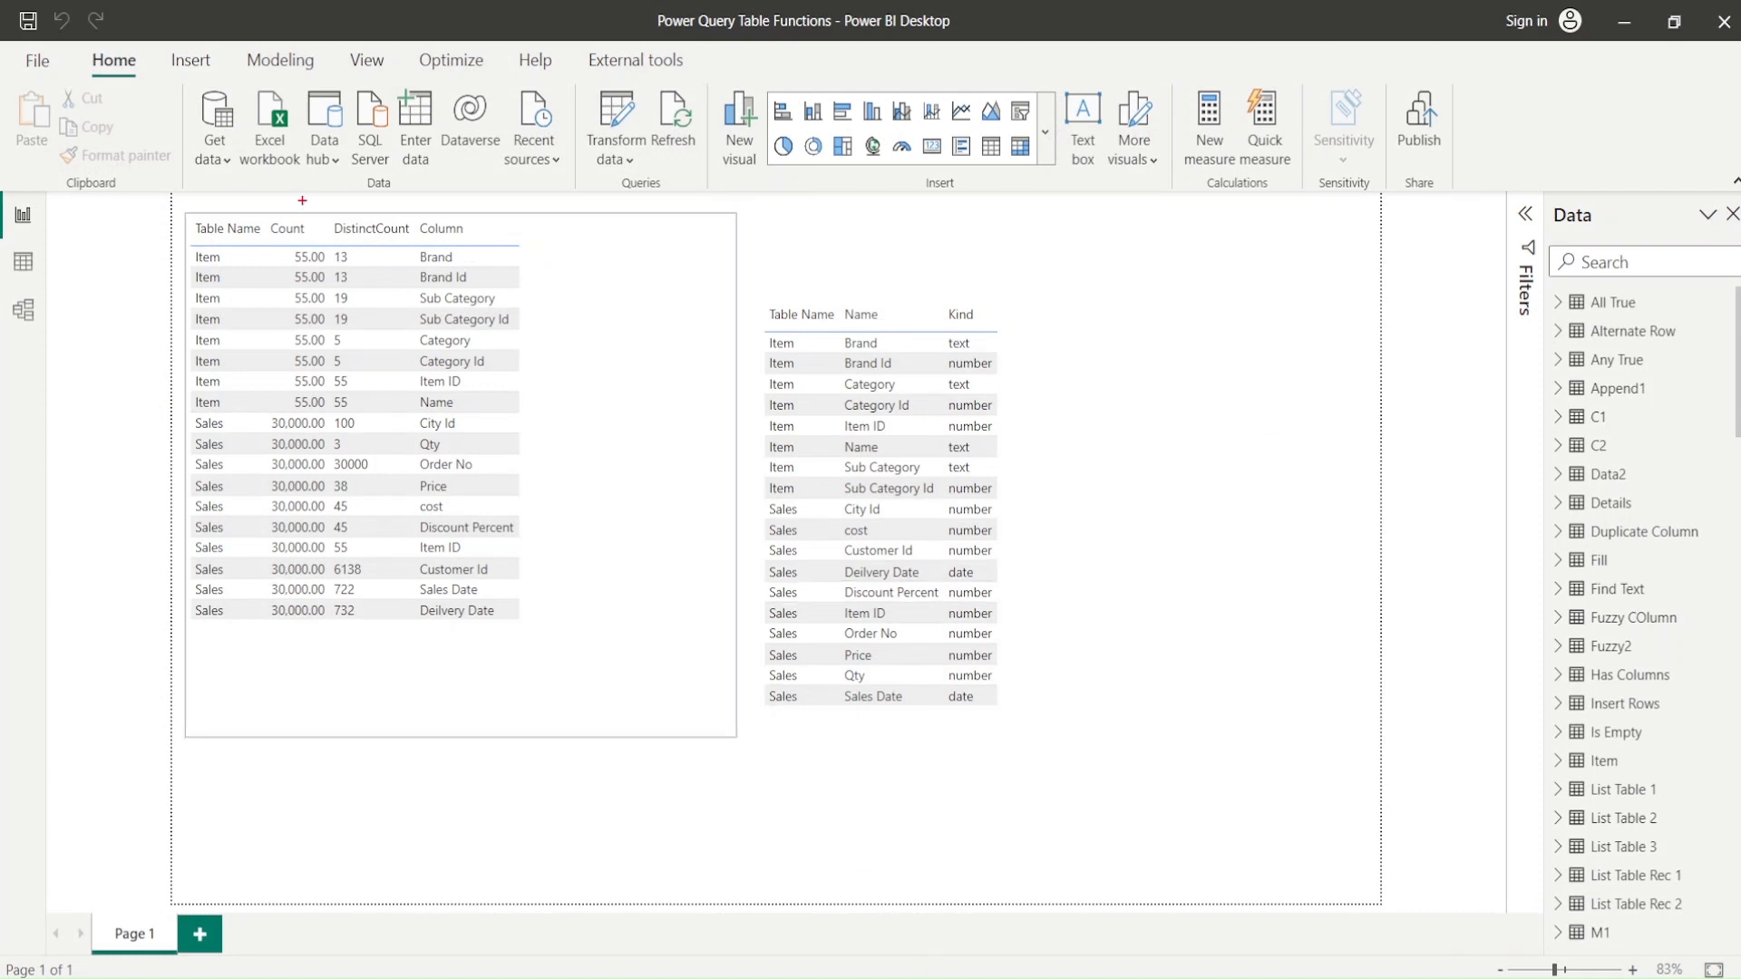
left_click(617, 145)
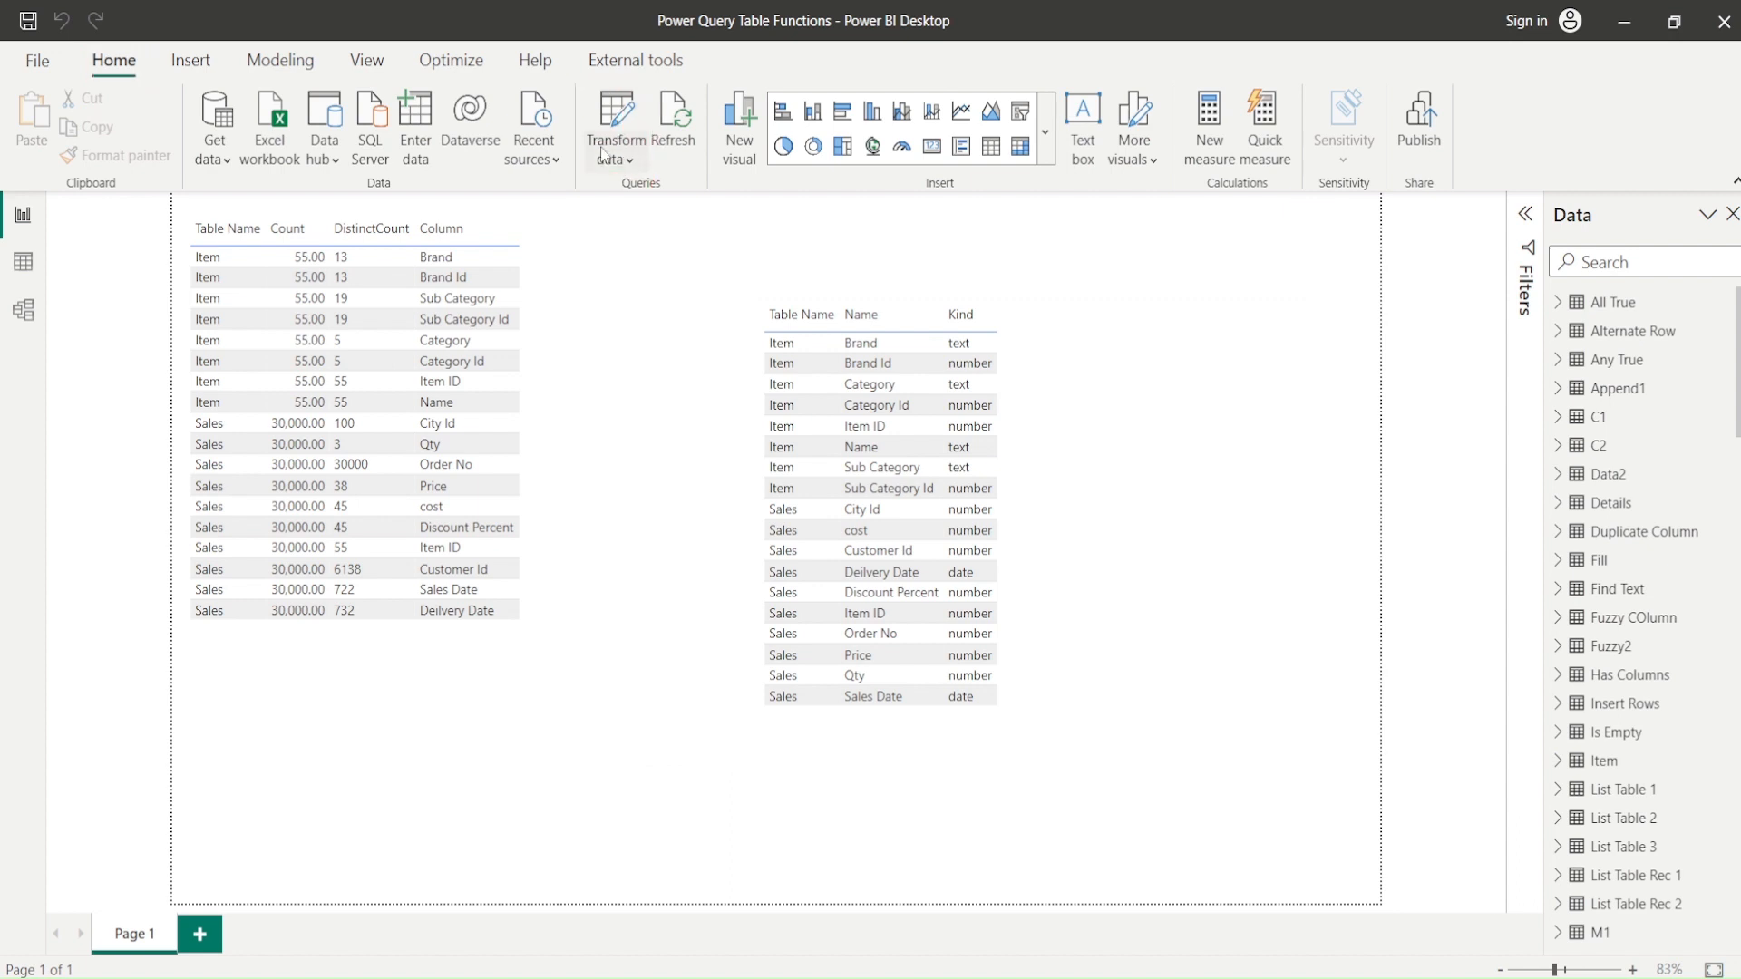
left_click(611, 140)
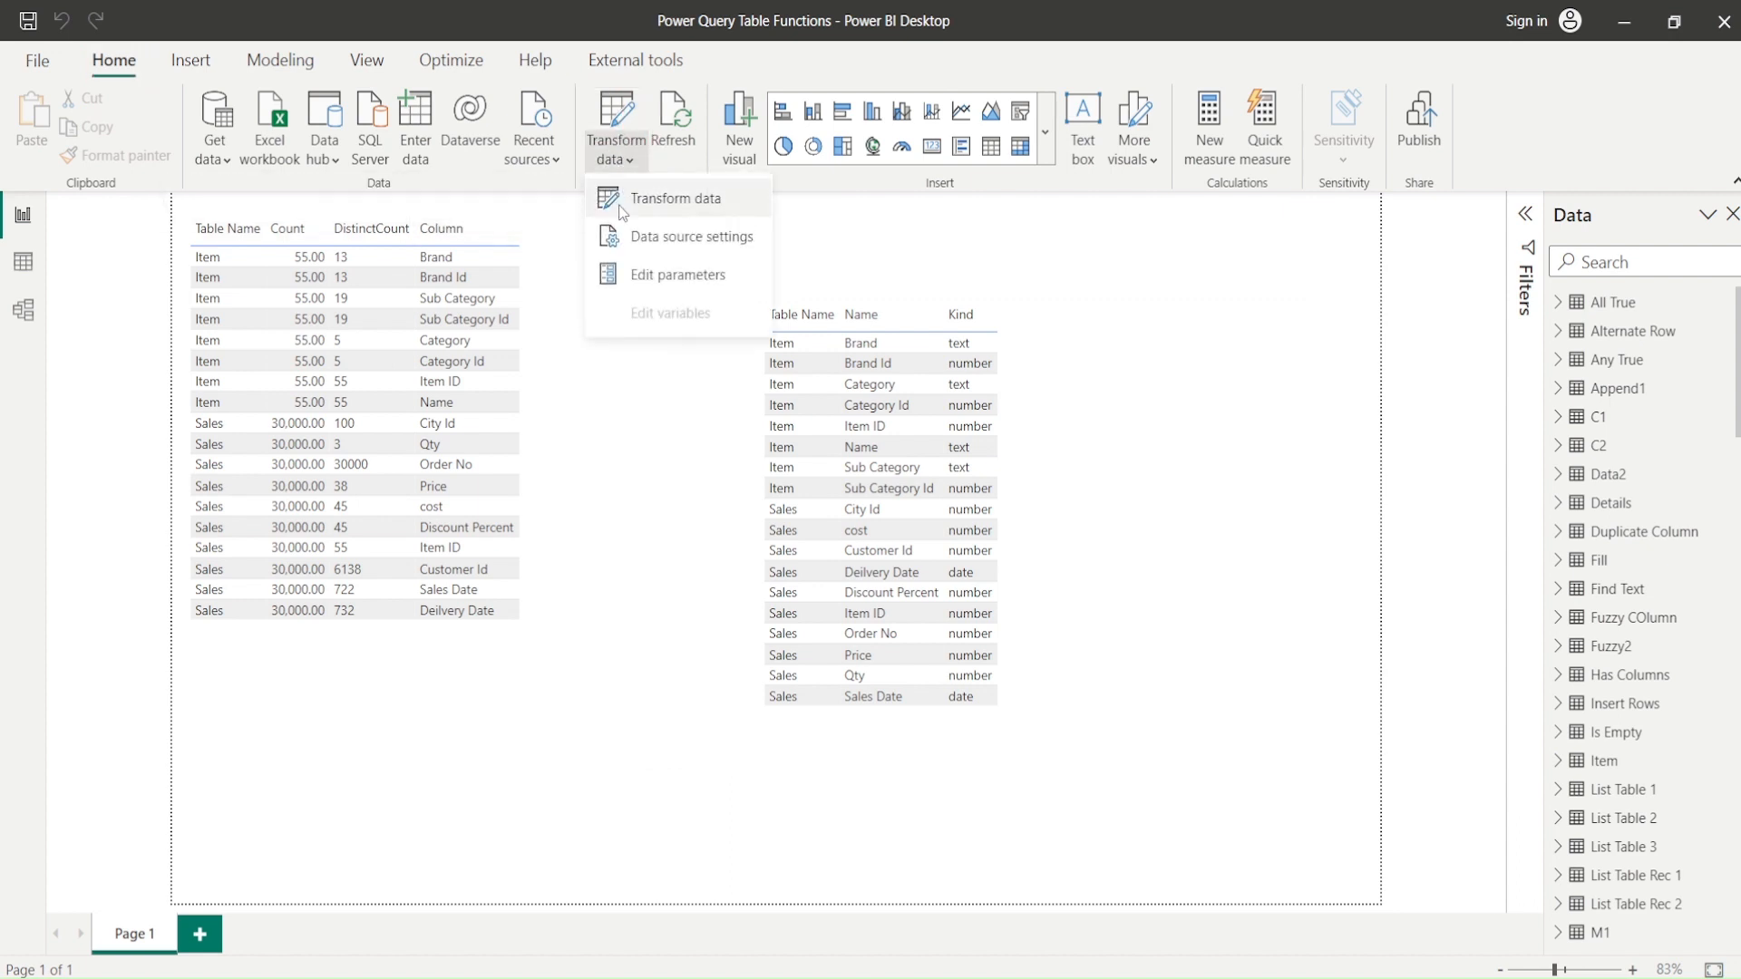
mouse_move(671, 198)
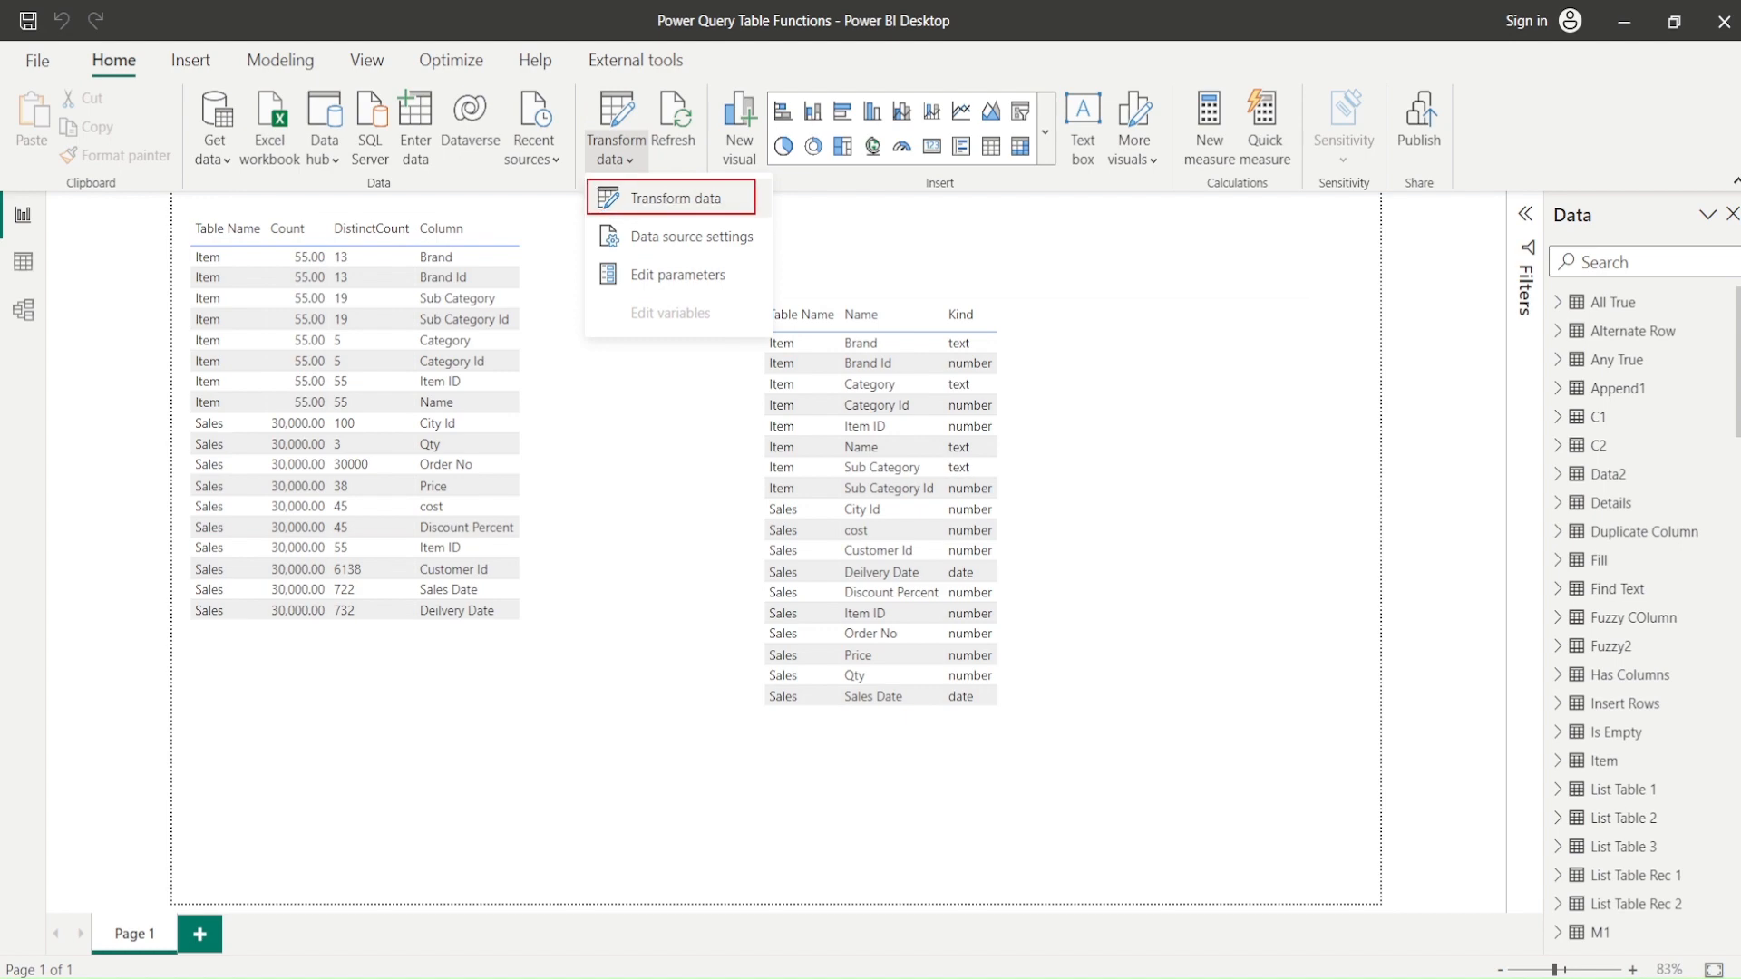
mouse_move(704, 217)
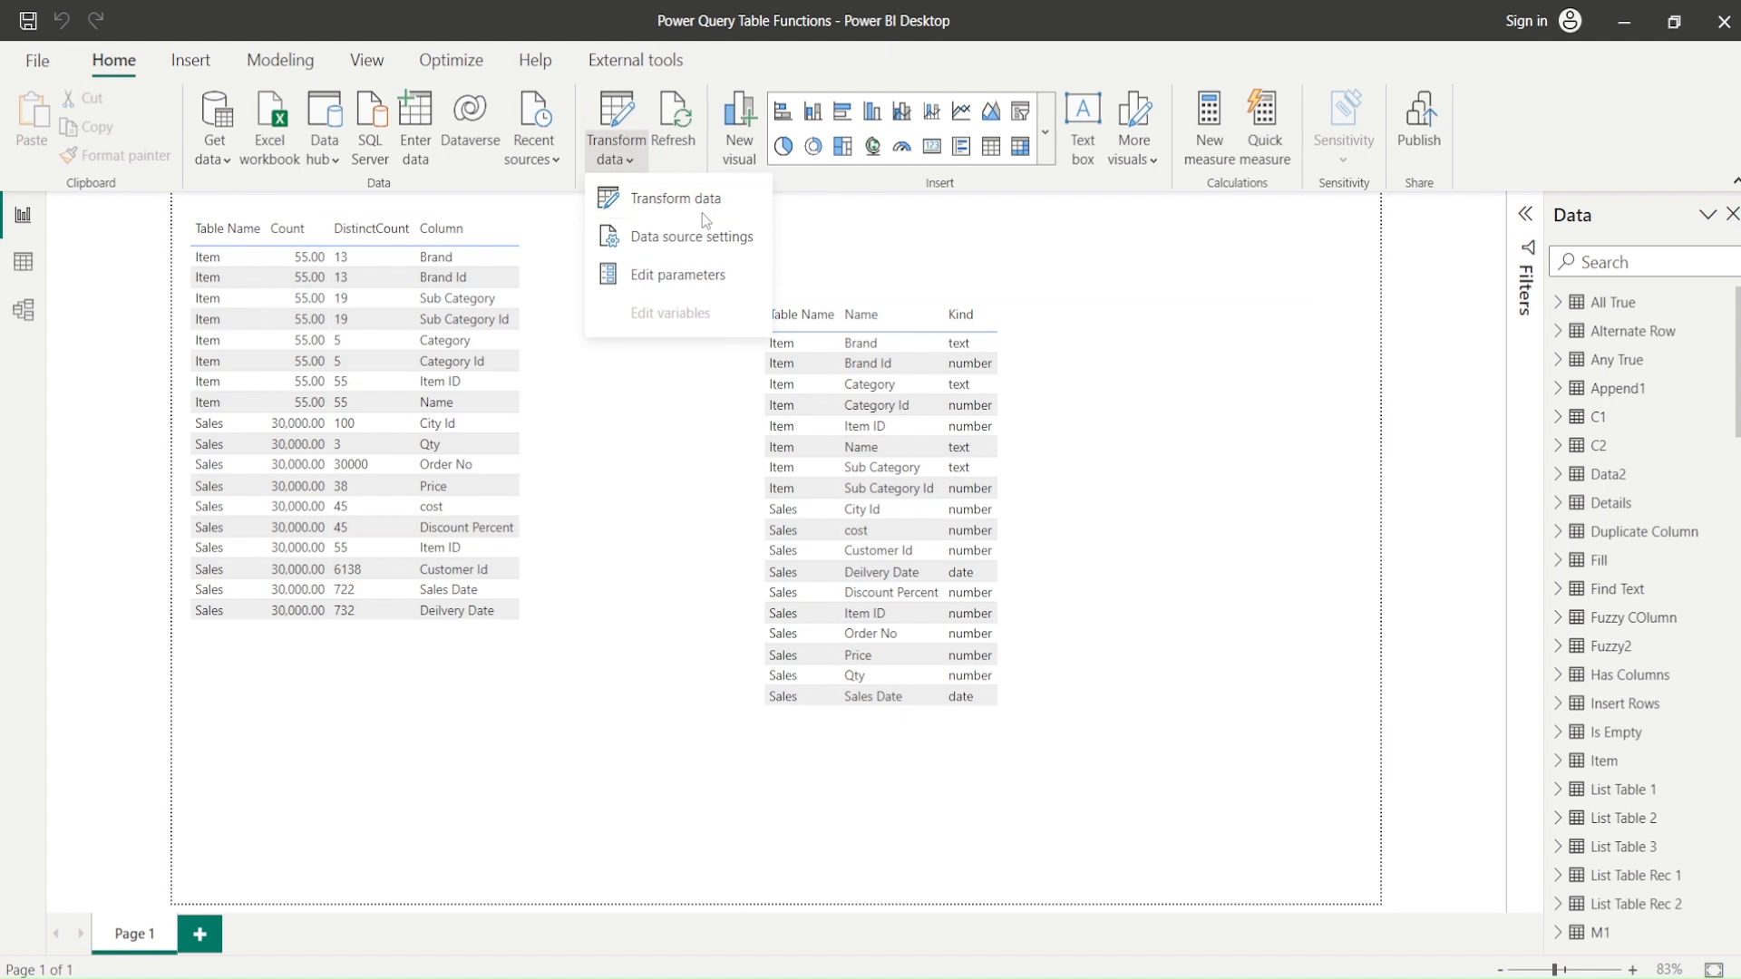
left_click(675, 197)
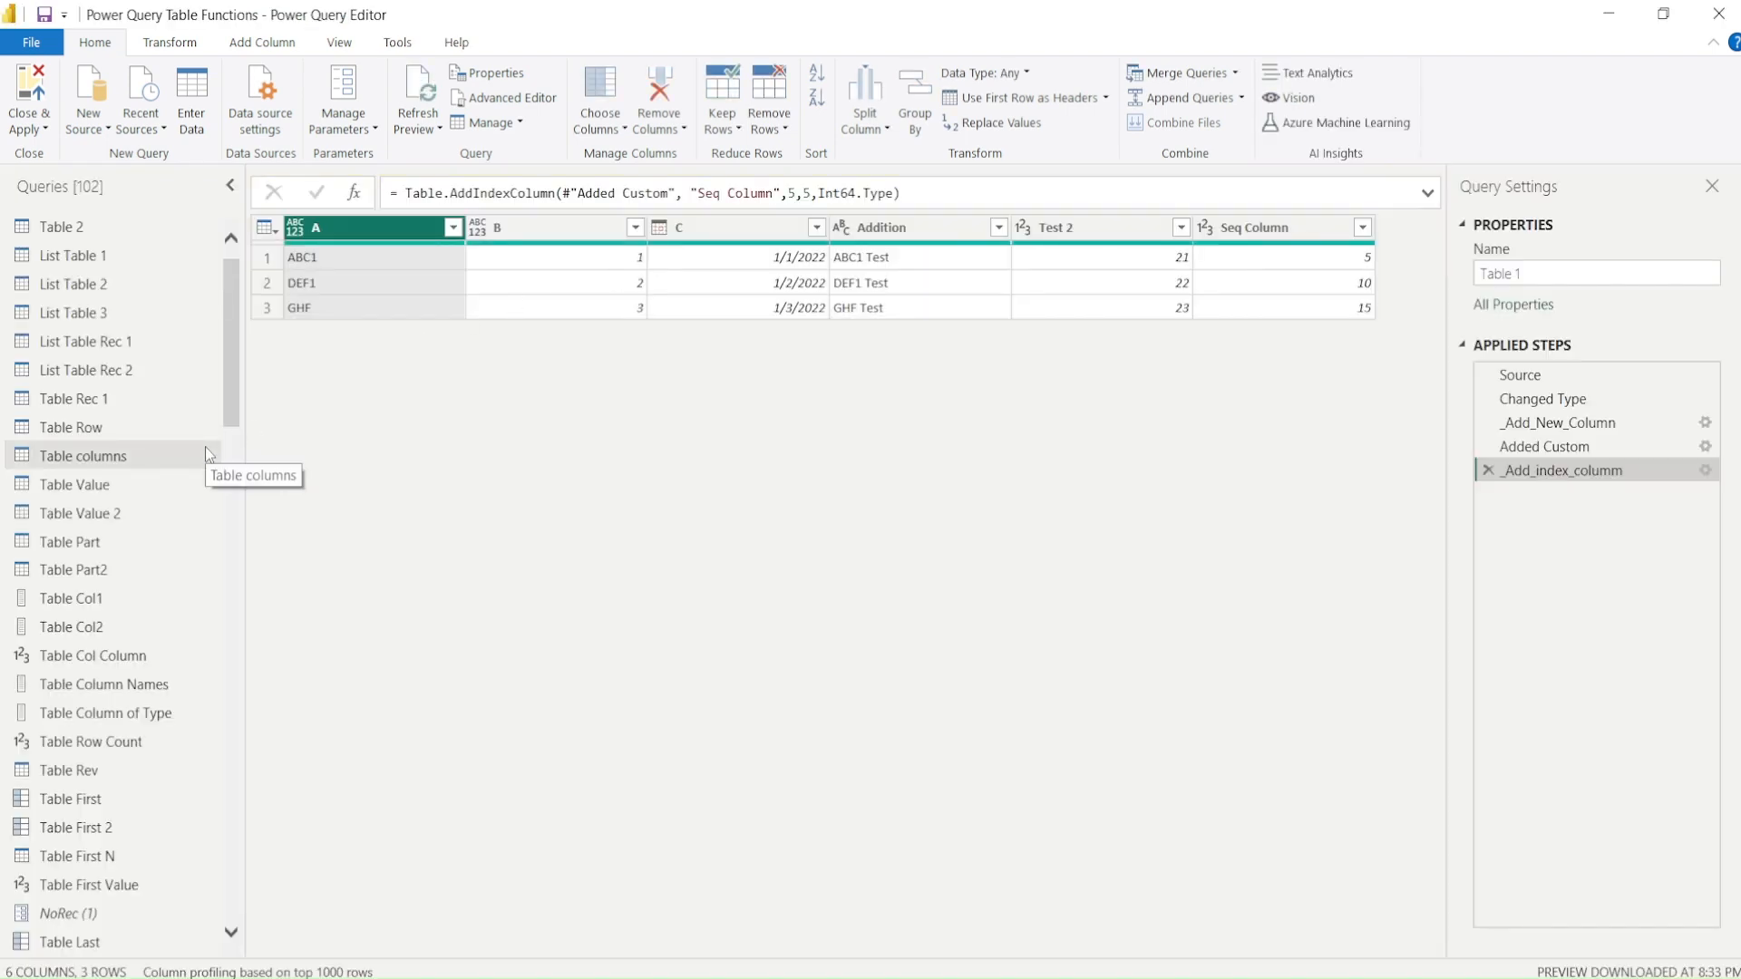
mouse_move(141, 274)
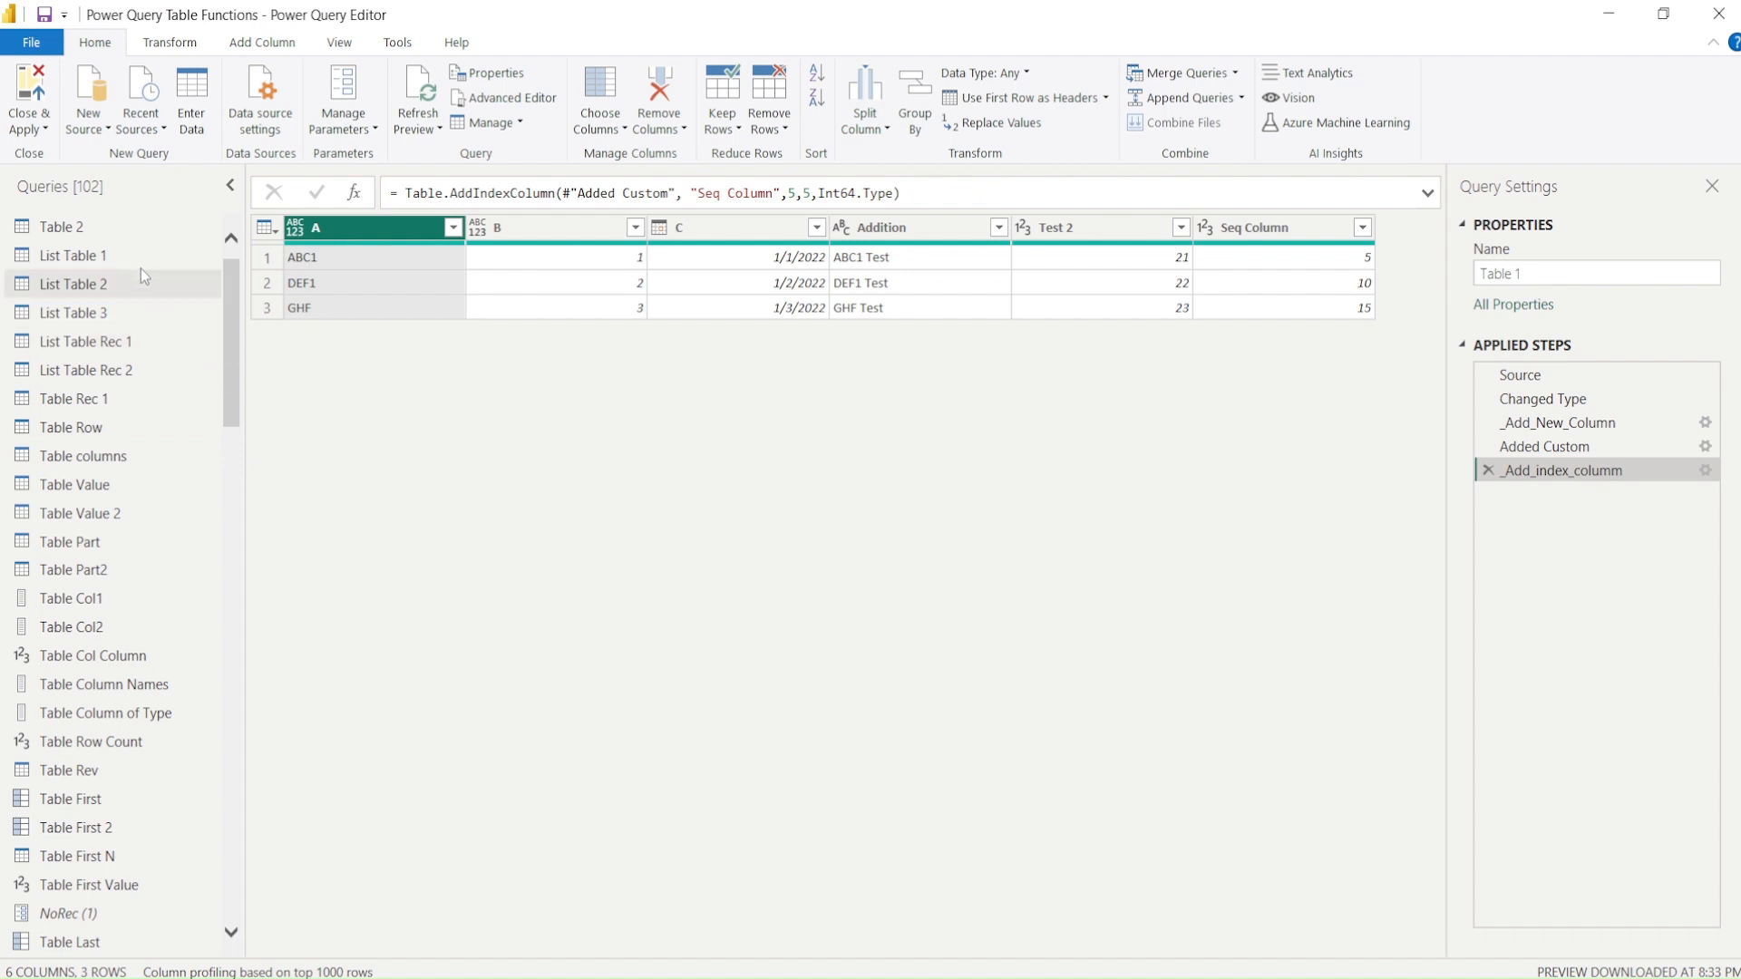
mouse_move(72, 256)
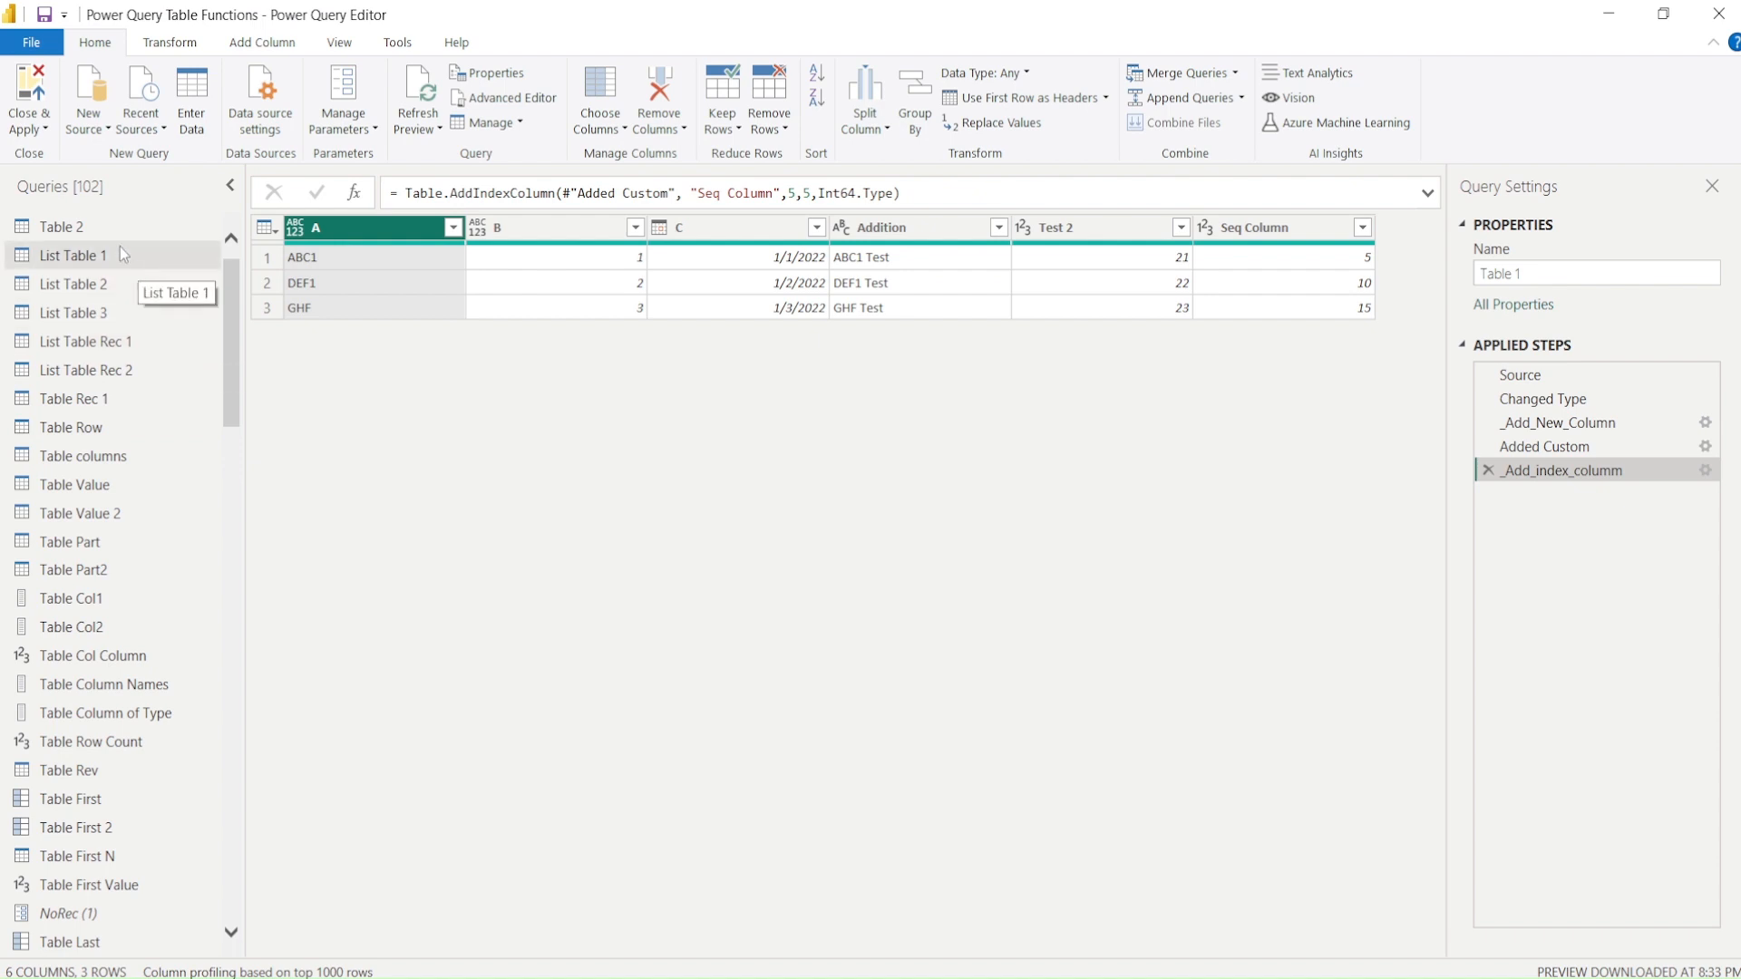
mouse_move(100, 145)
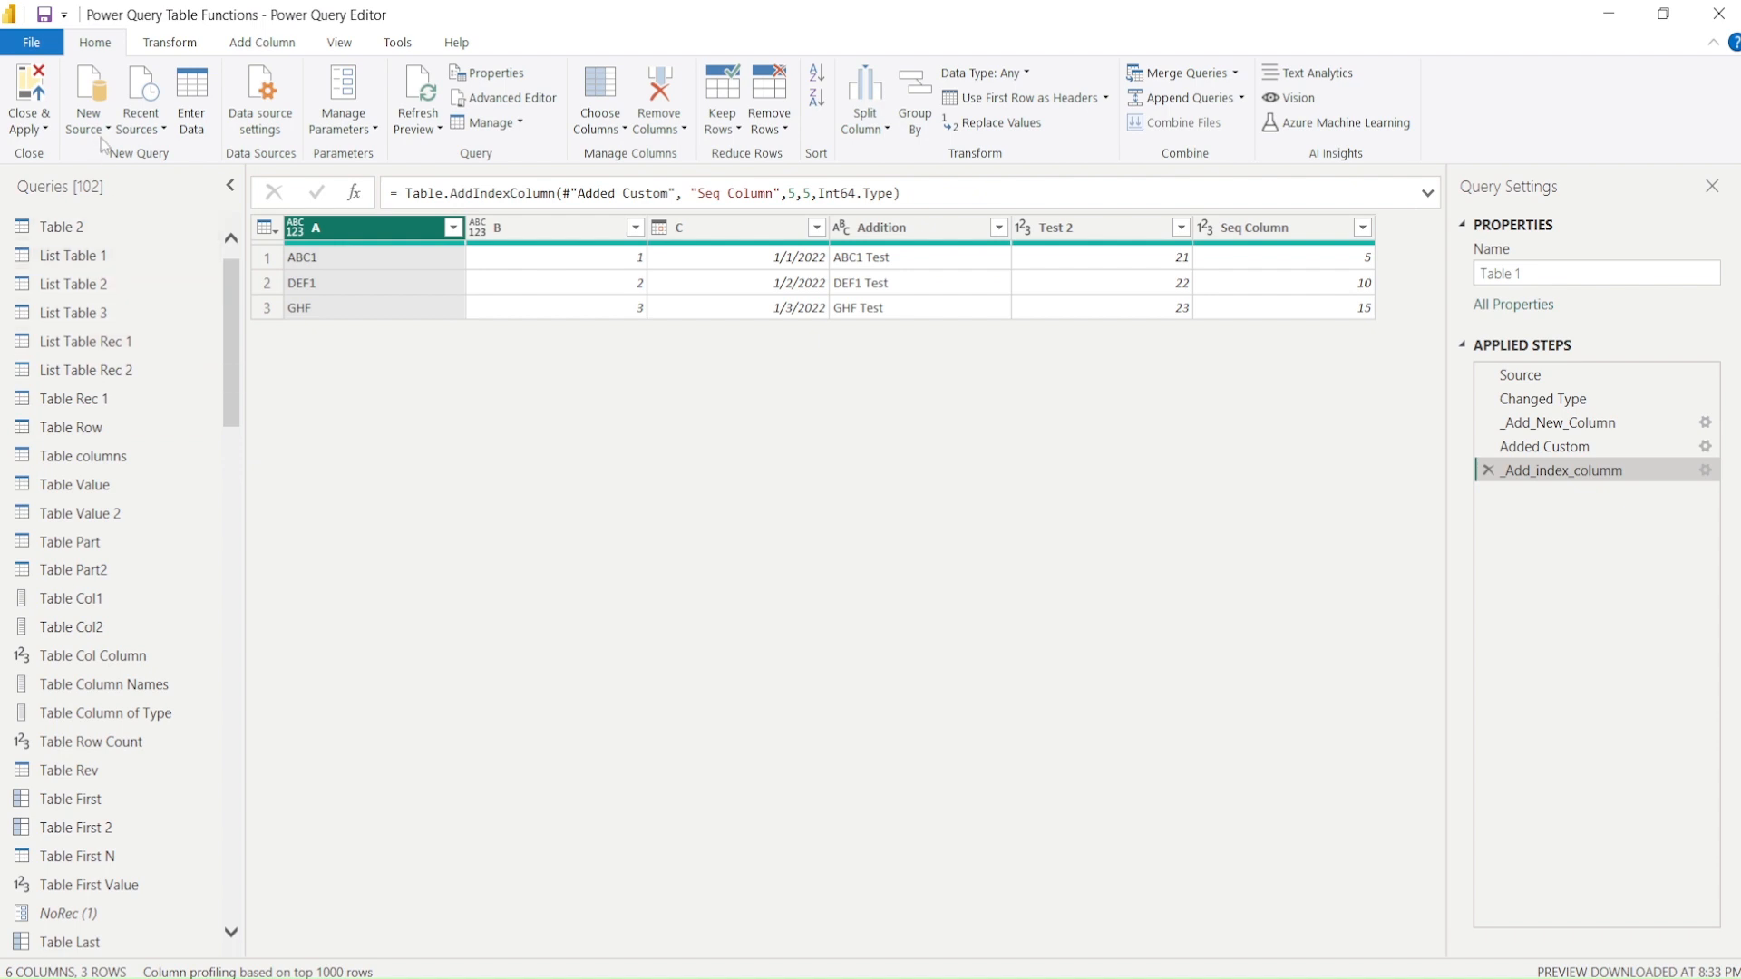
Add a Blank Query from New Source, creating Query10 with an empty Source step.
left_click(87, 98)
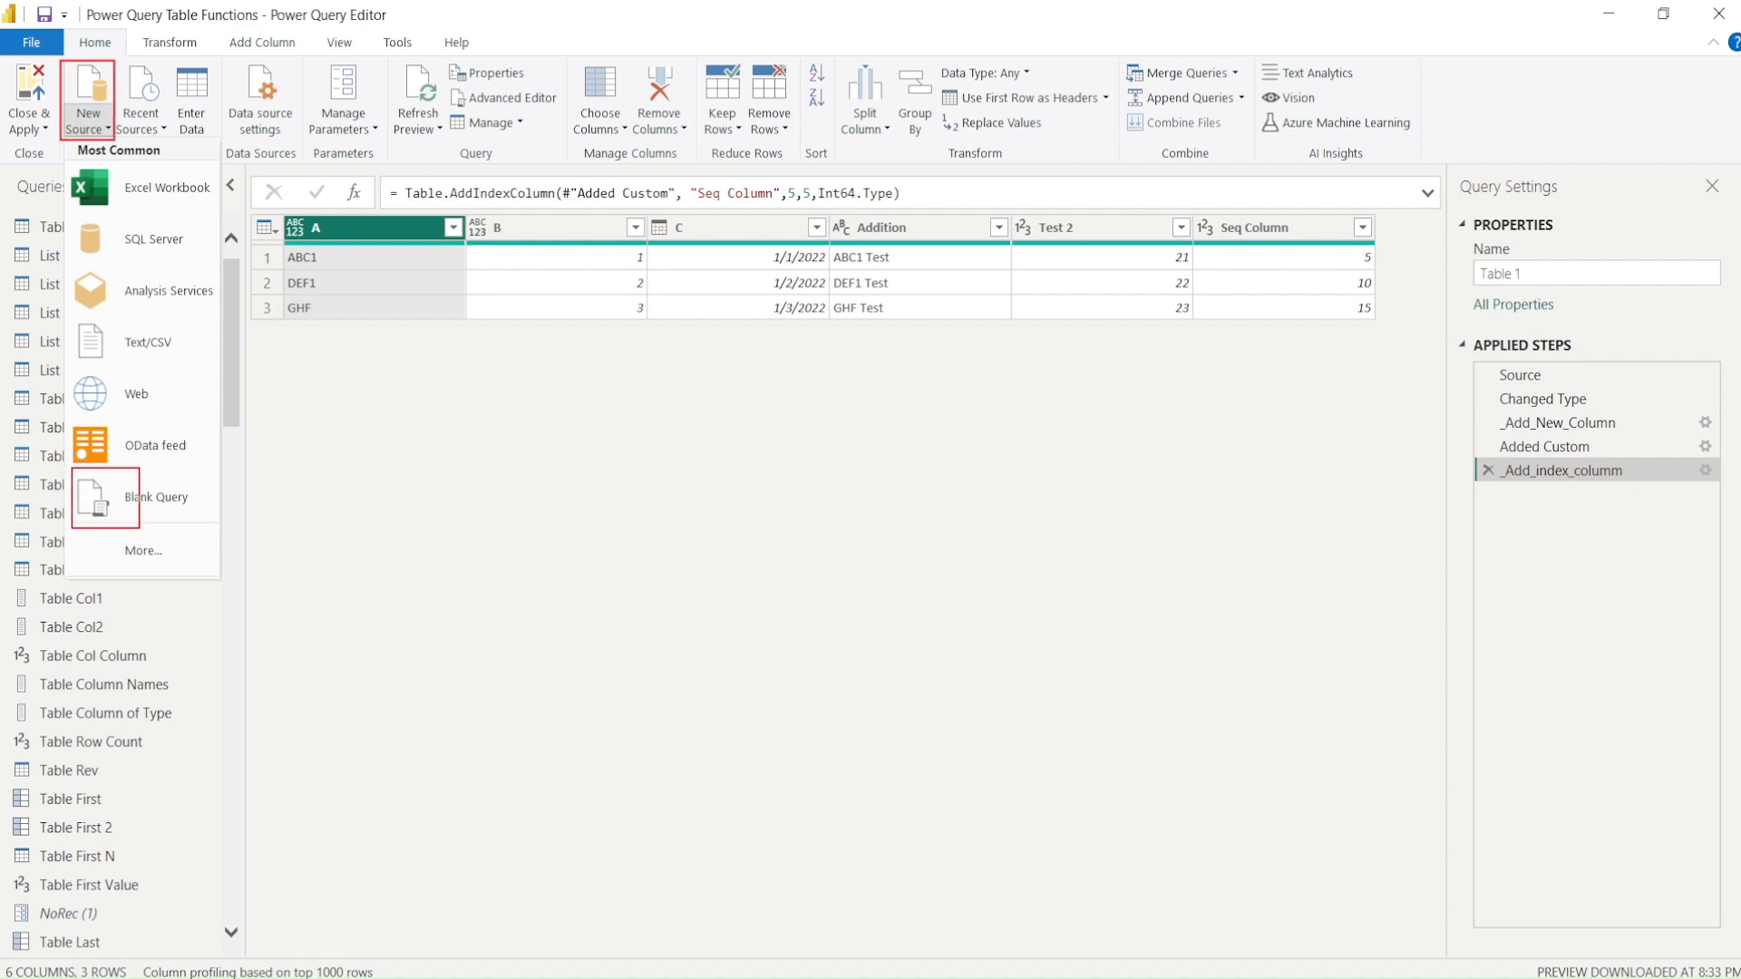
mouse_move(136, 497)
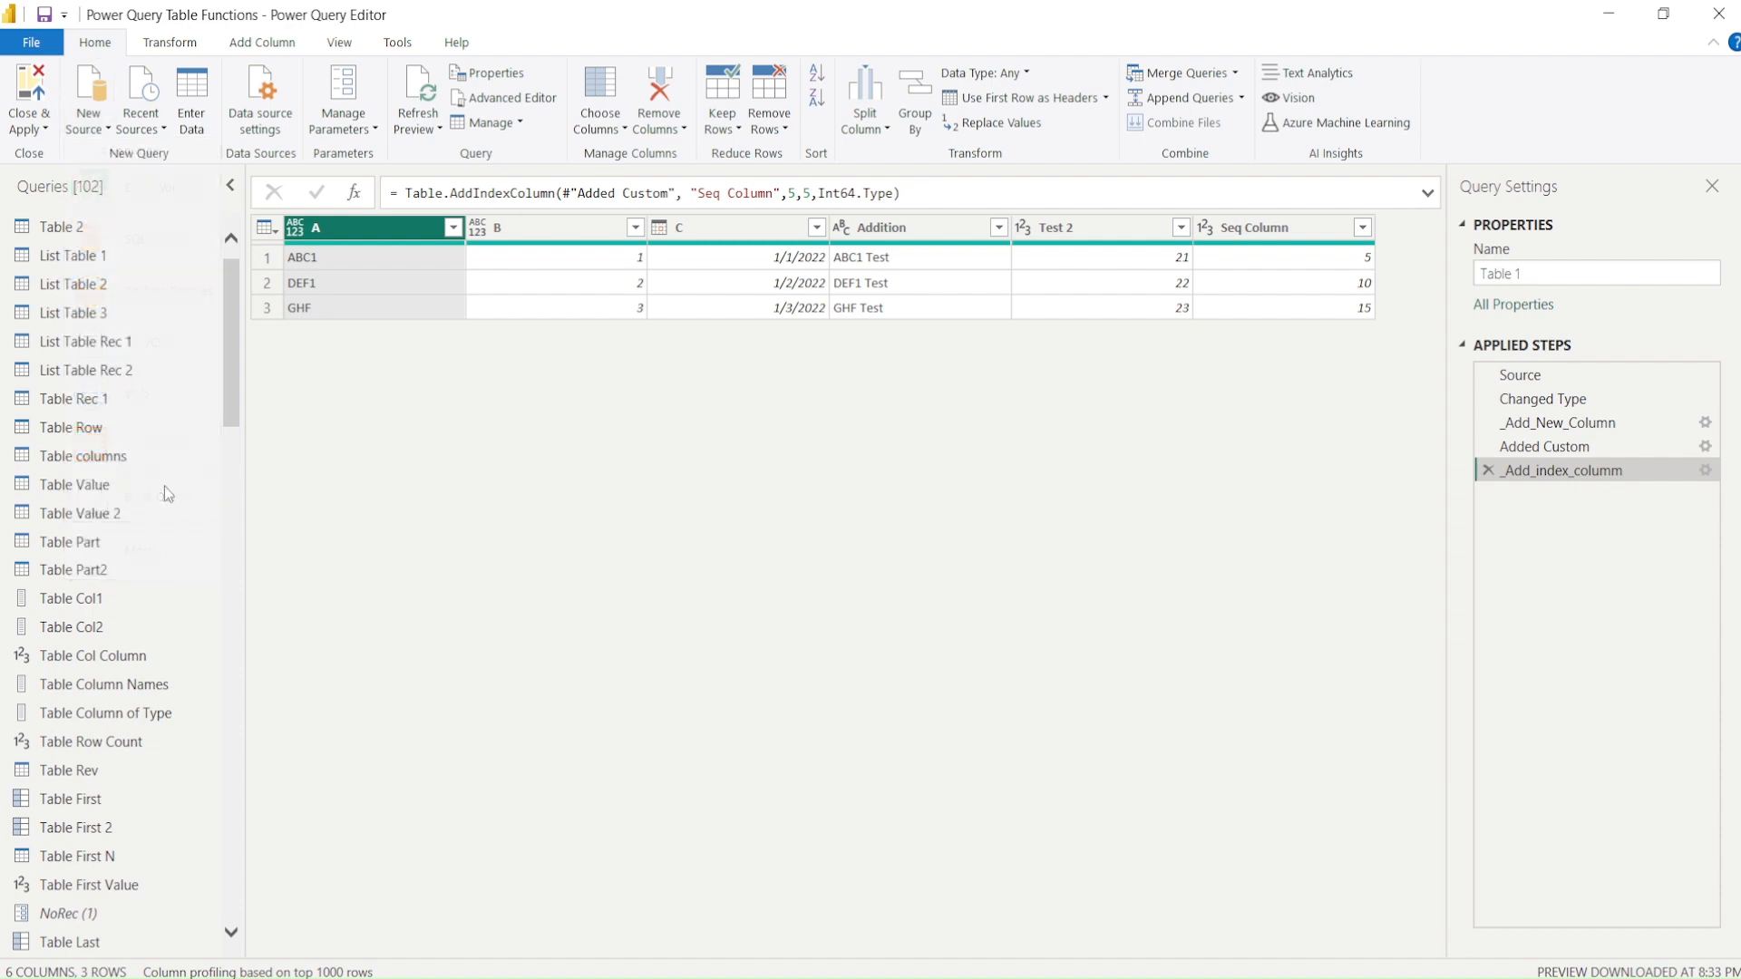
left_click(63, 943)
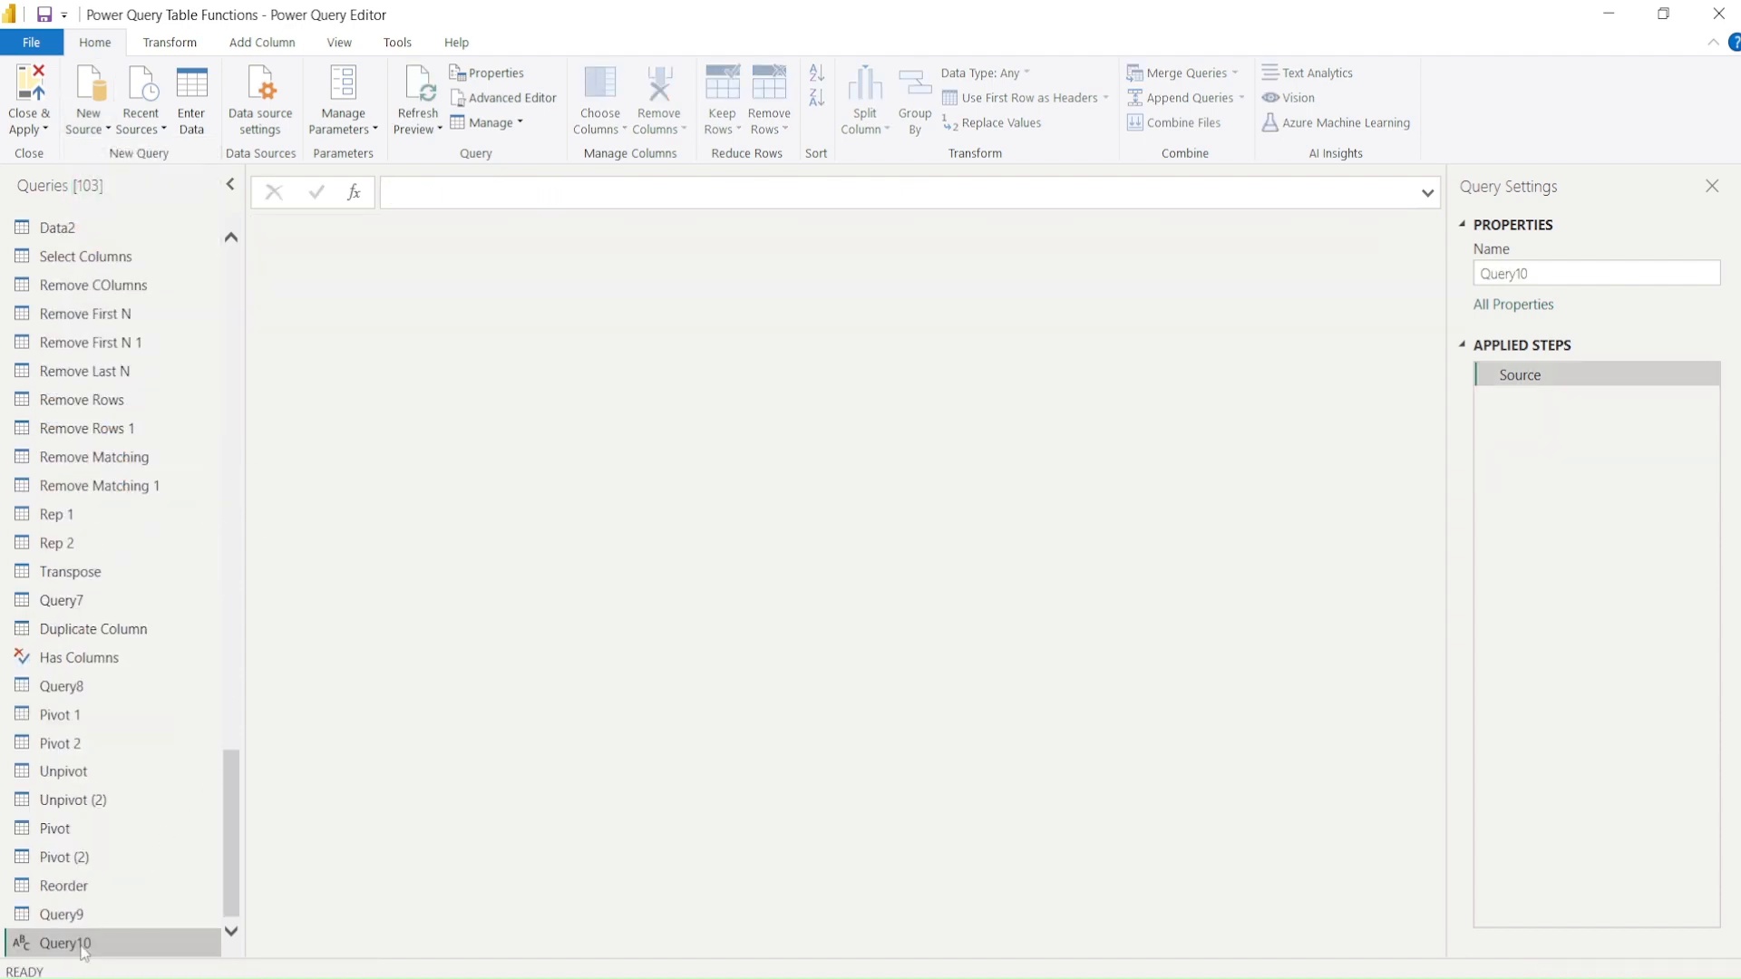
Rename Query10 to 'Expand Record'.
double_click(67, 943)
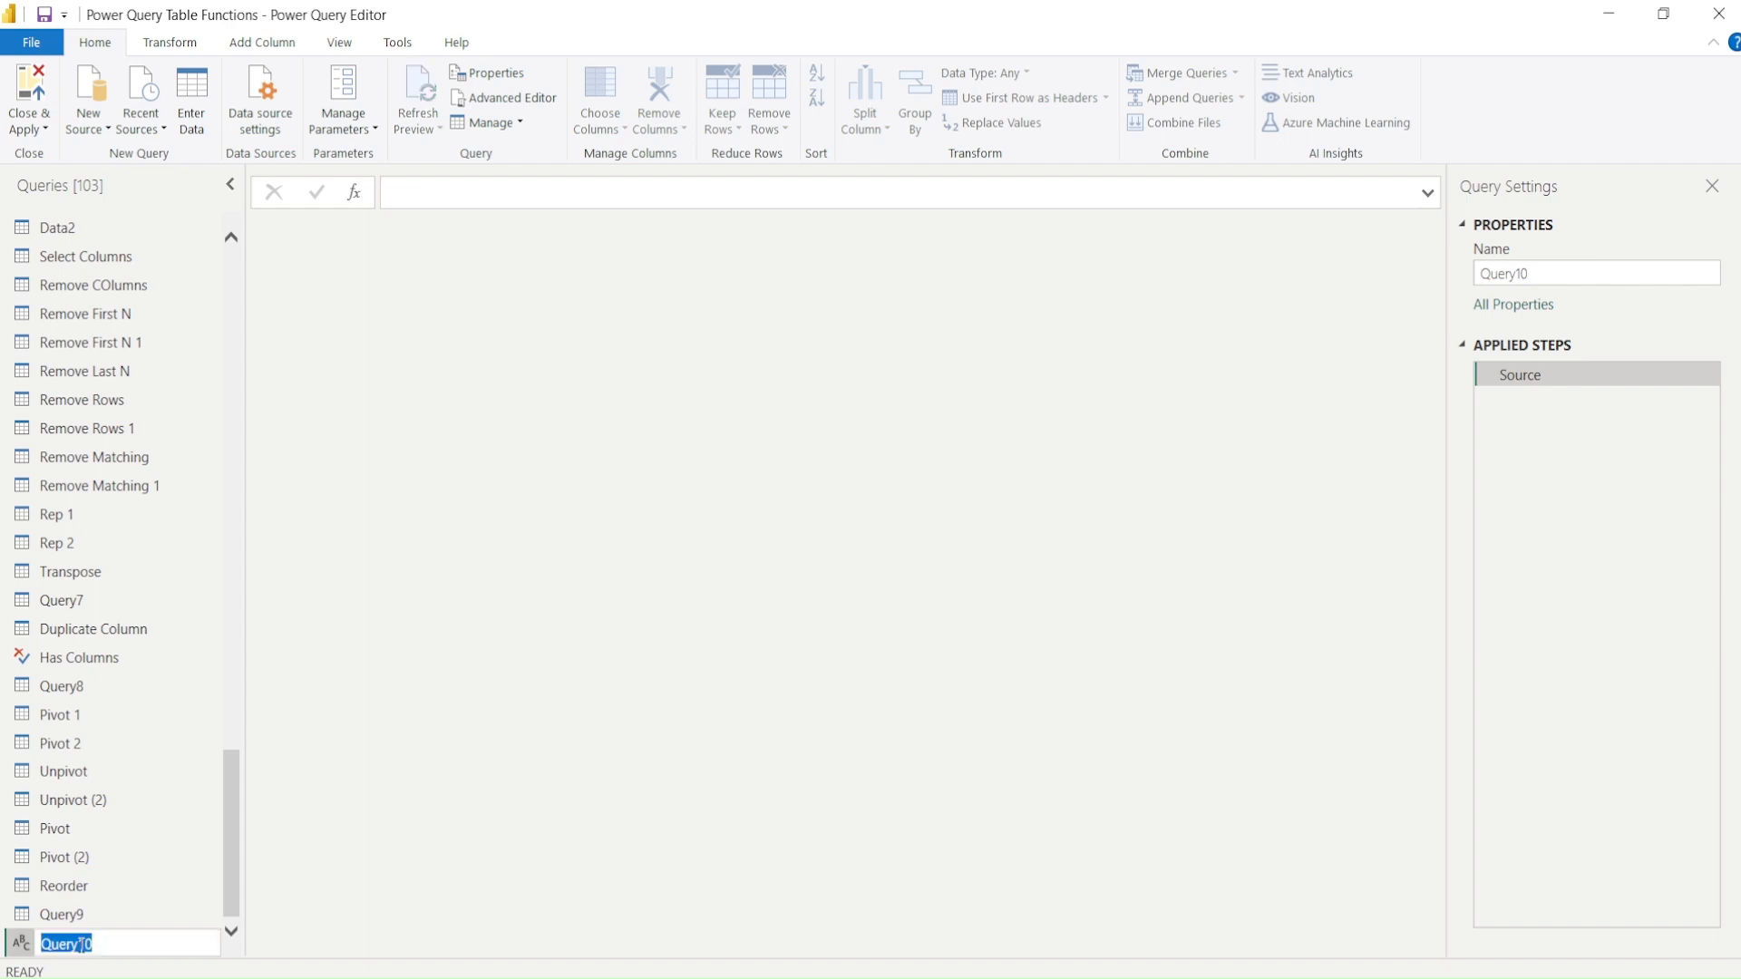
type("Expa")
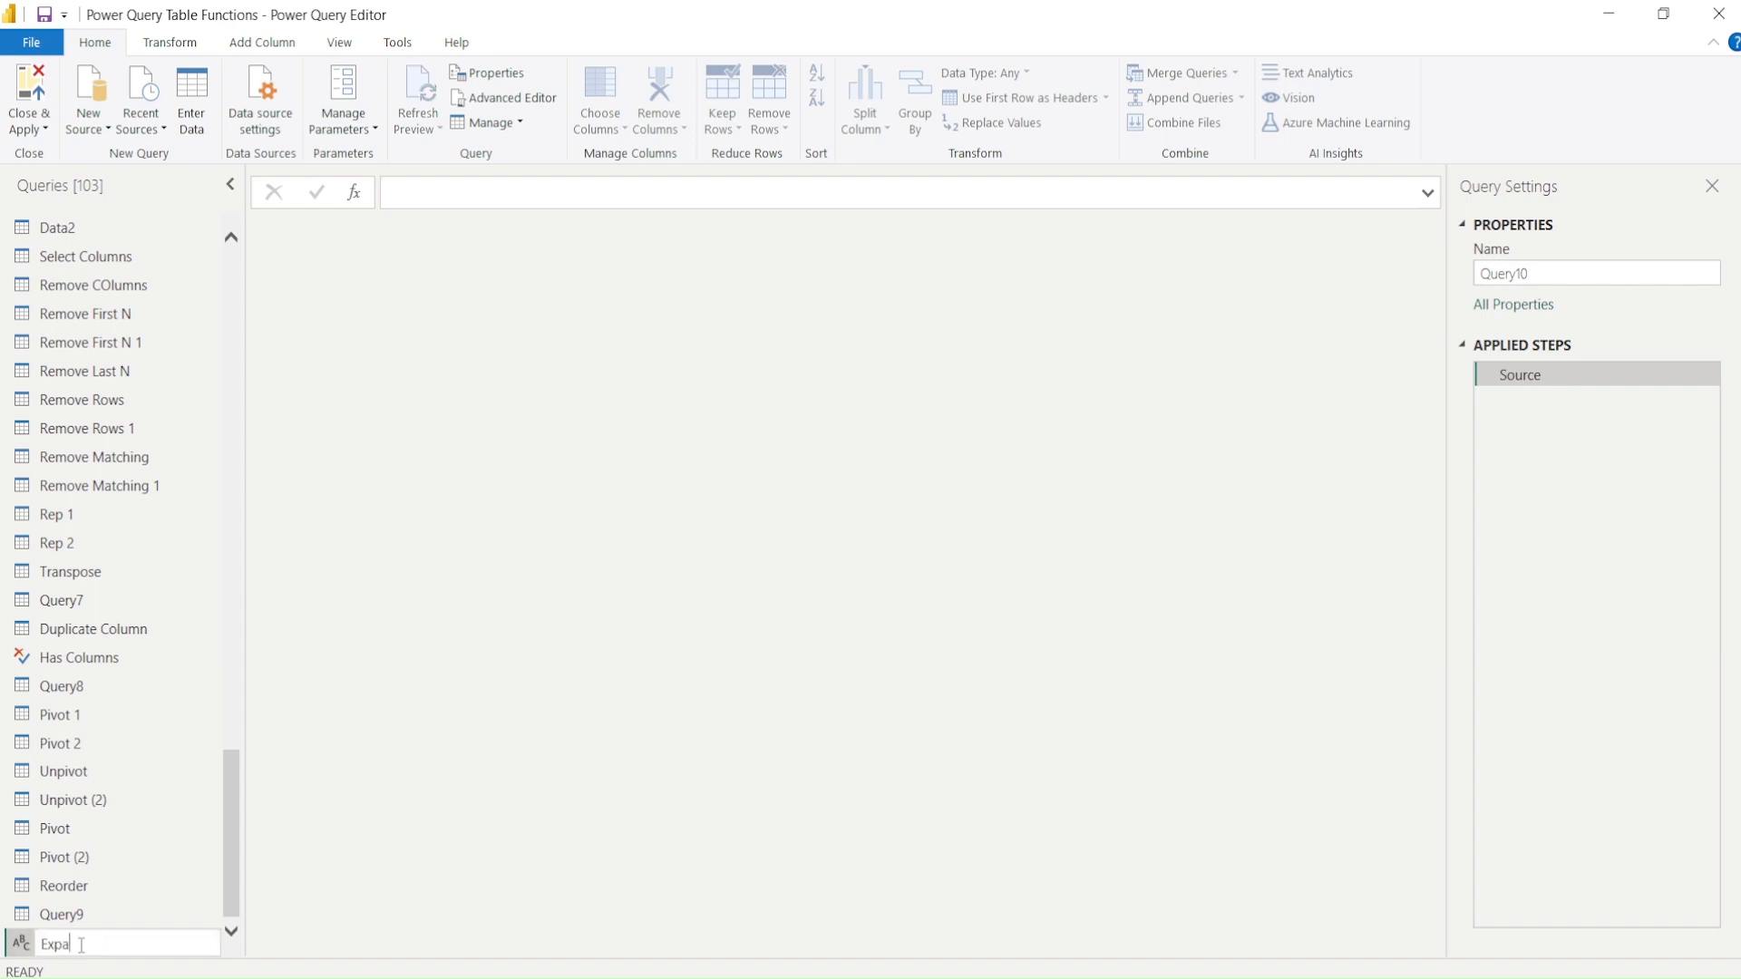
type("nd Record")
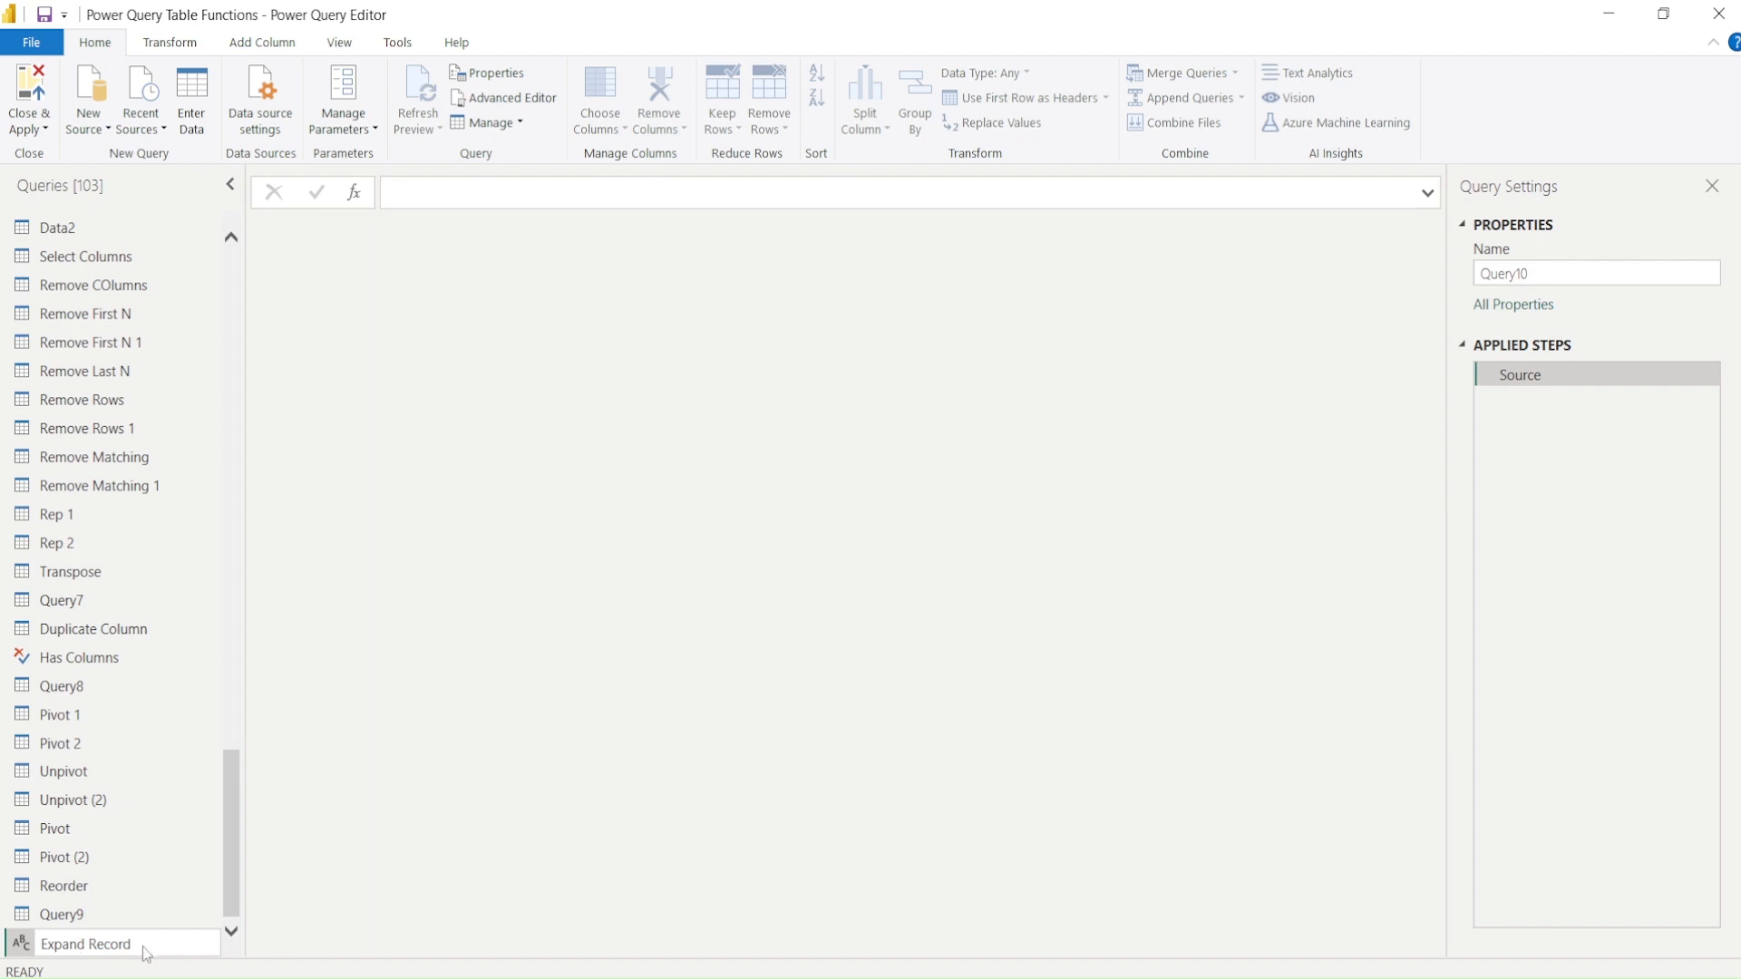
left_click(86, 943)
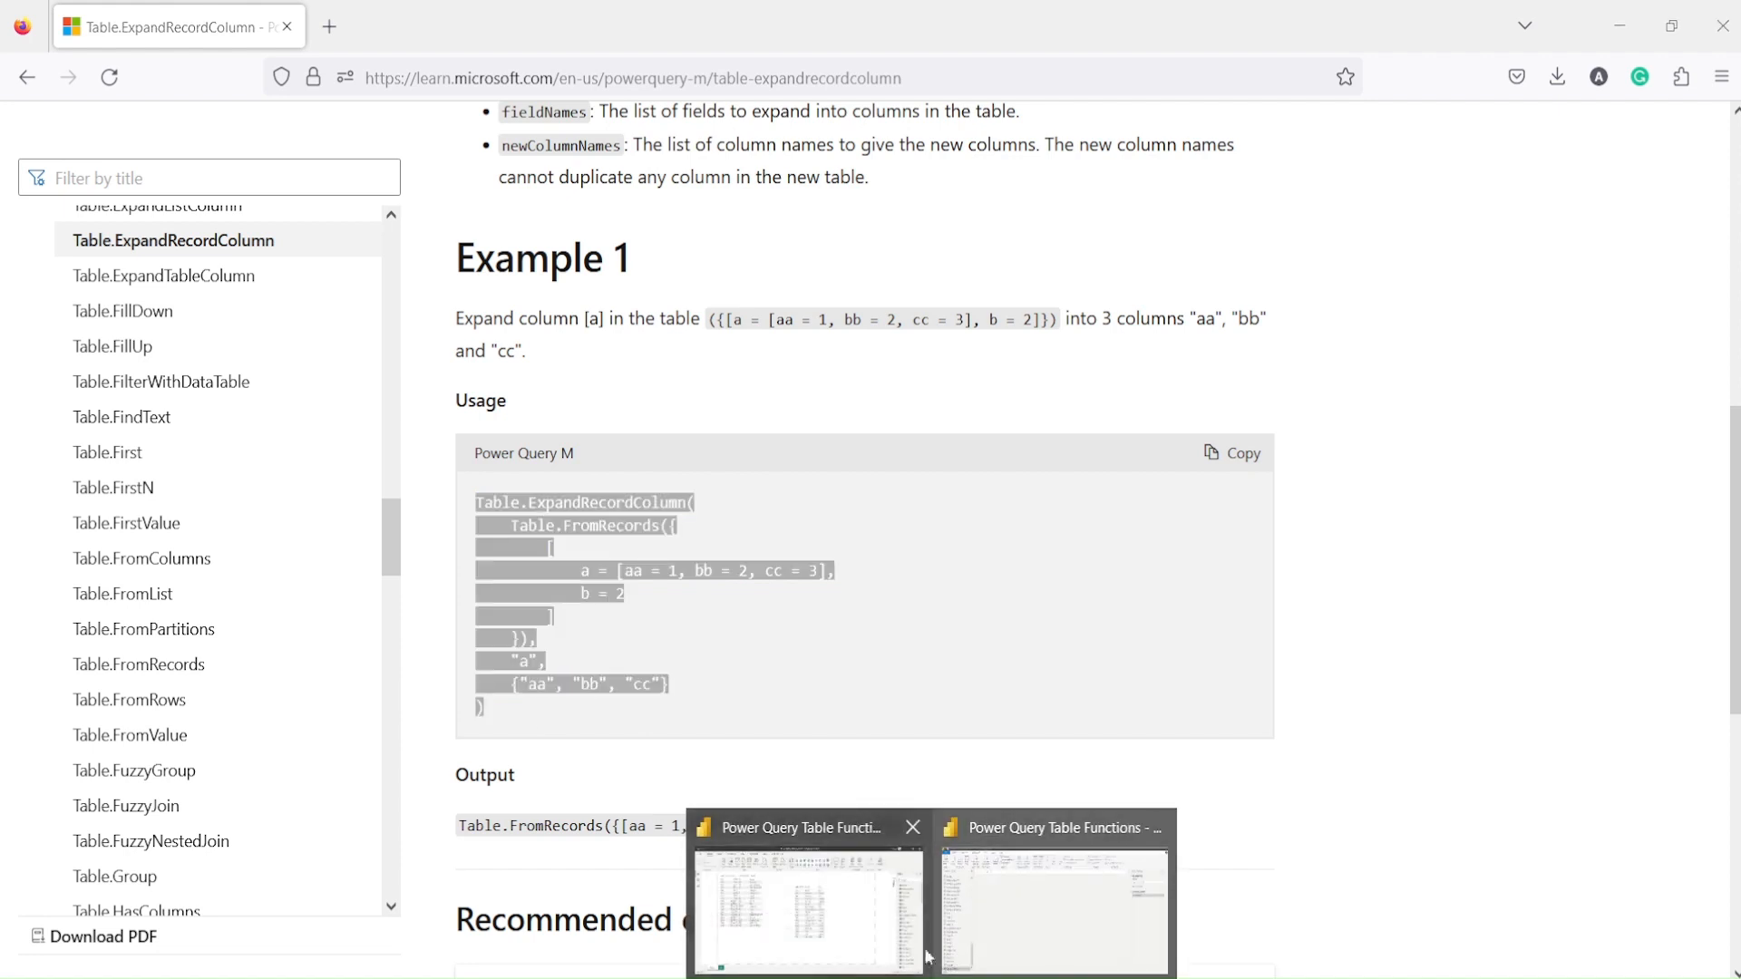
Bring the Power Query Editor back to front and show the Expand Record query's context menu.
left_click(805, 907)
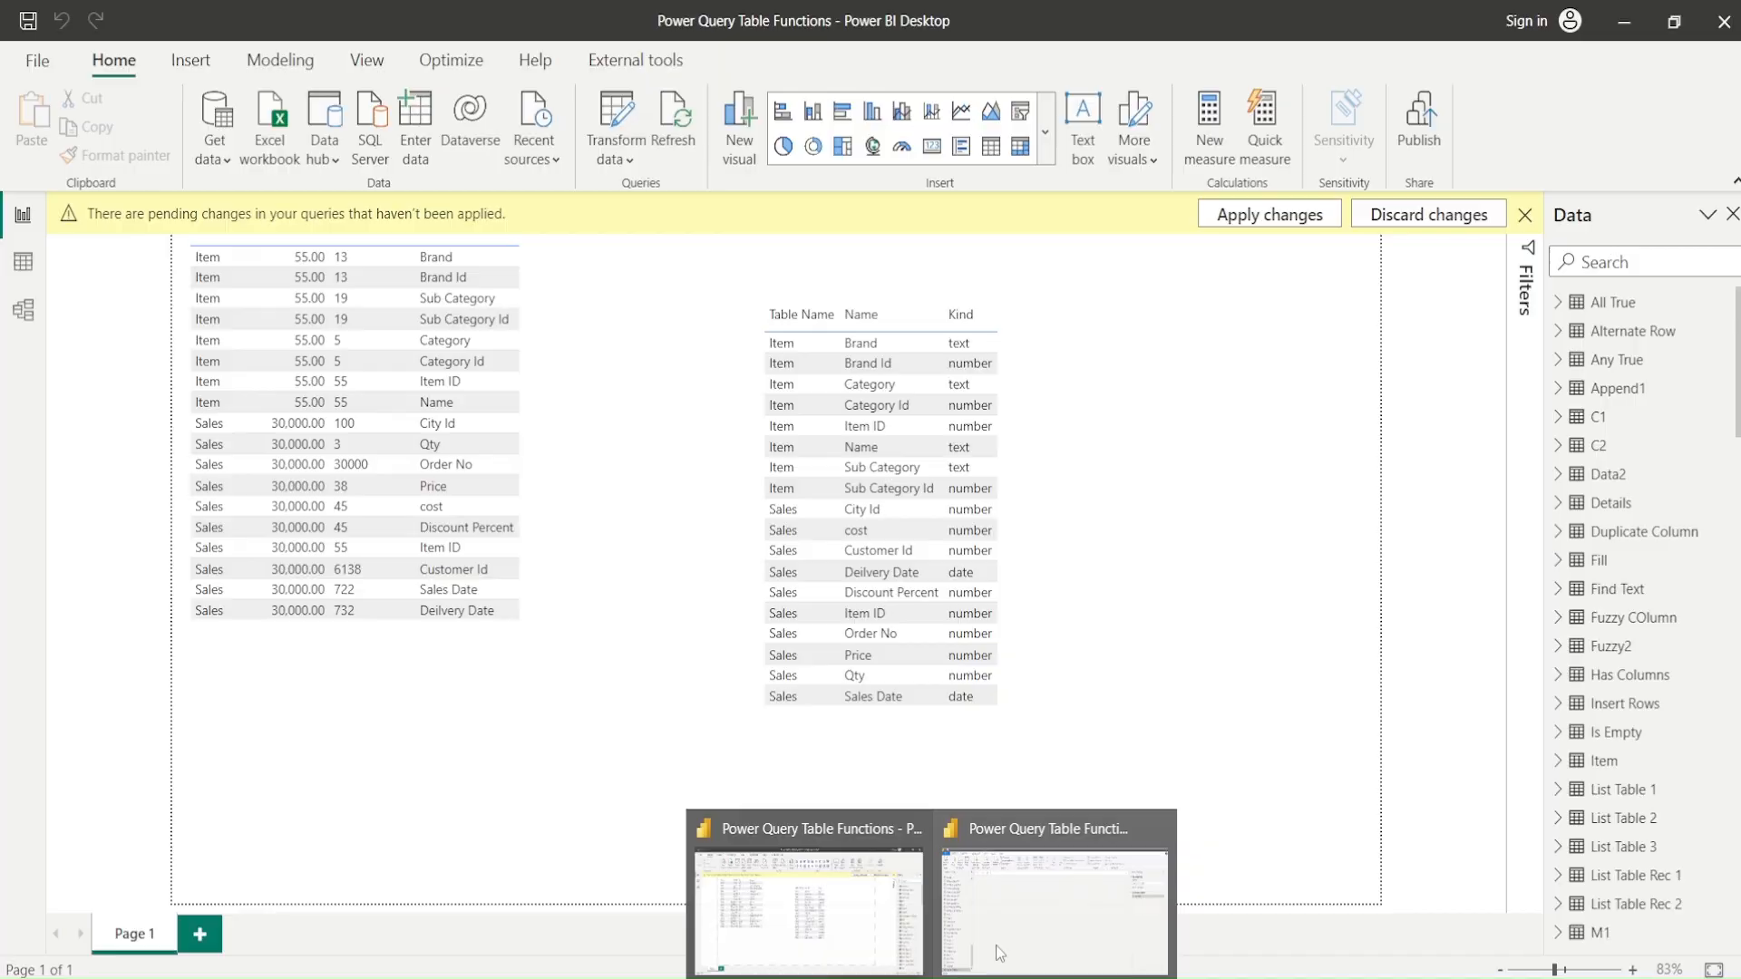
left_click(1051, 910)
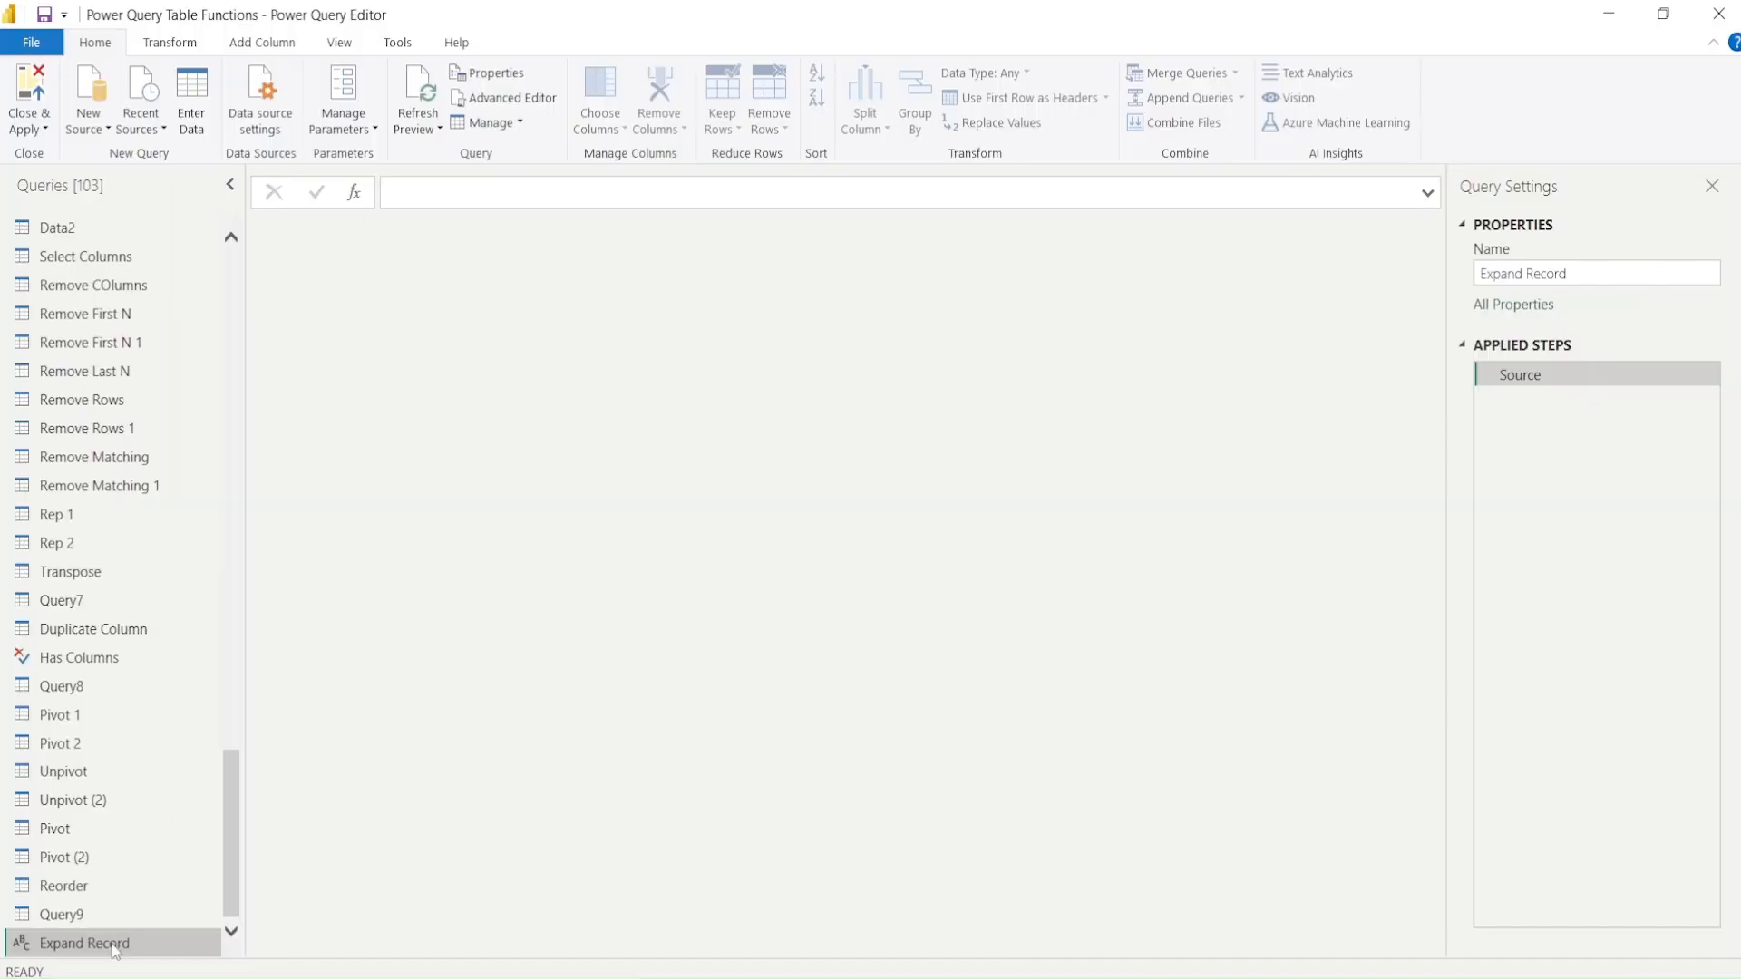
right_click(82, 943)
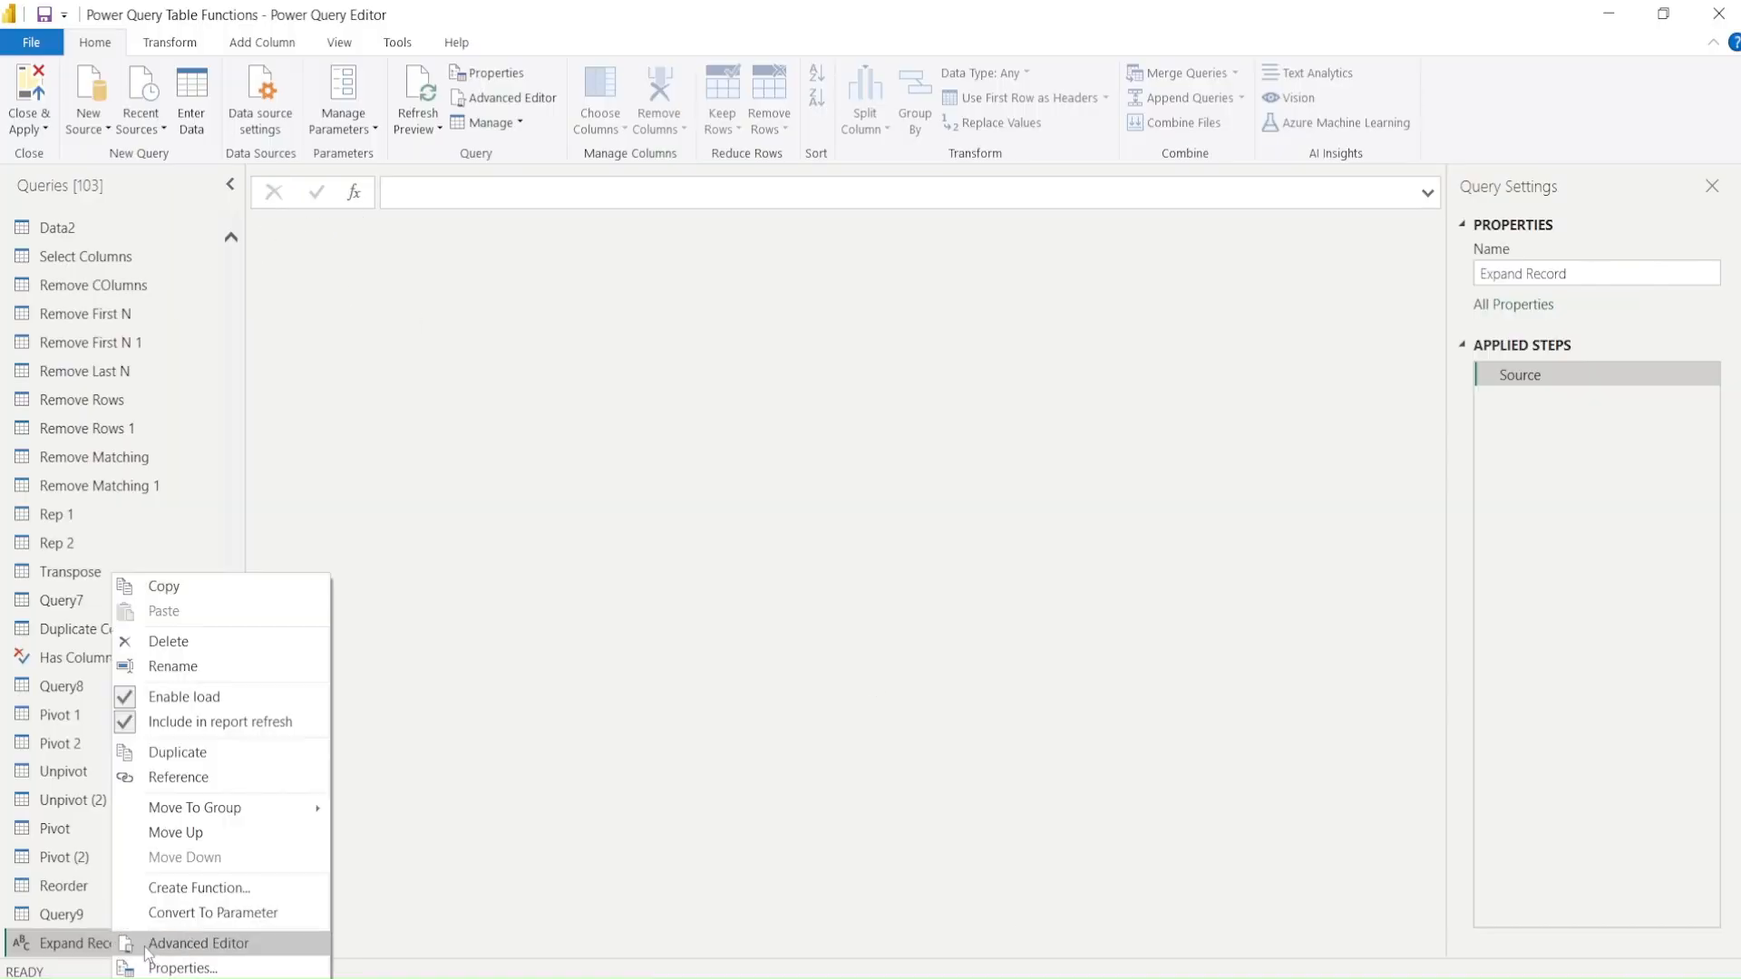
In Advanced Editor, comment out Table.ExpandRecordColumn with /* */ and make Source the Table.FromRecords table, then apply.
left_click(198, 943)
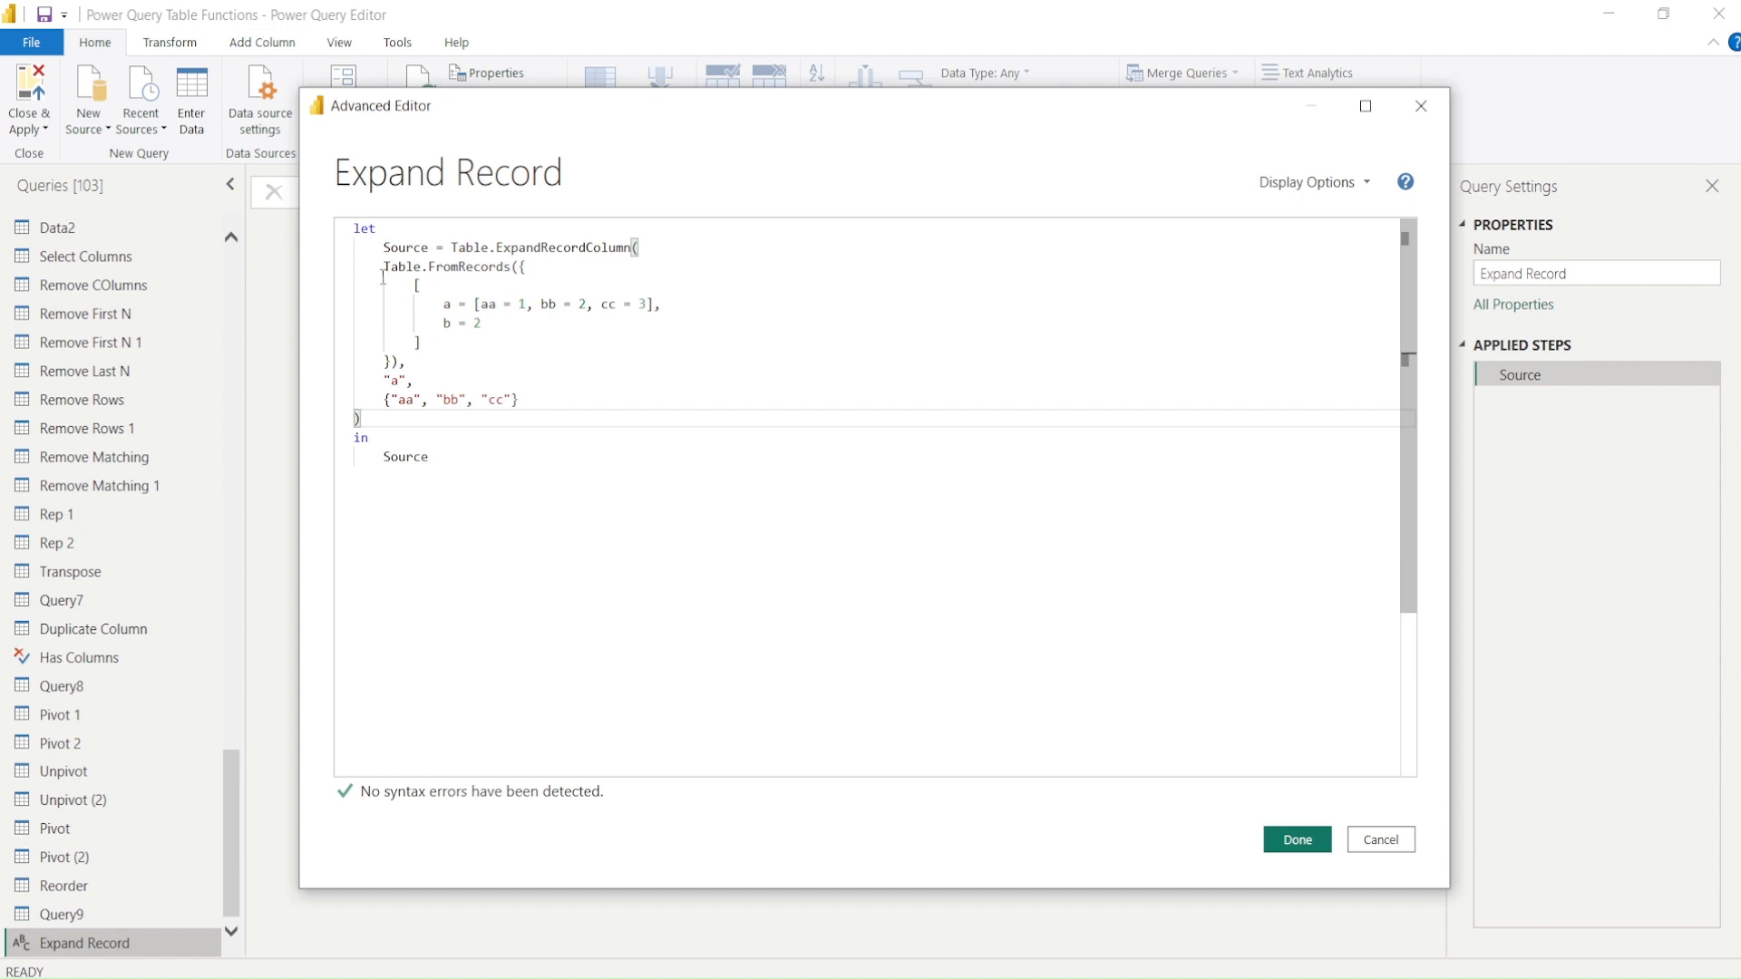
left_click_drag(382, 267, 412, 365)
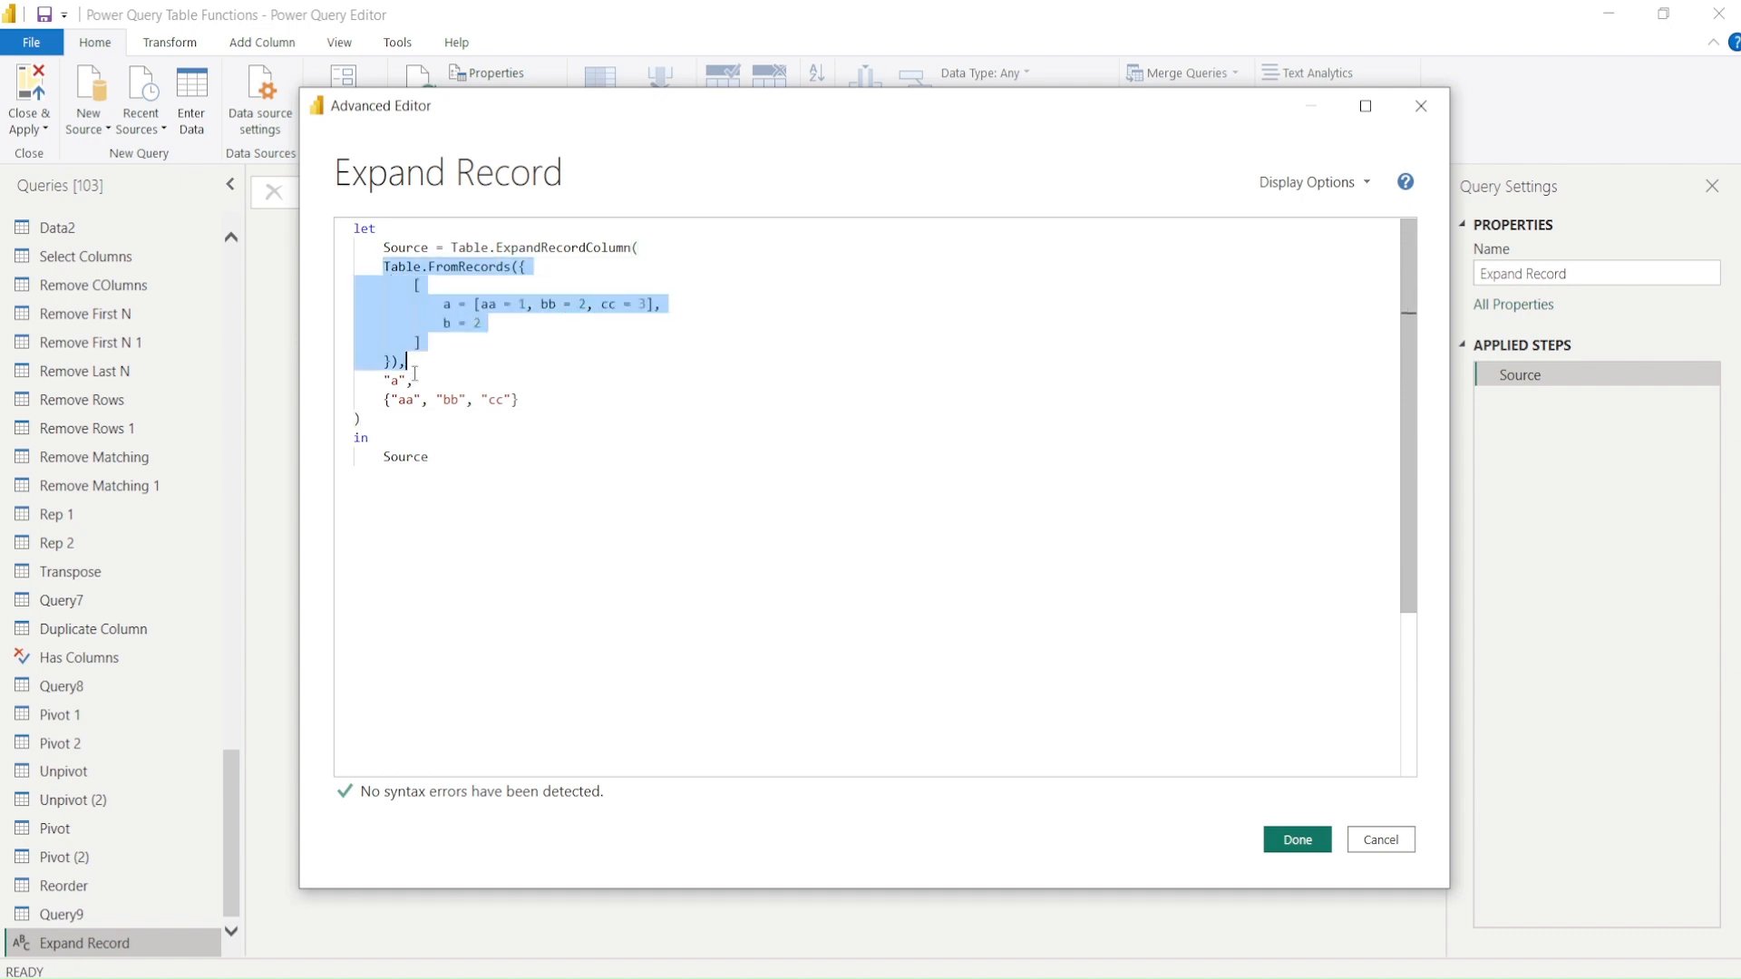
left_click(454, 249)
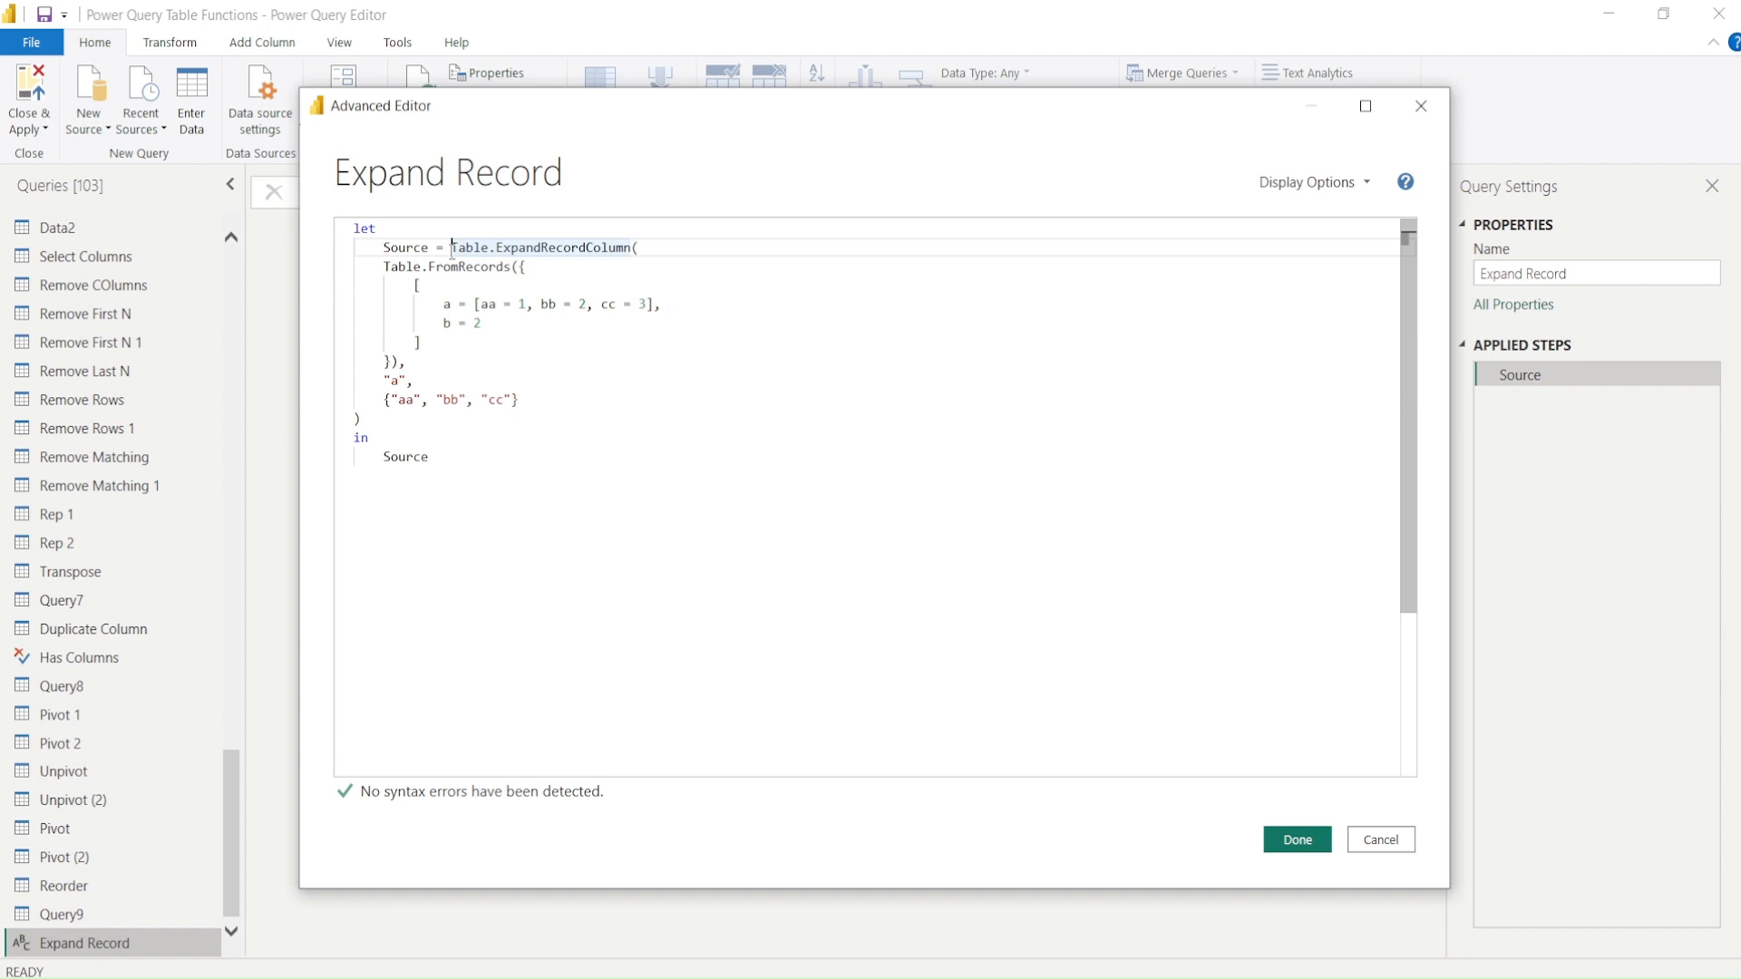
type("y")
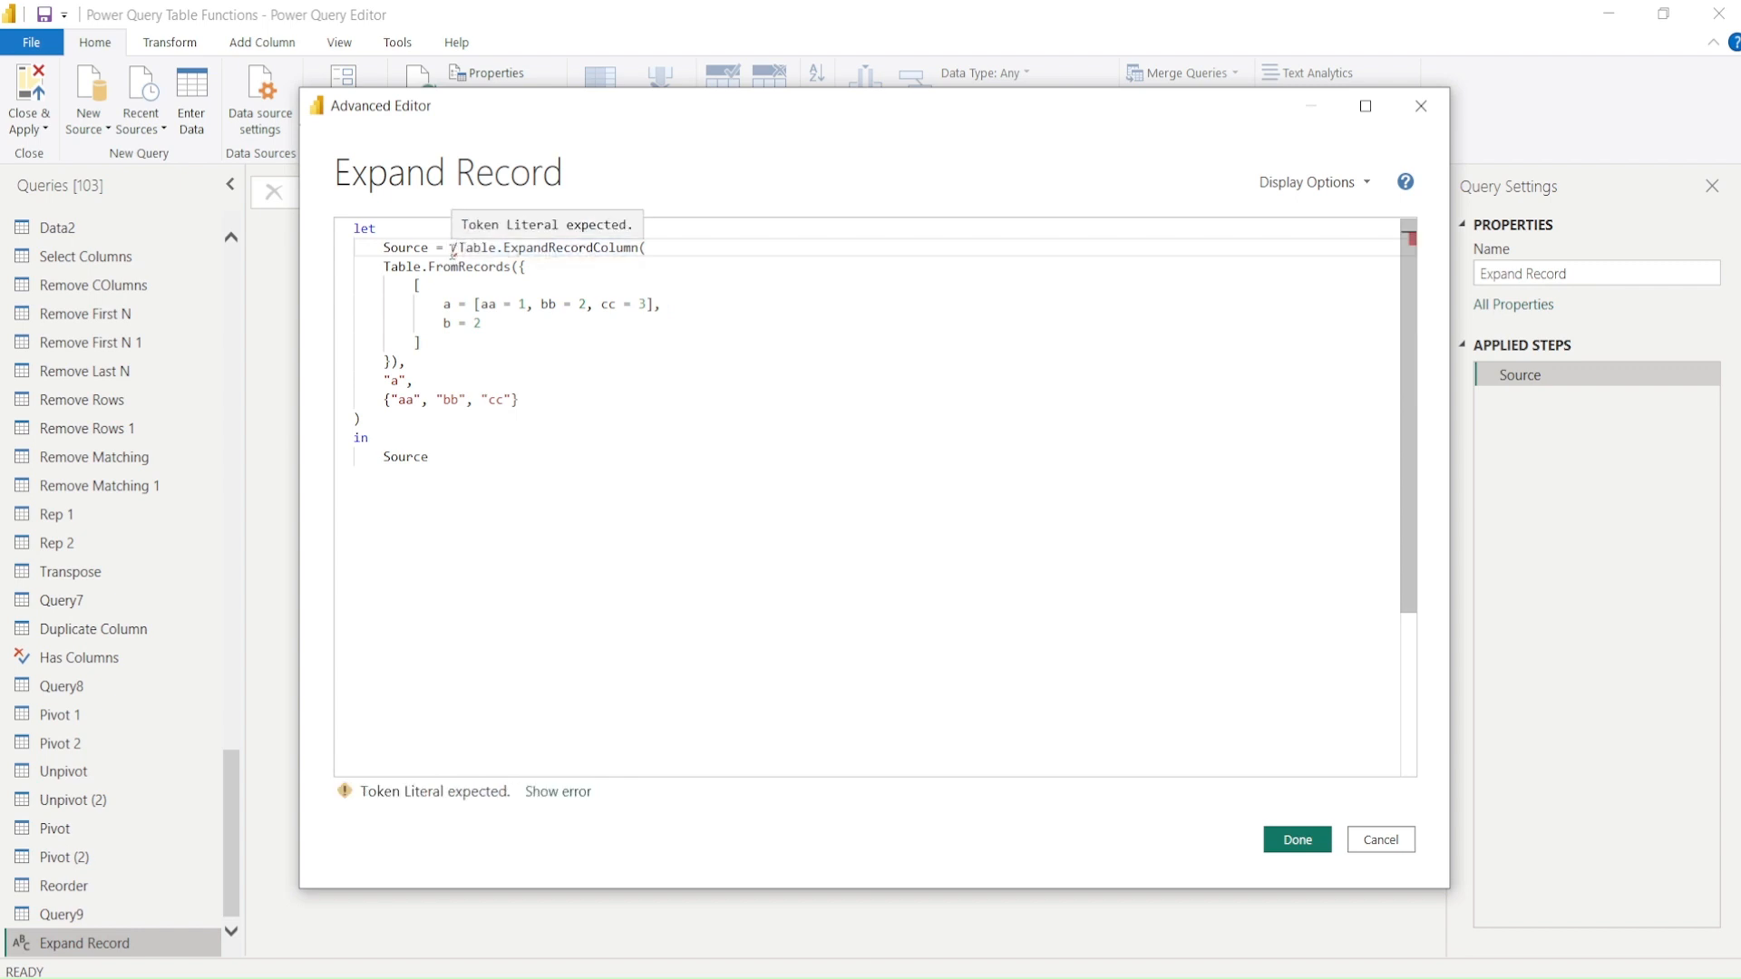
type("/*")
left_click(866, 419)
type("*/")
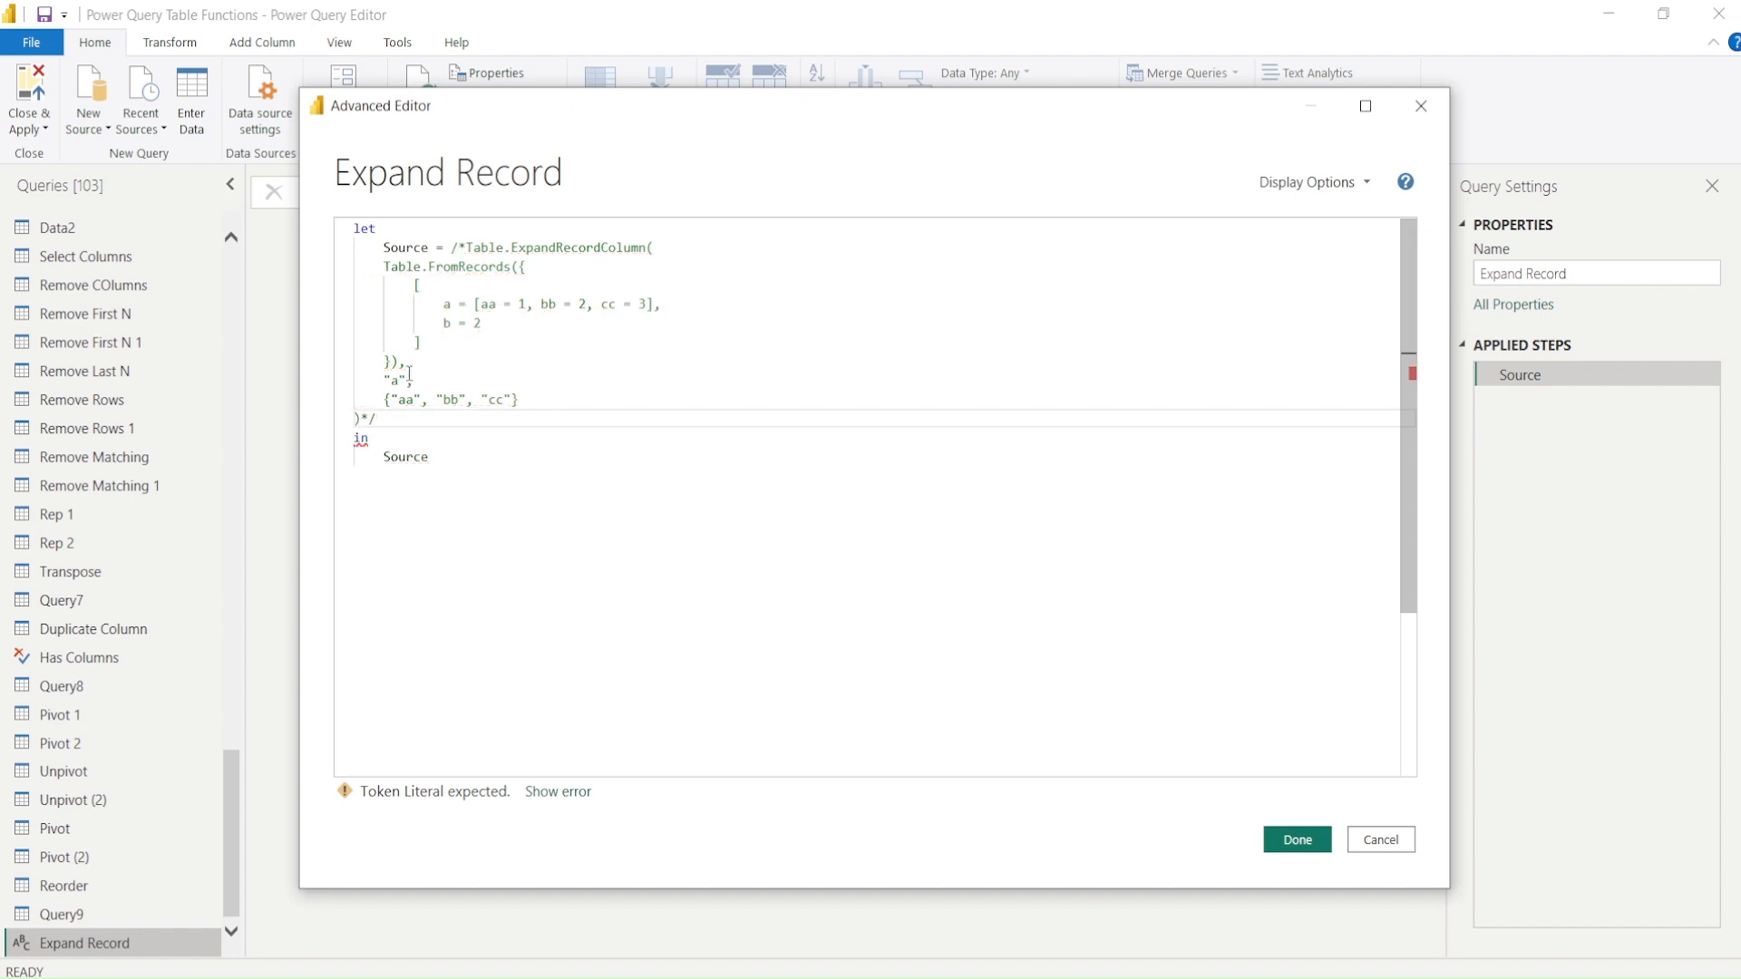
left_click_drag(385, 267, 408, 362)
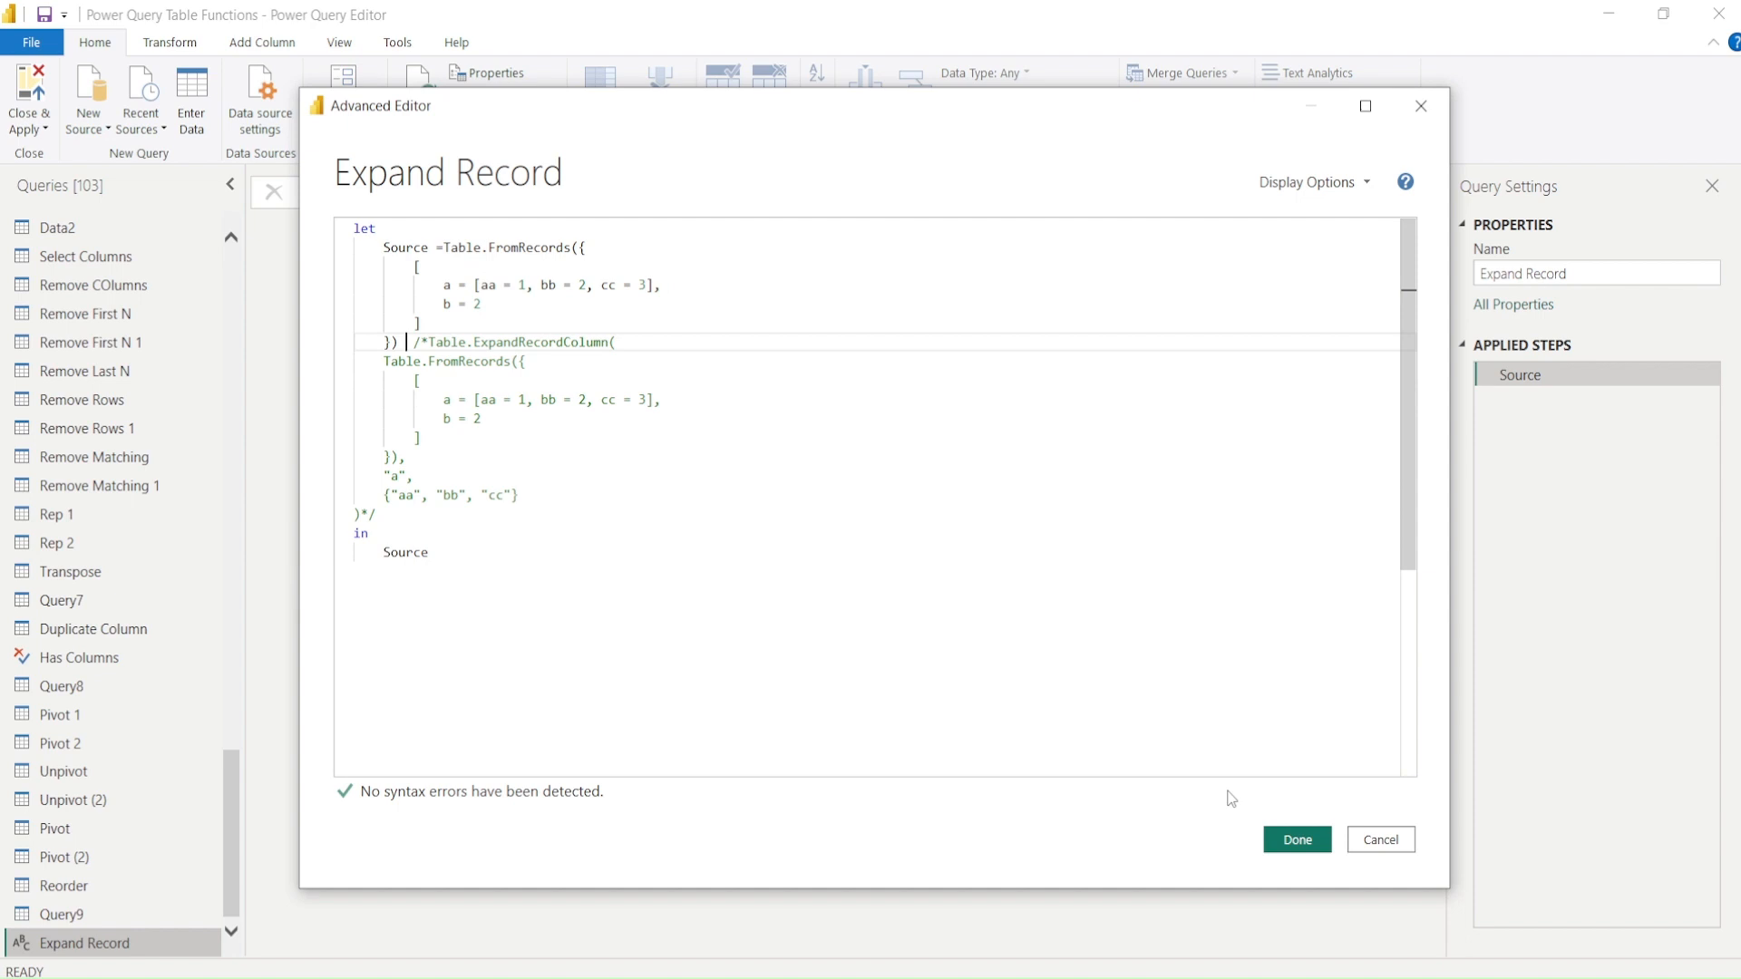
left_click(1295, 838)
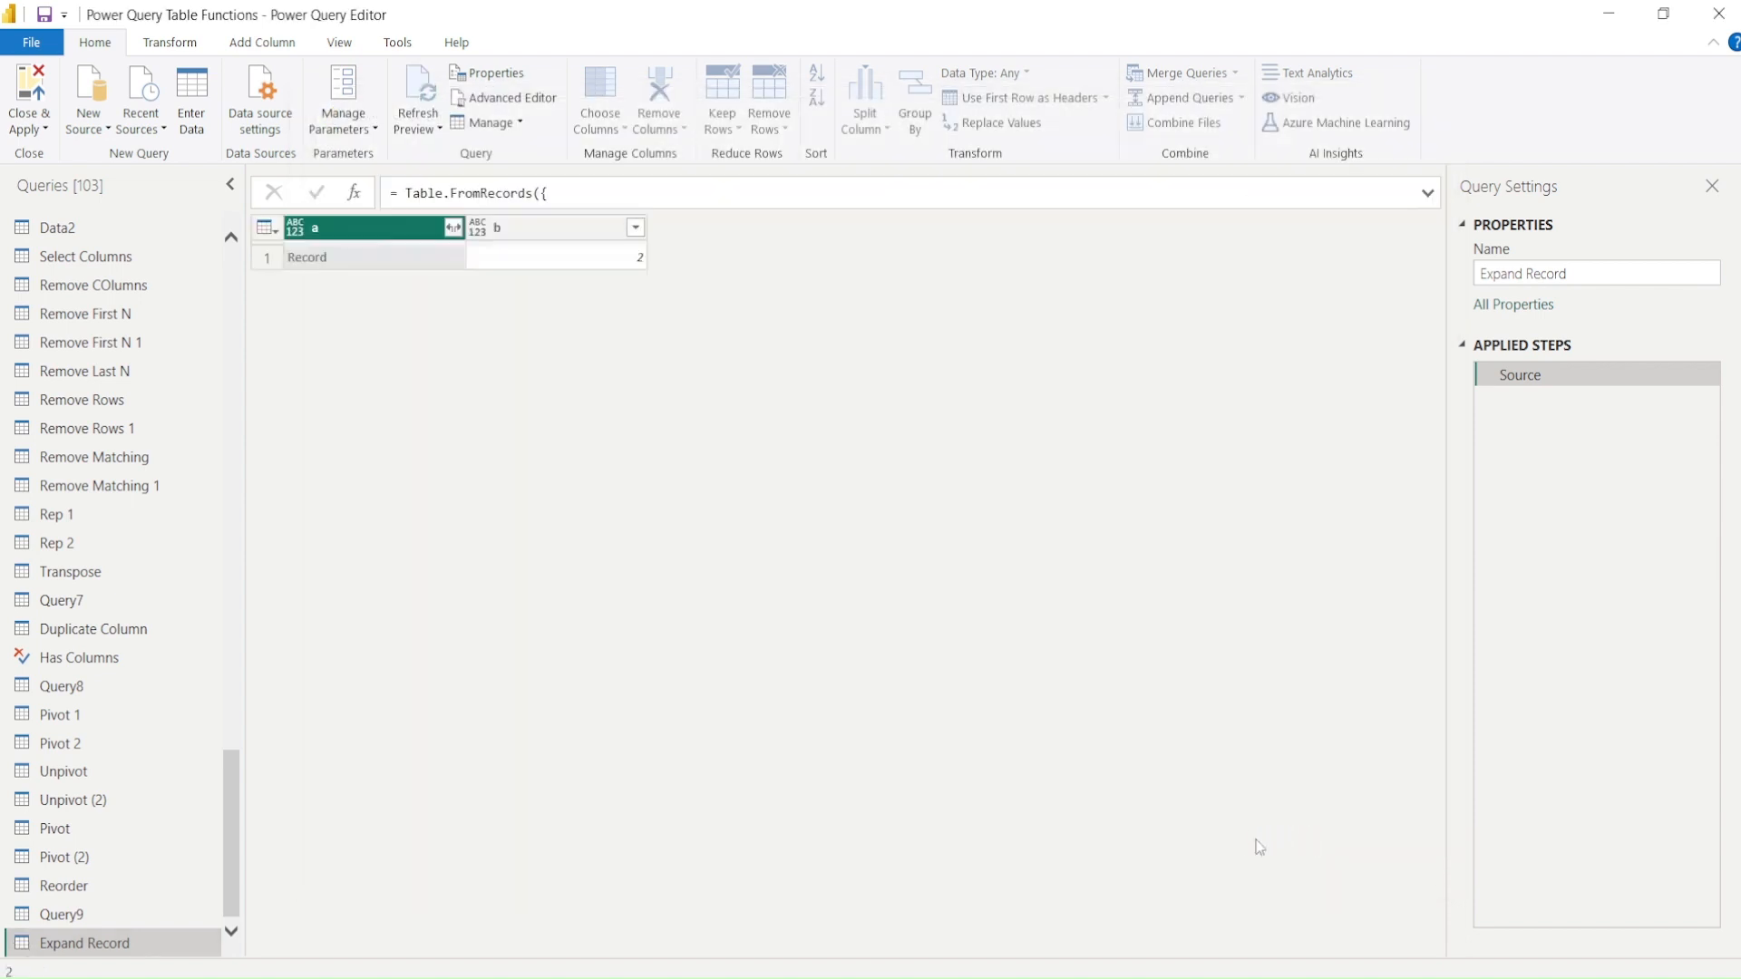
mouse_move(408, 319)
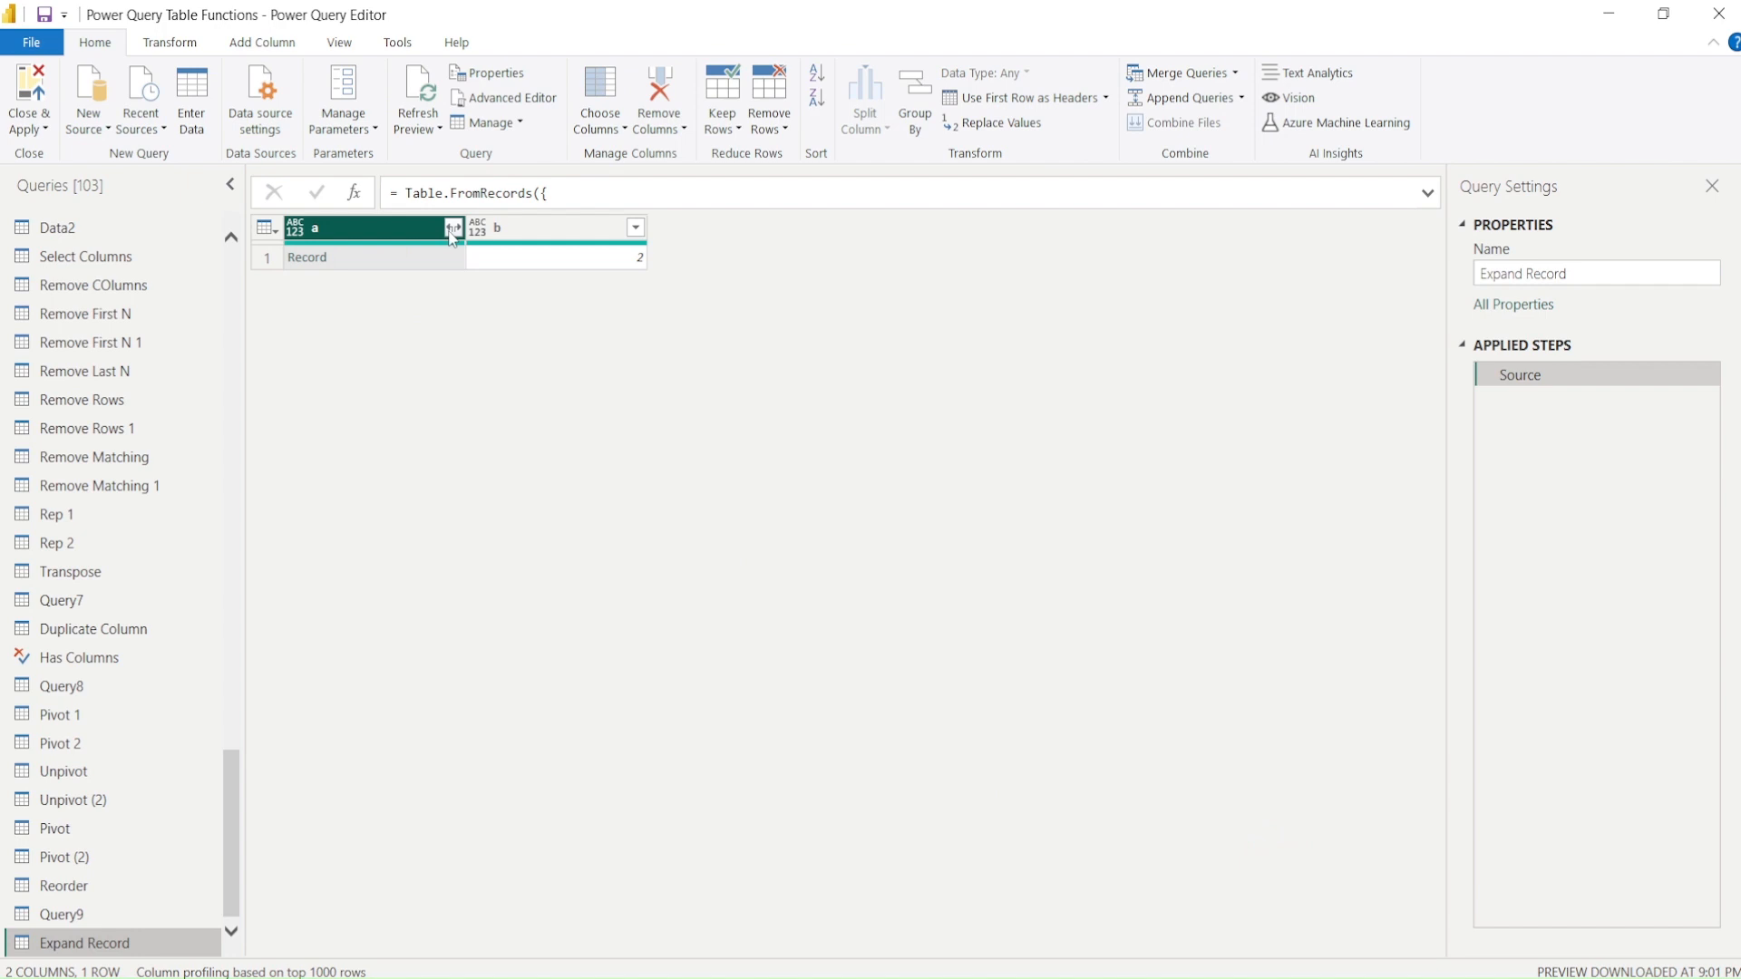
Check column a's expandable fields aa, bb, cc and preview the Record cell's values 1, 2, 3.
left_click(454, 228)
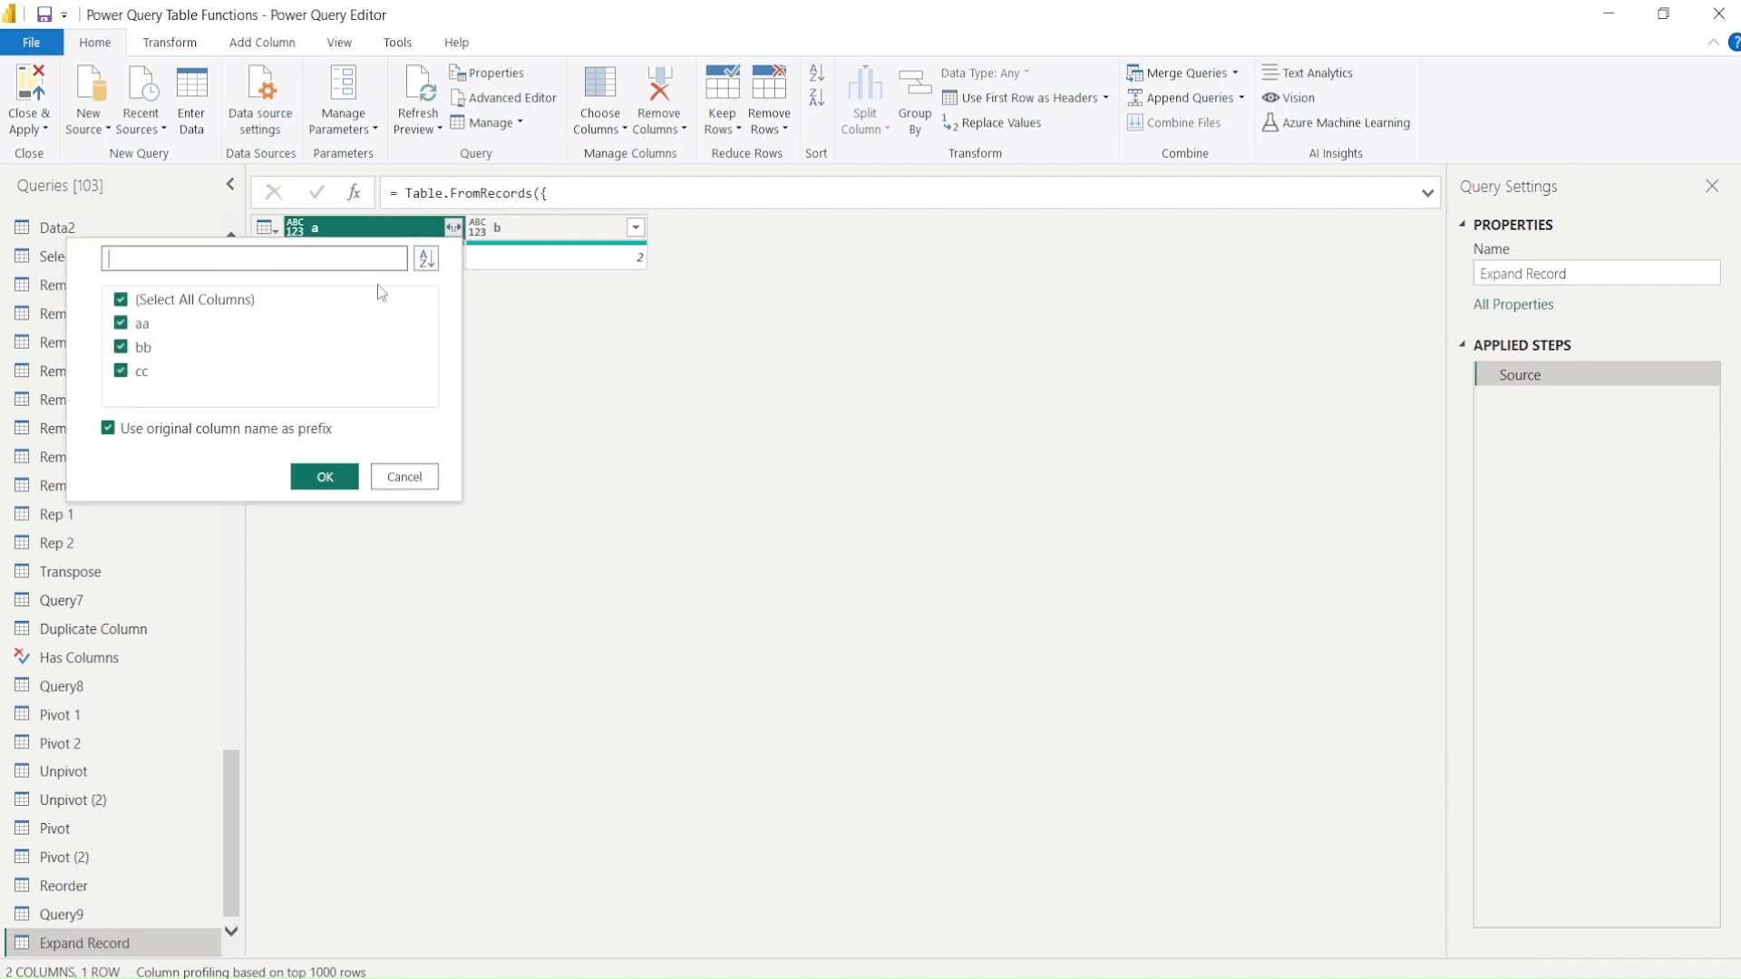
mouse_move(290, 359)
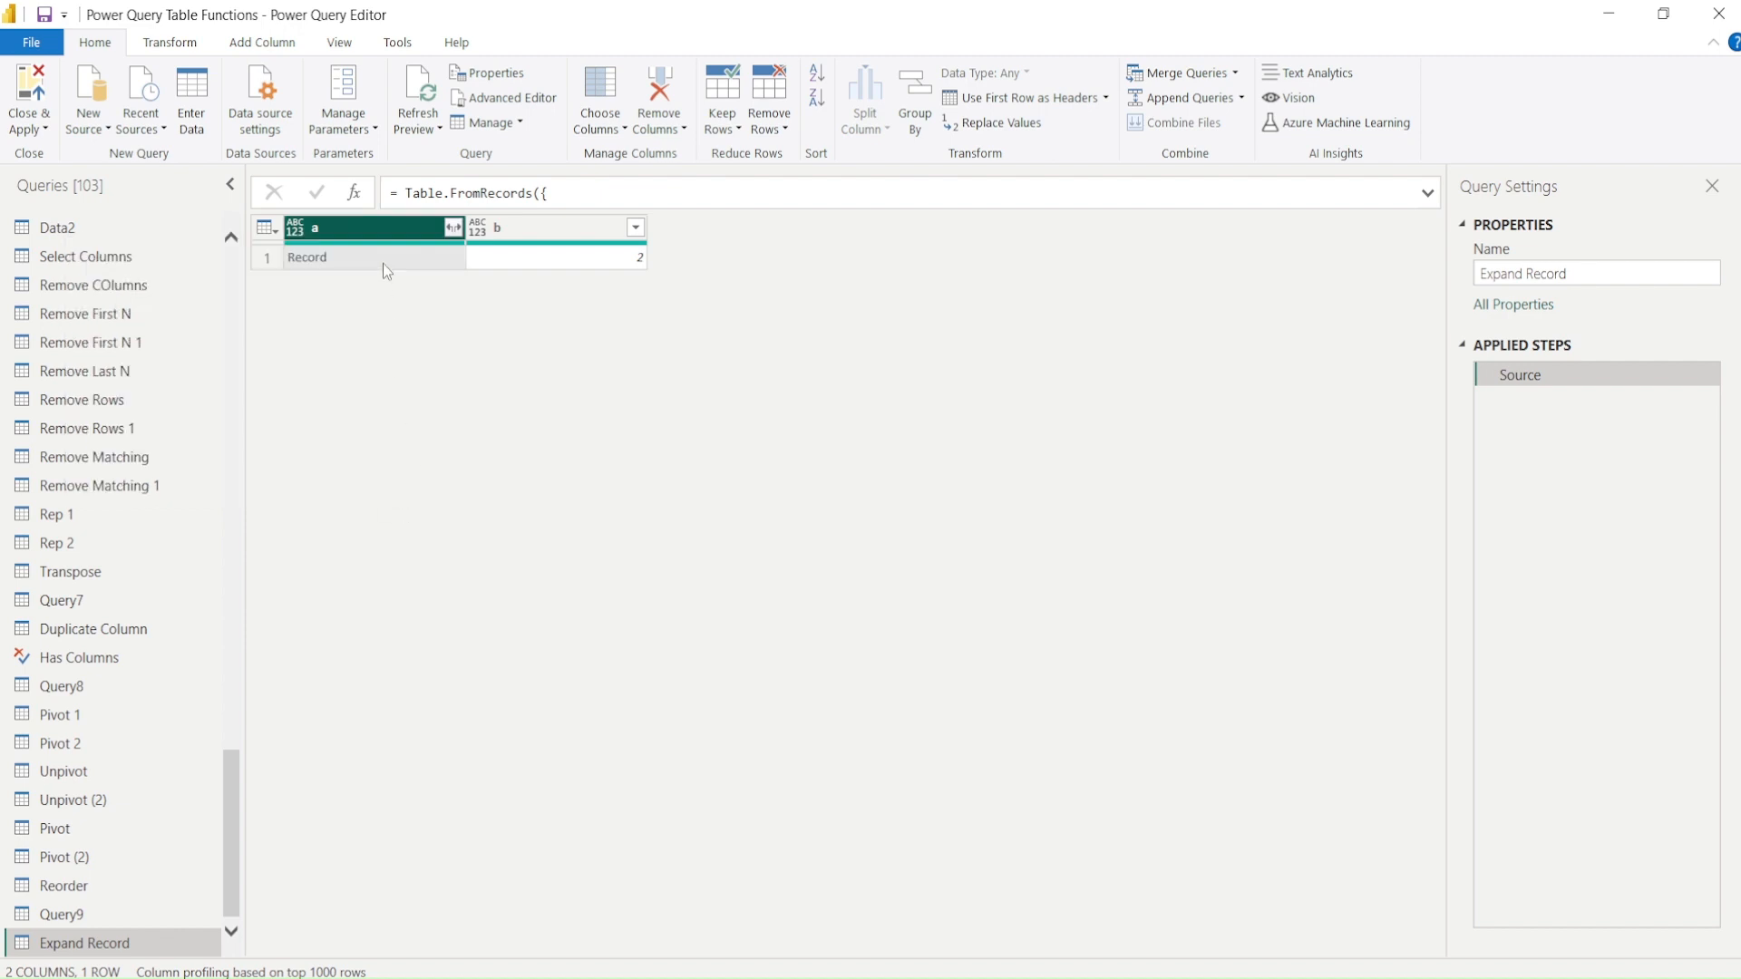
left_click(323, 255)
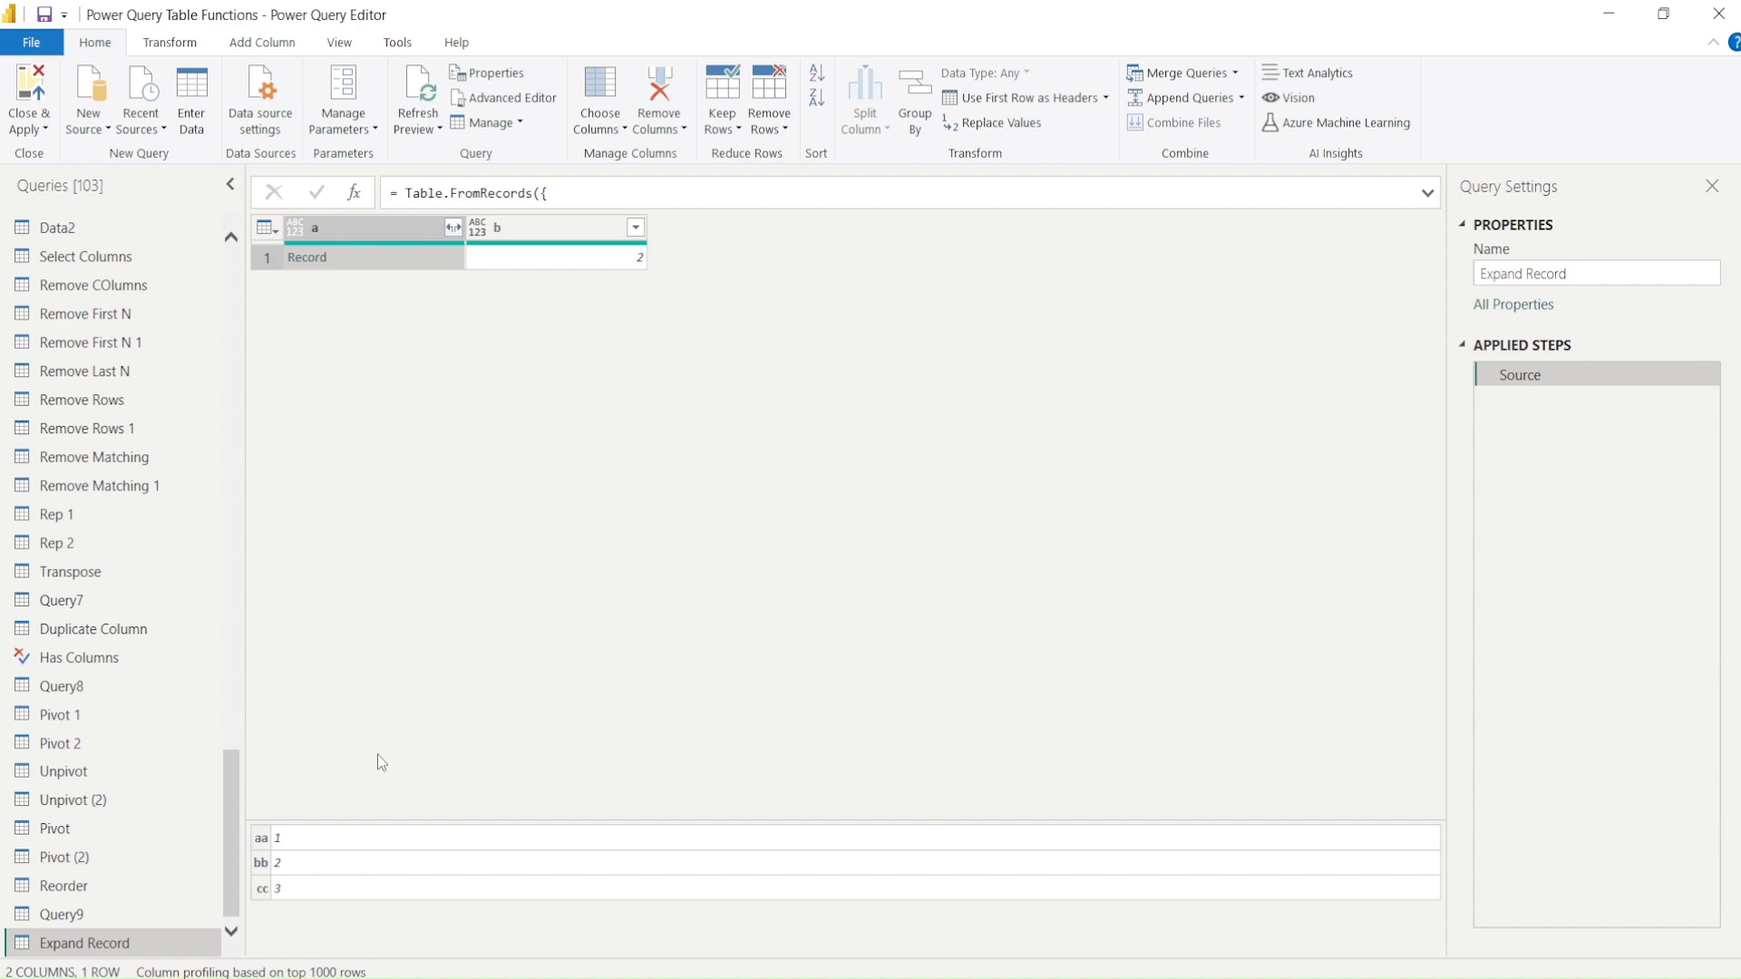
mouse_move(443, 497)
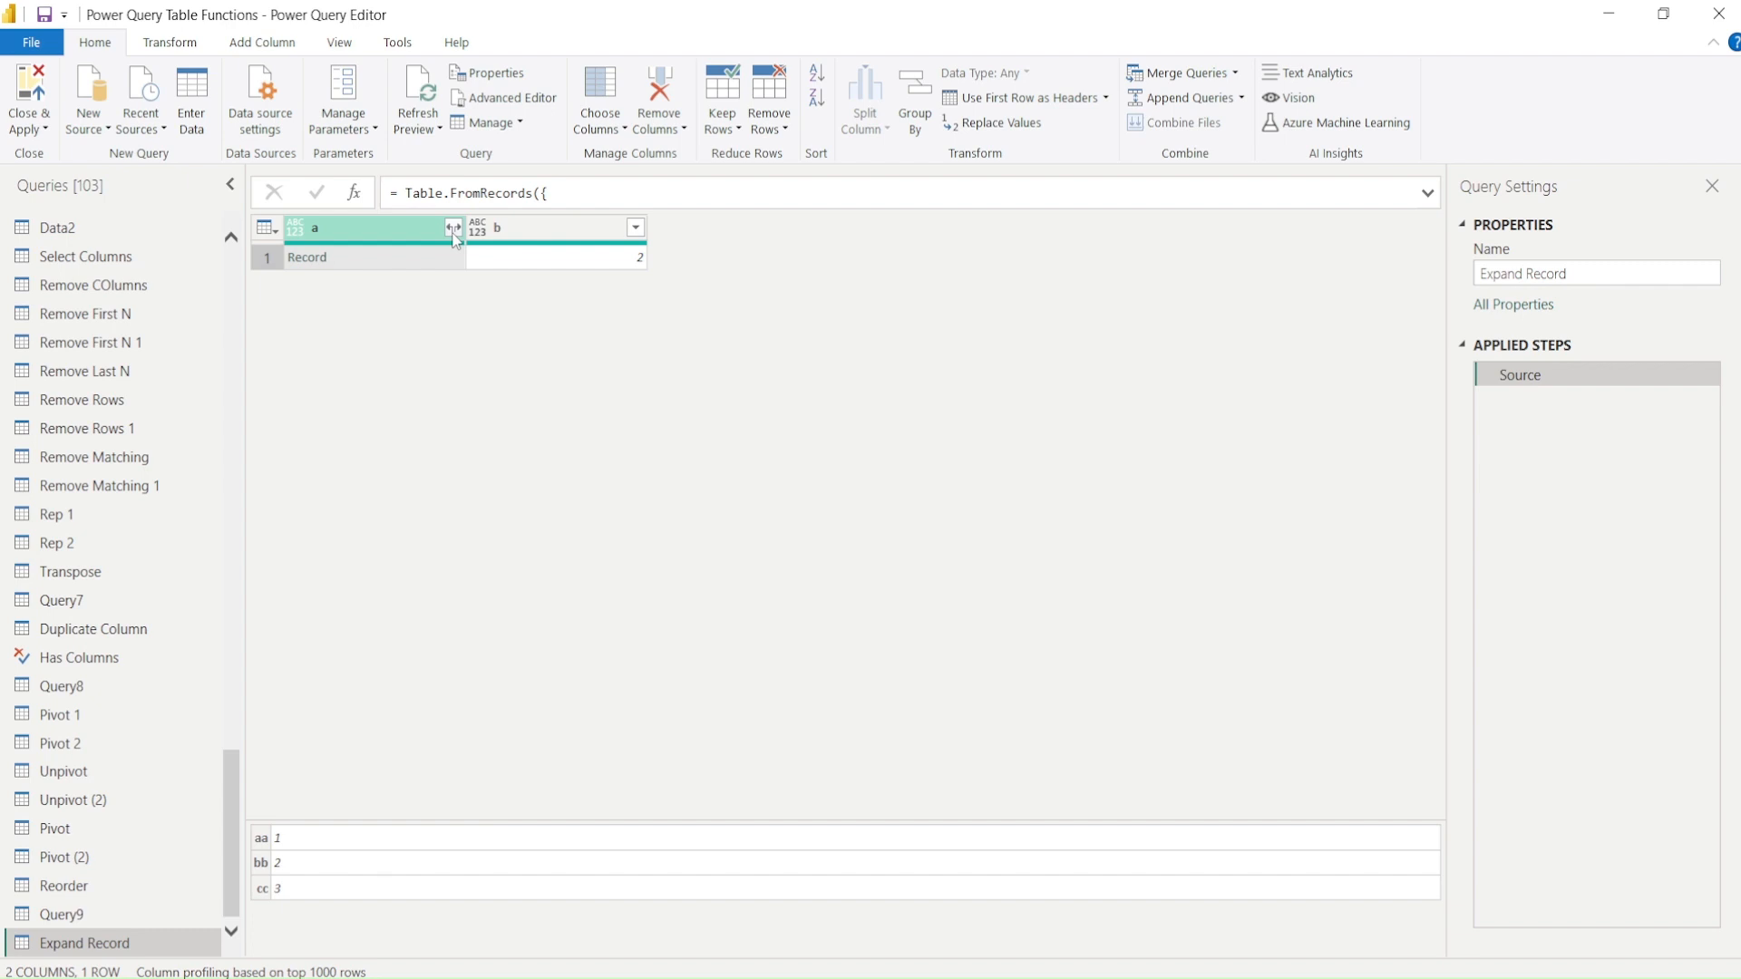
mouse_move(418, 327)
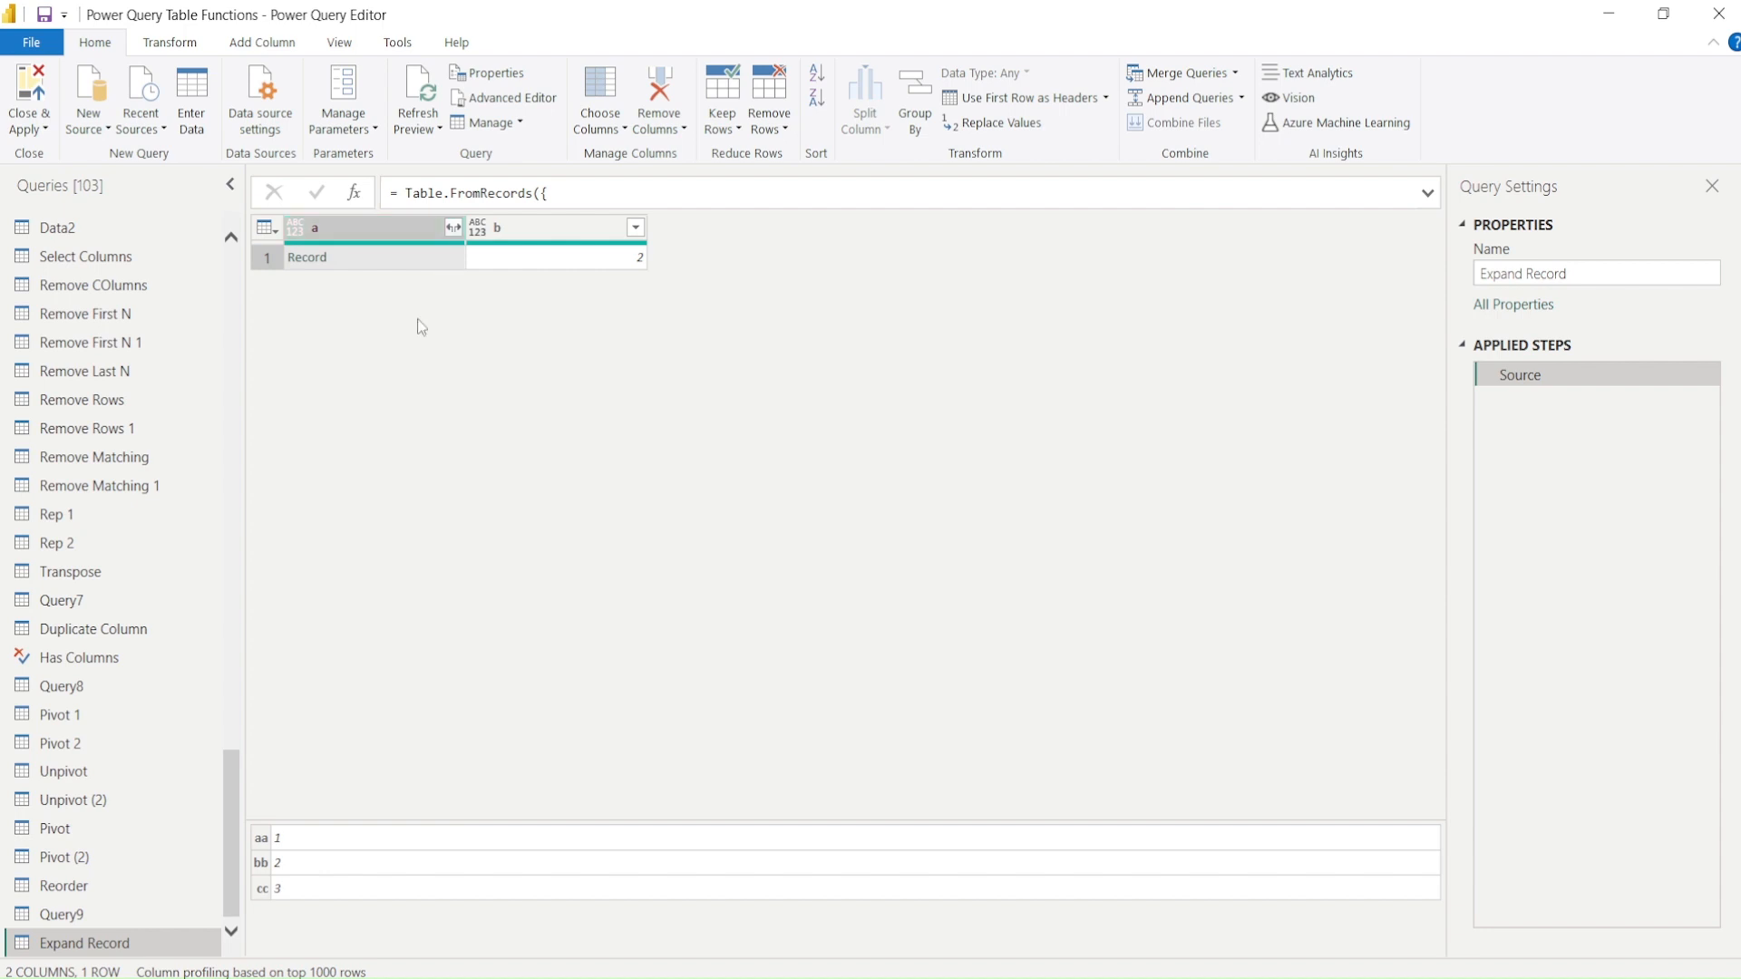
Reopen Advanced Editor and begin a new step line '_expand =' after the Source step.
right_click(84, 943)
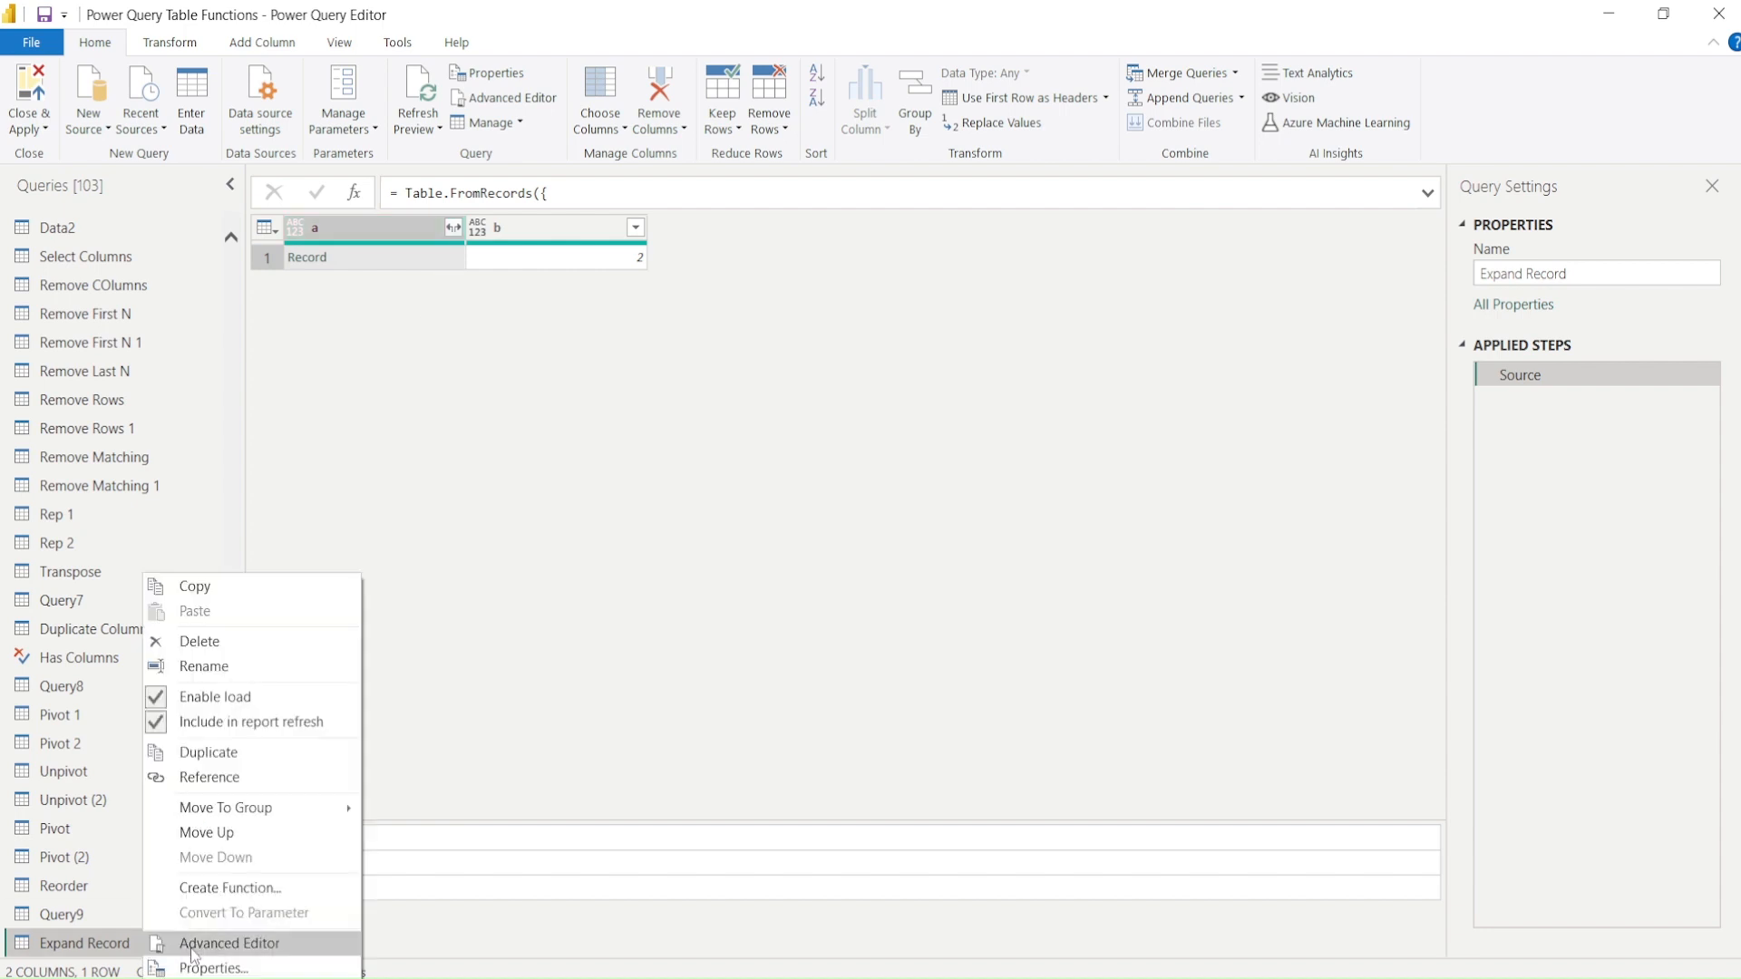
left_click(229, 943)
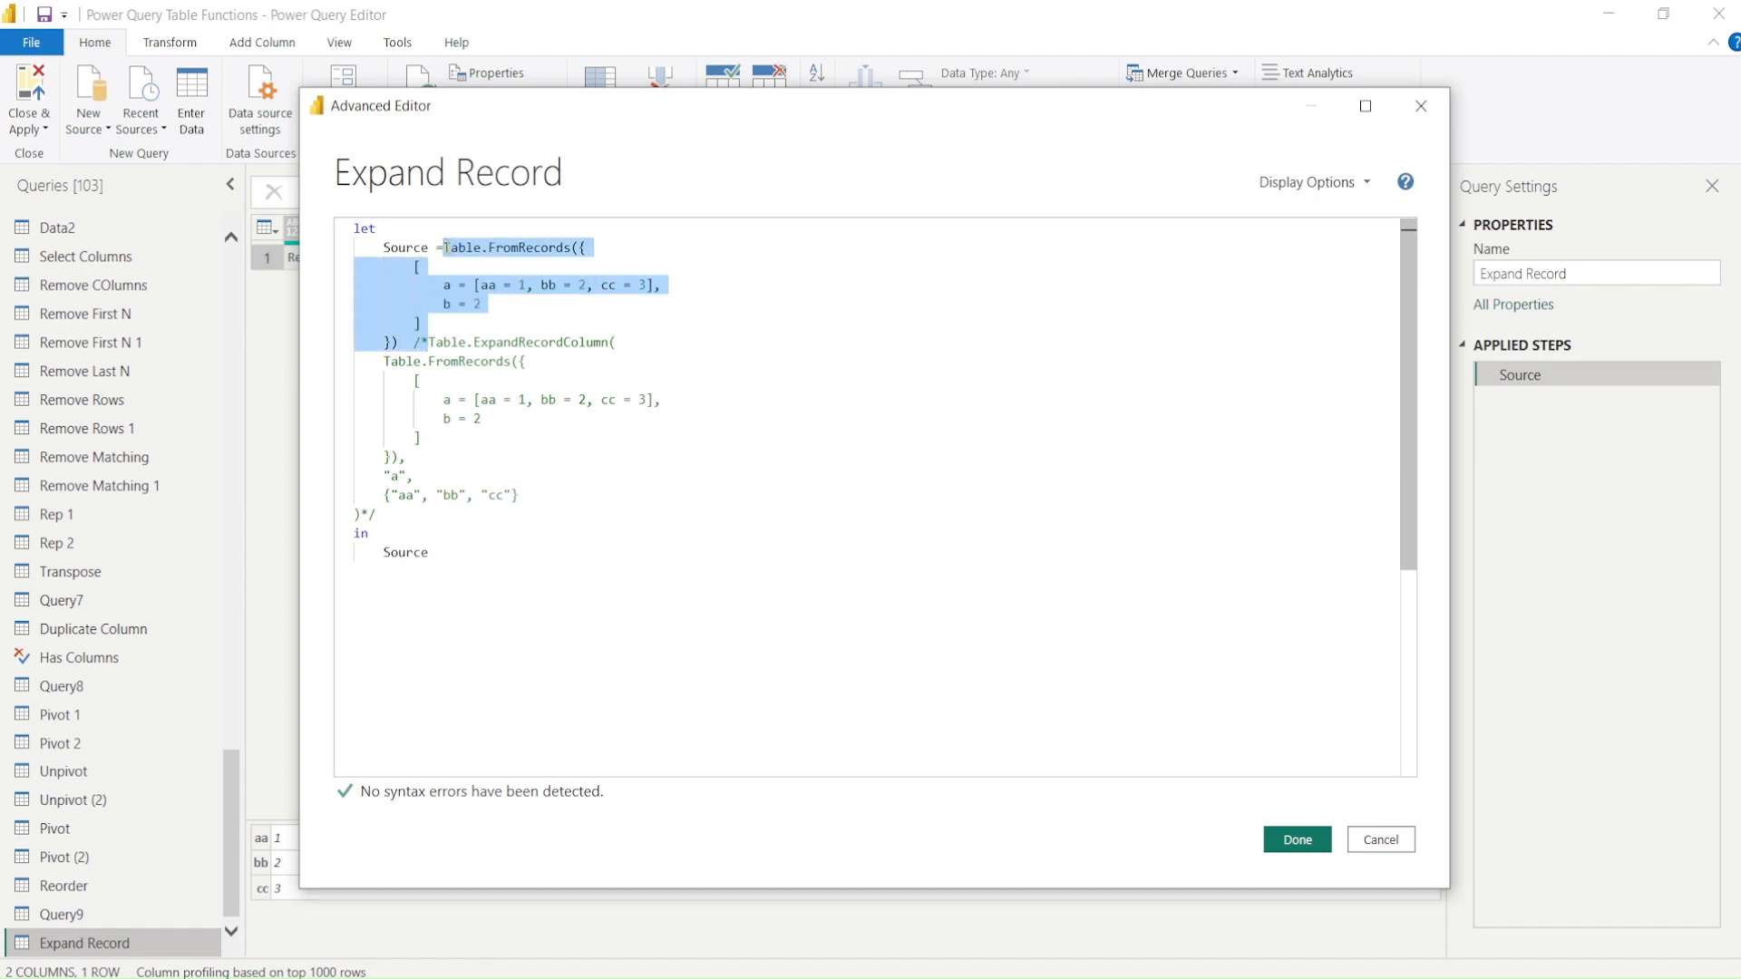
mouse_move(379, 452)
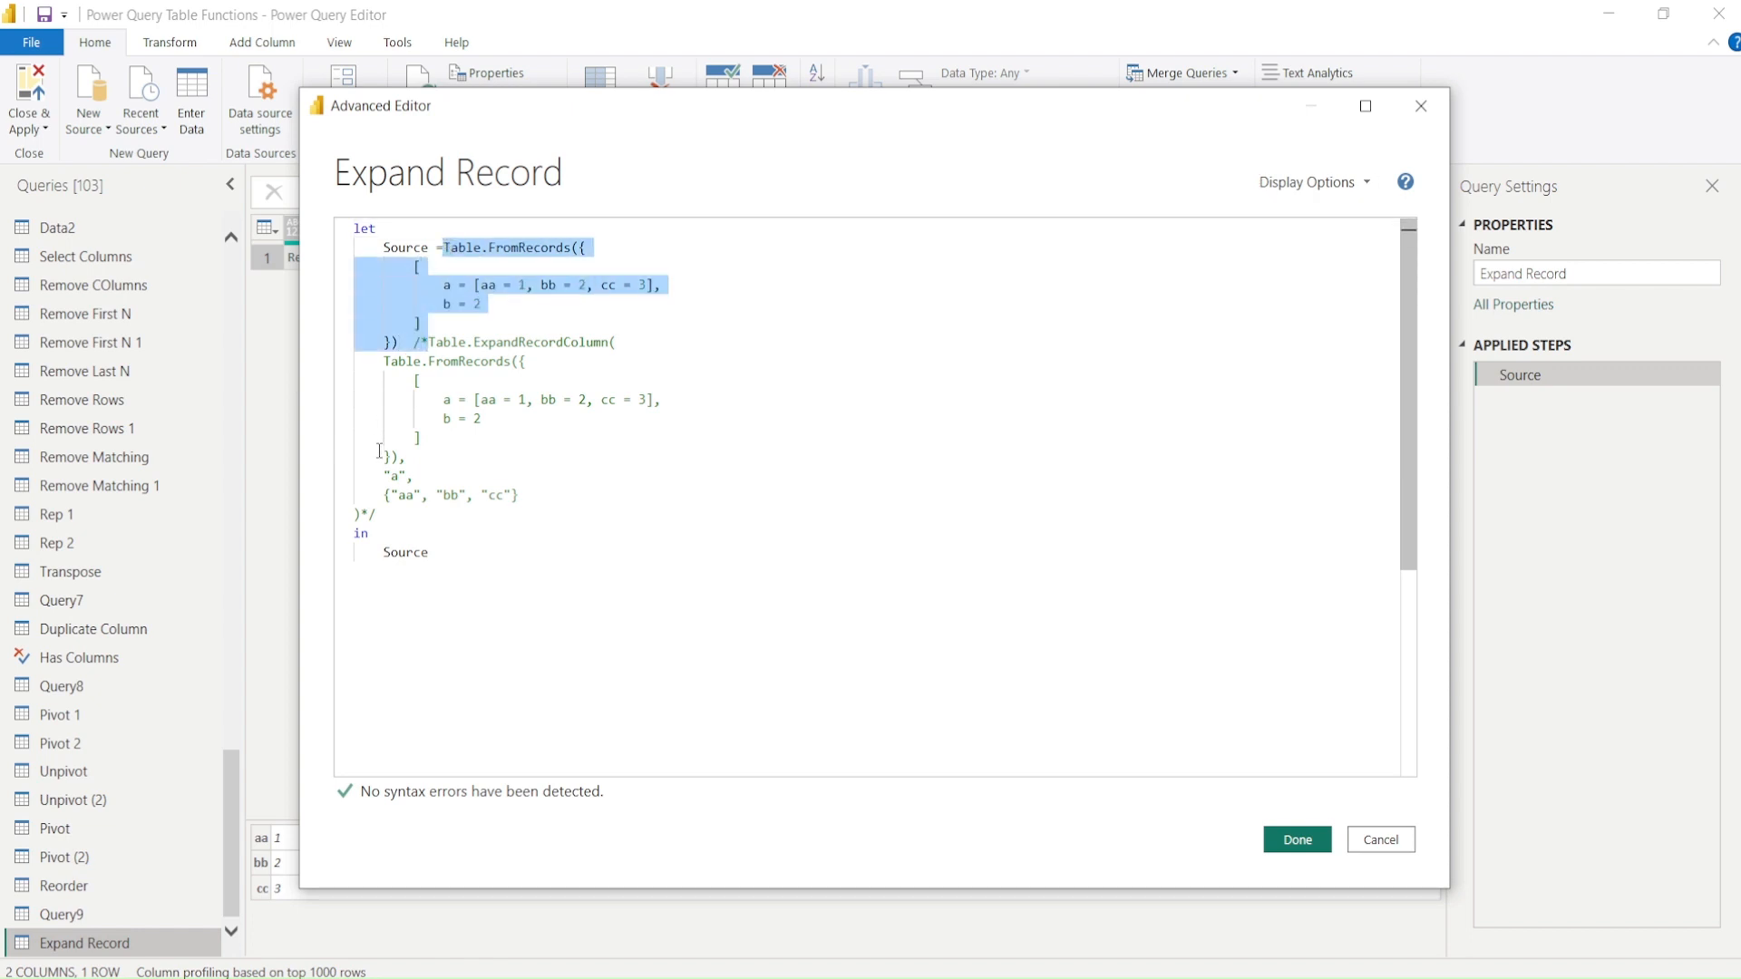
left_click(397, 516)
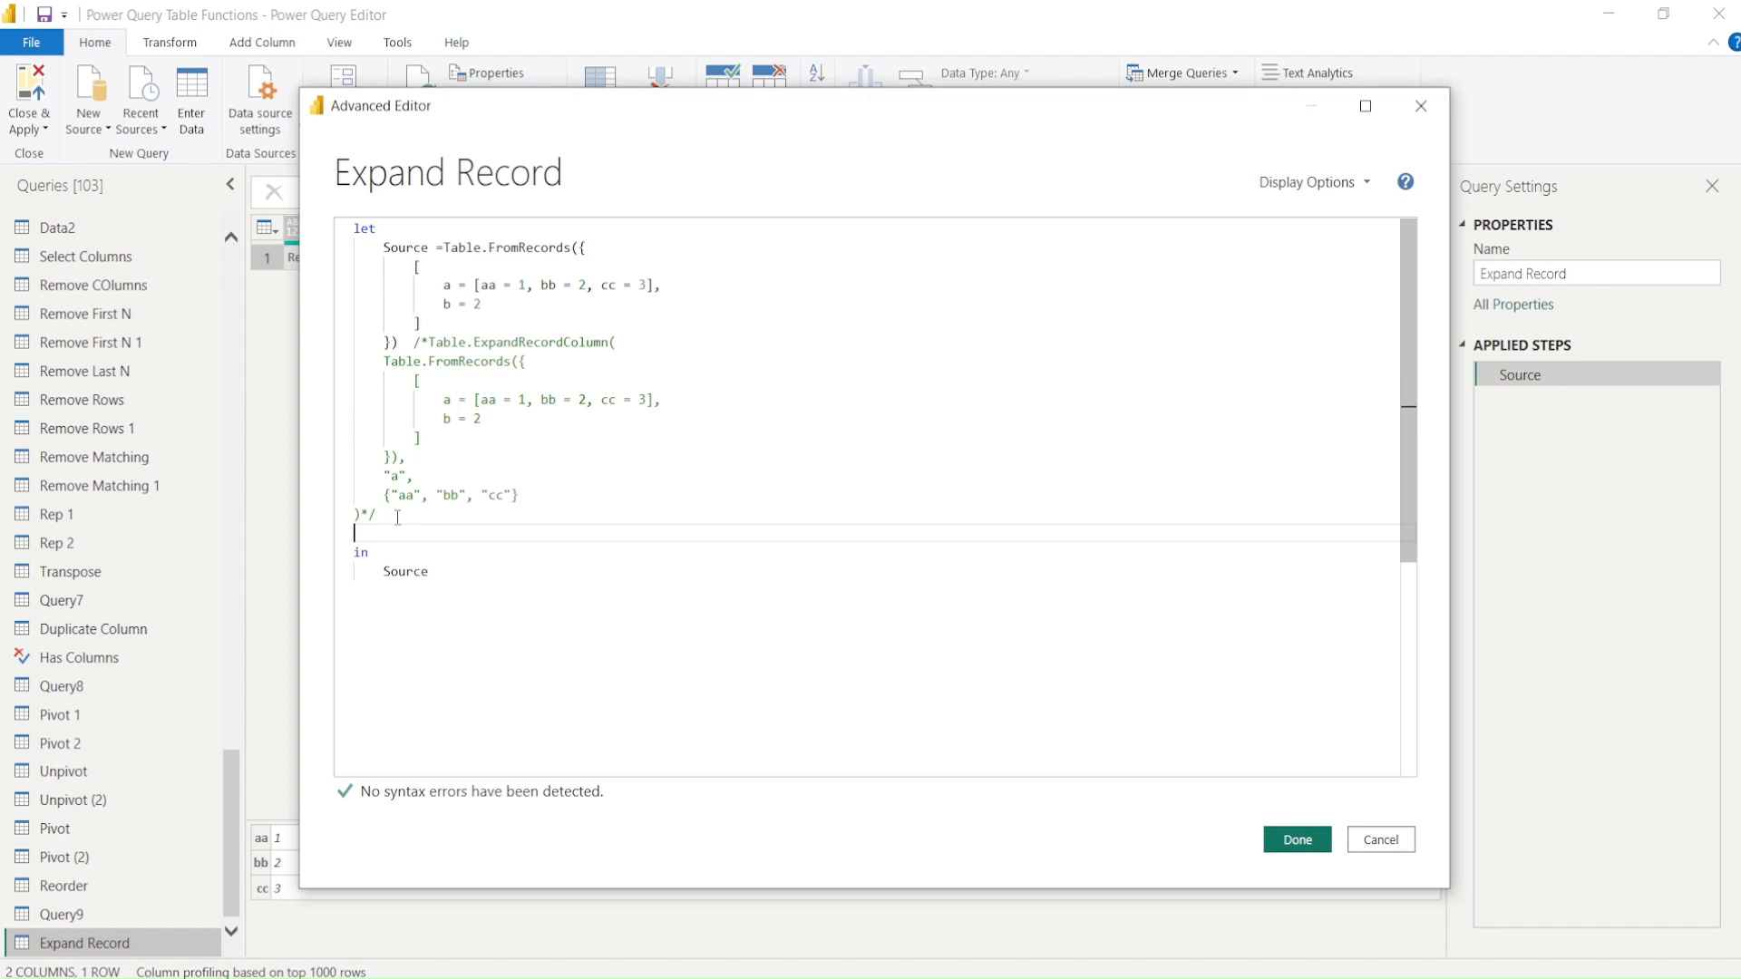
type("exampnd")
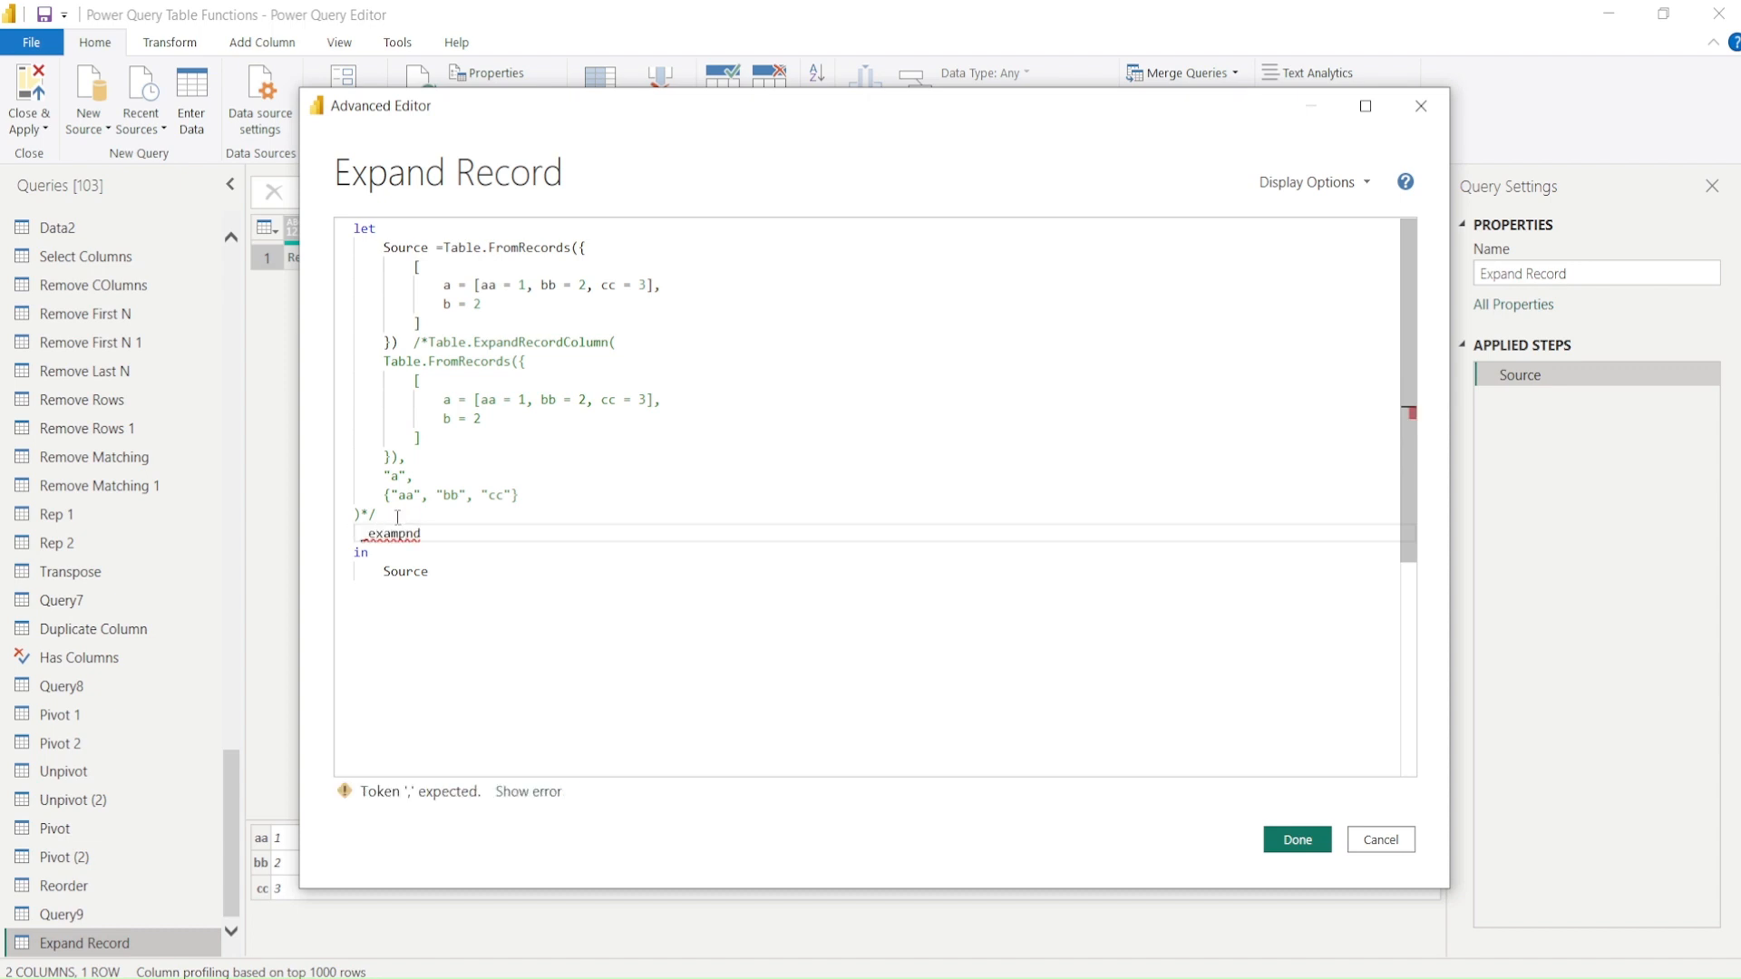
key("backspace")
type("p")
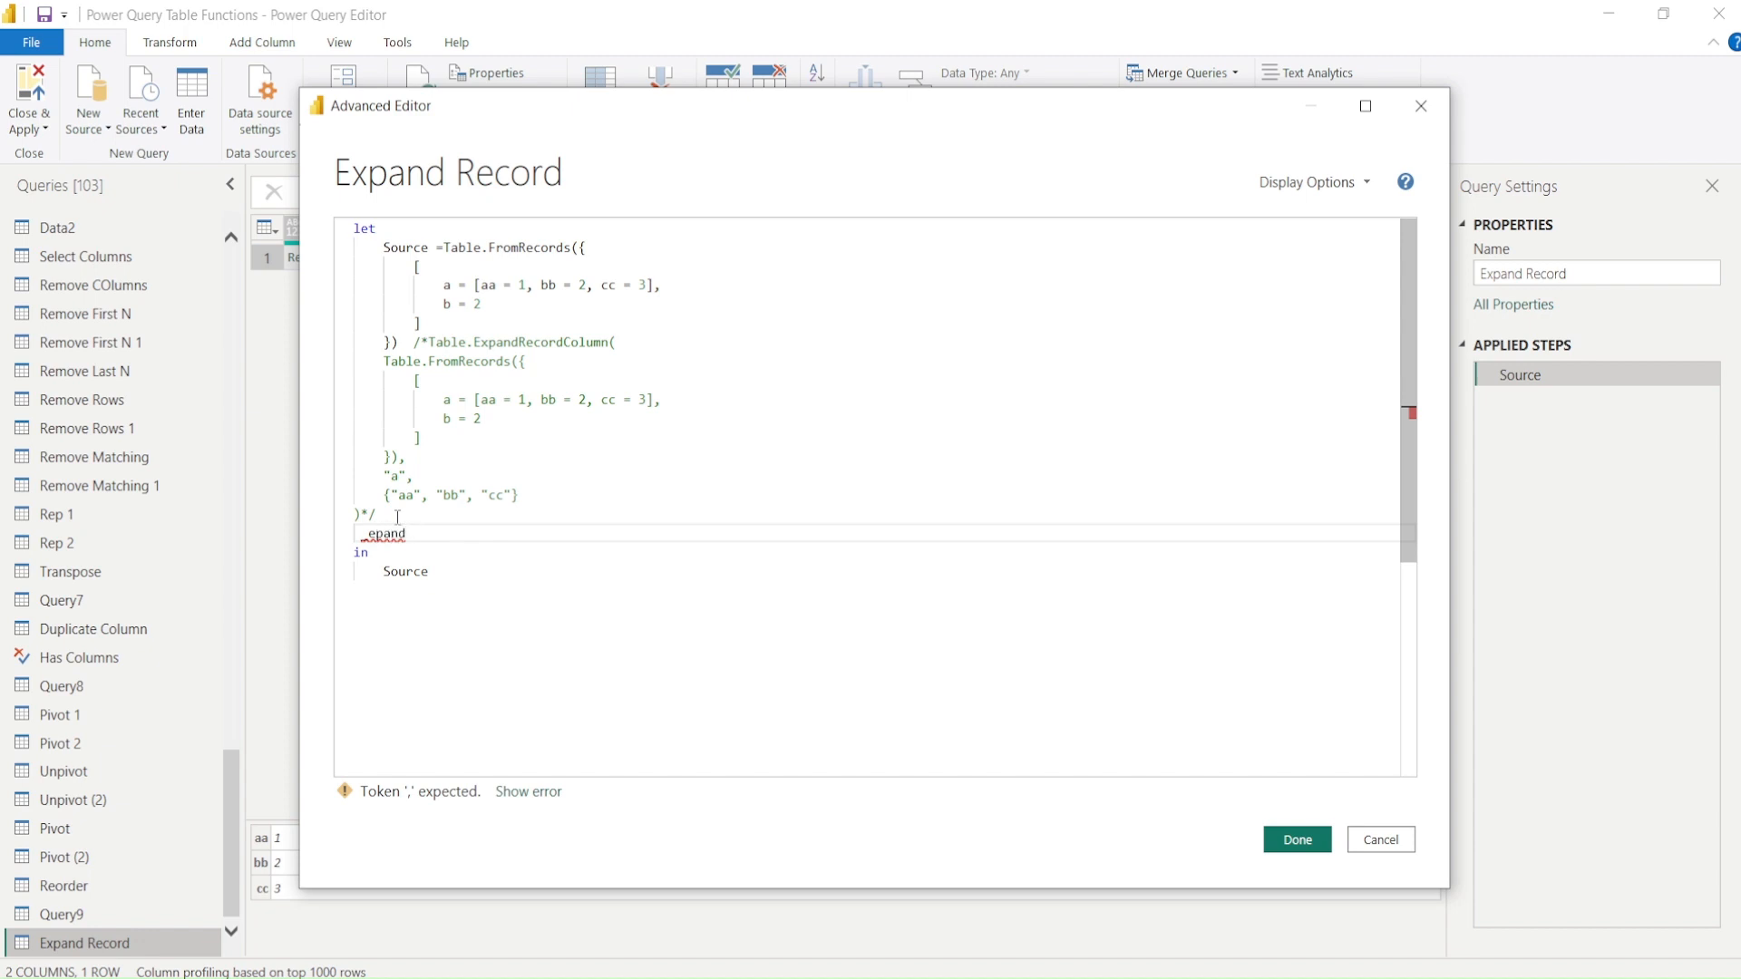
key("Backspace")
type("x")
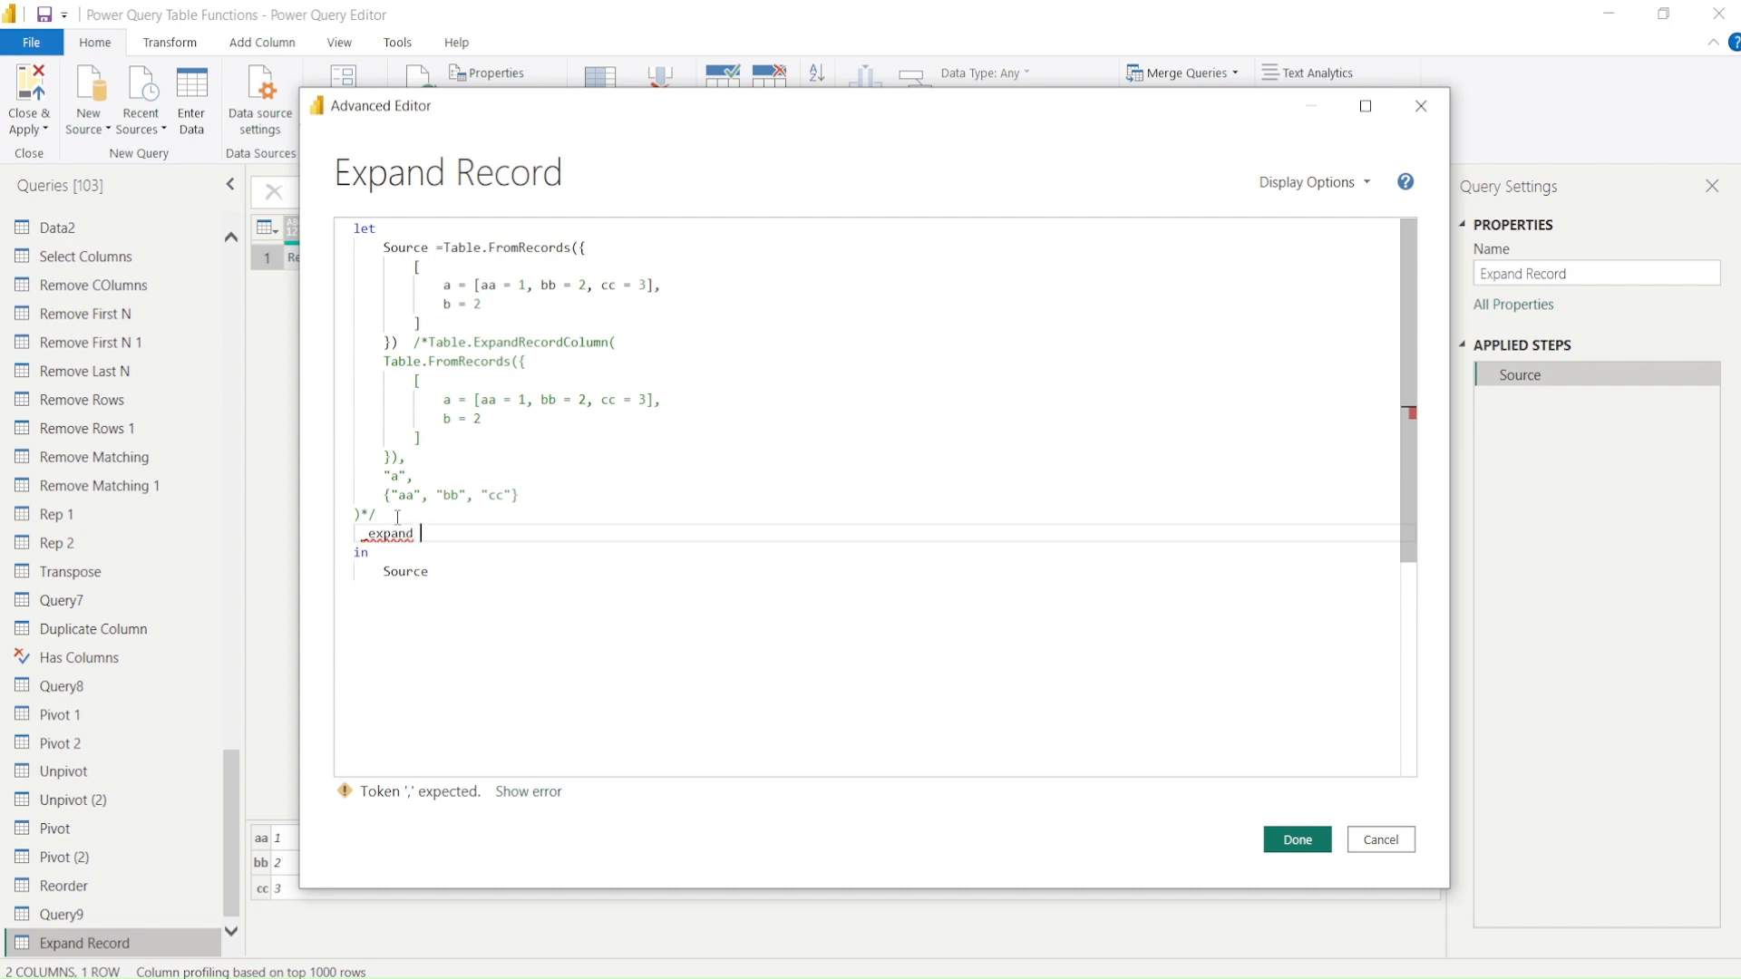
type("=")
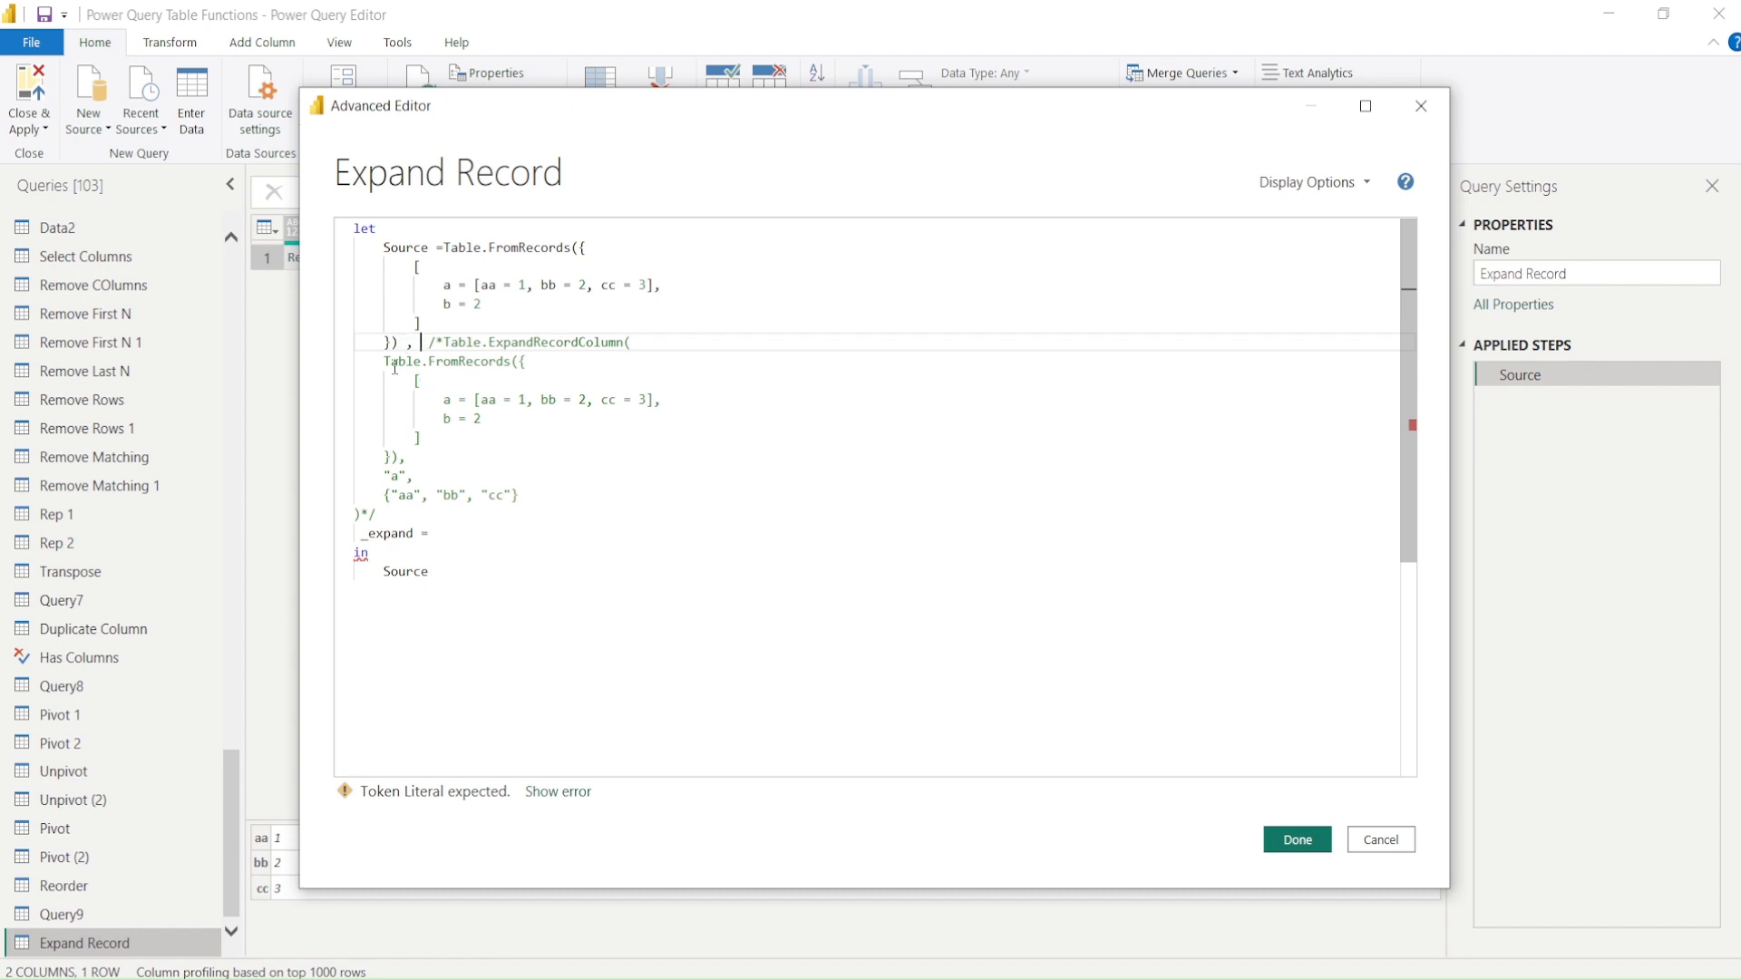
Define _expand as Table.ExpandRecordColumn(Source, "a", {"aa", "bb", "cc"}).
double_click(531, 343)
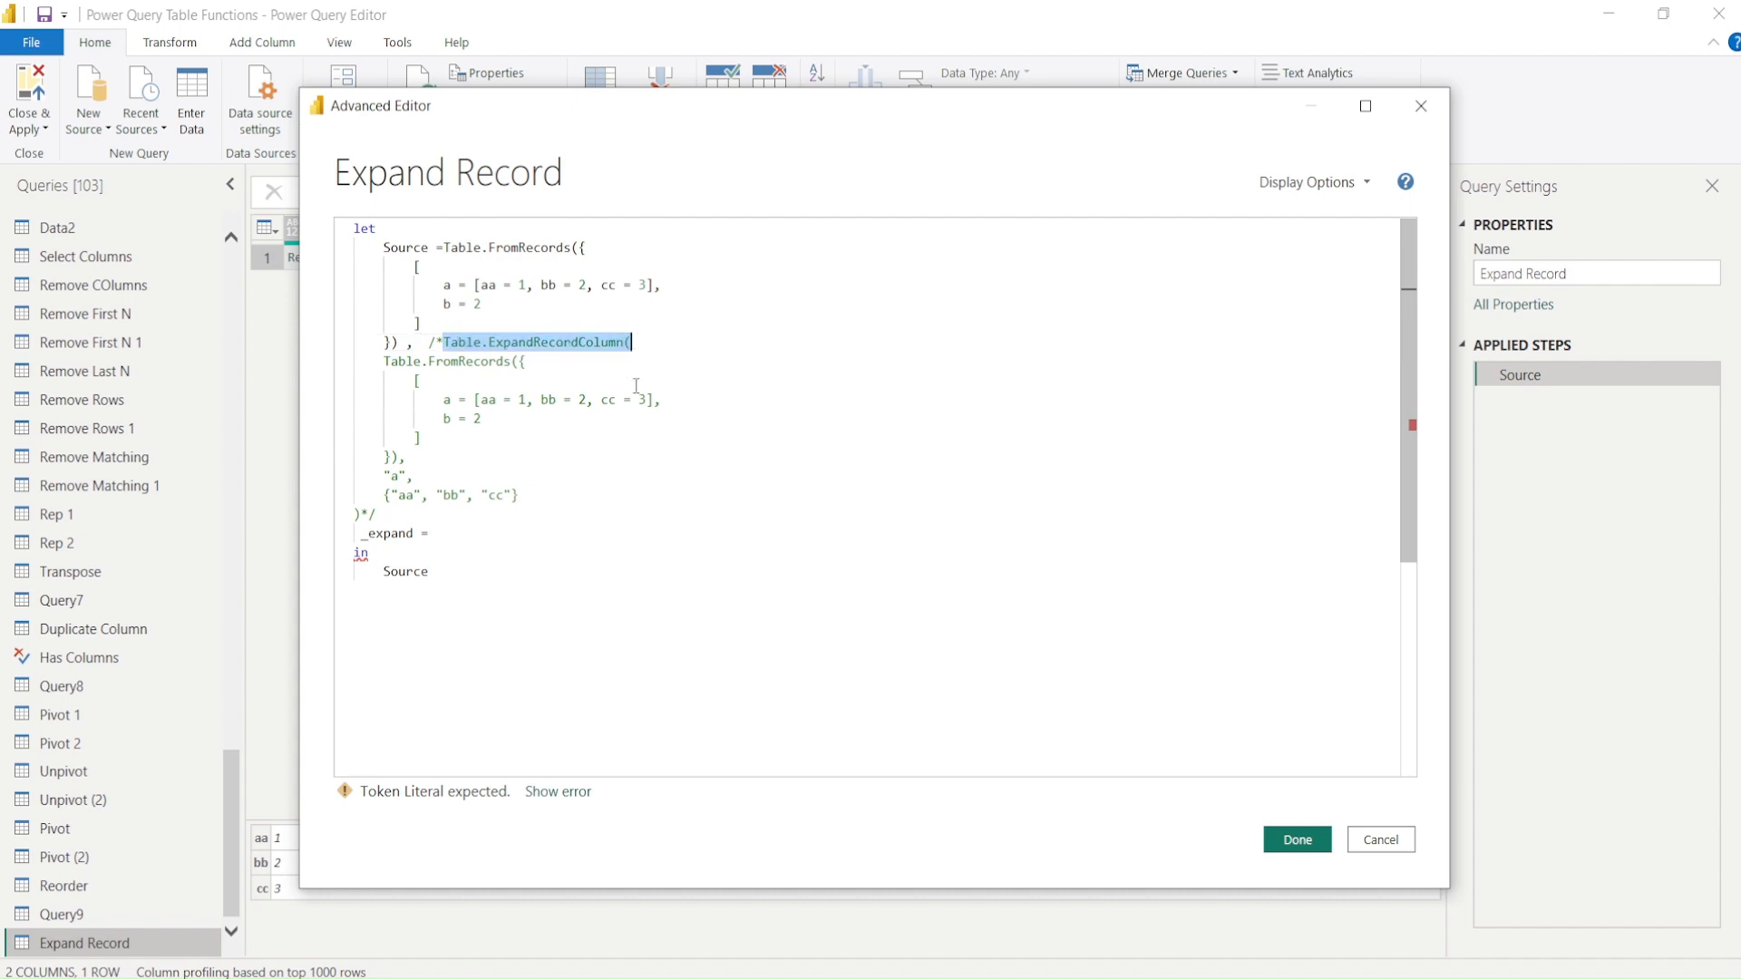
left_click(437, 533)
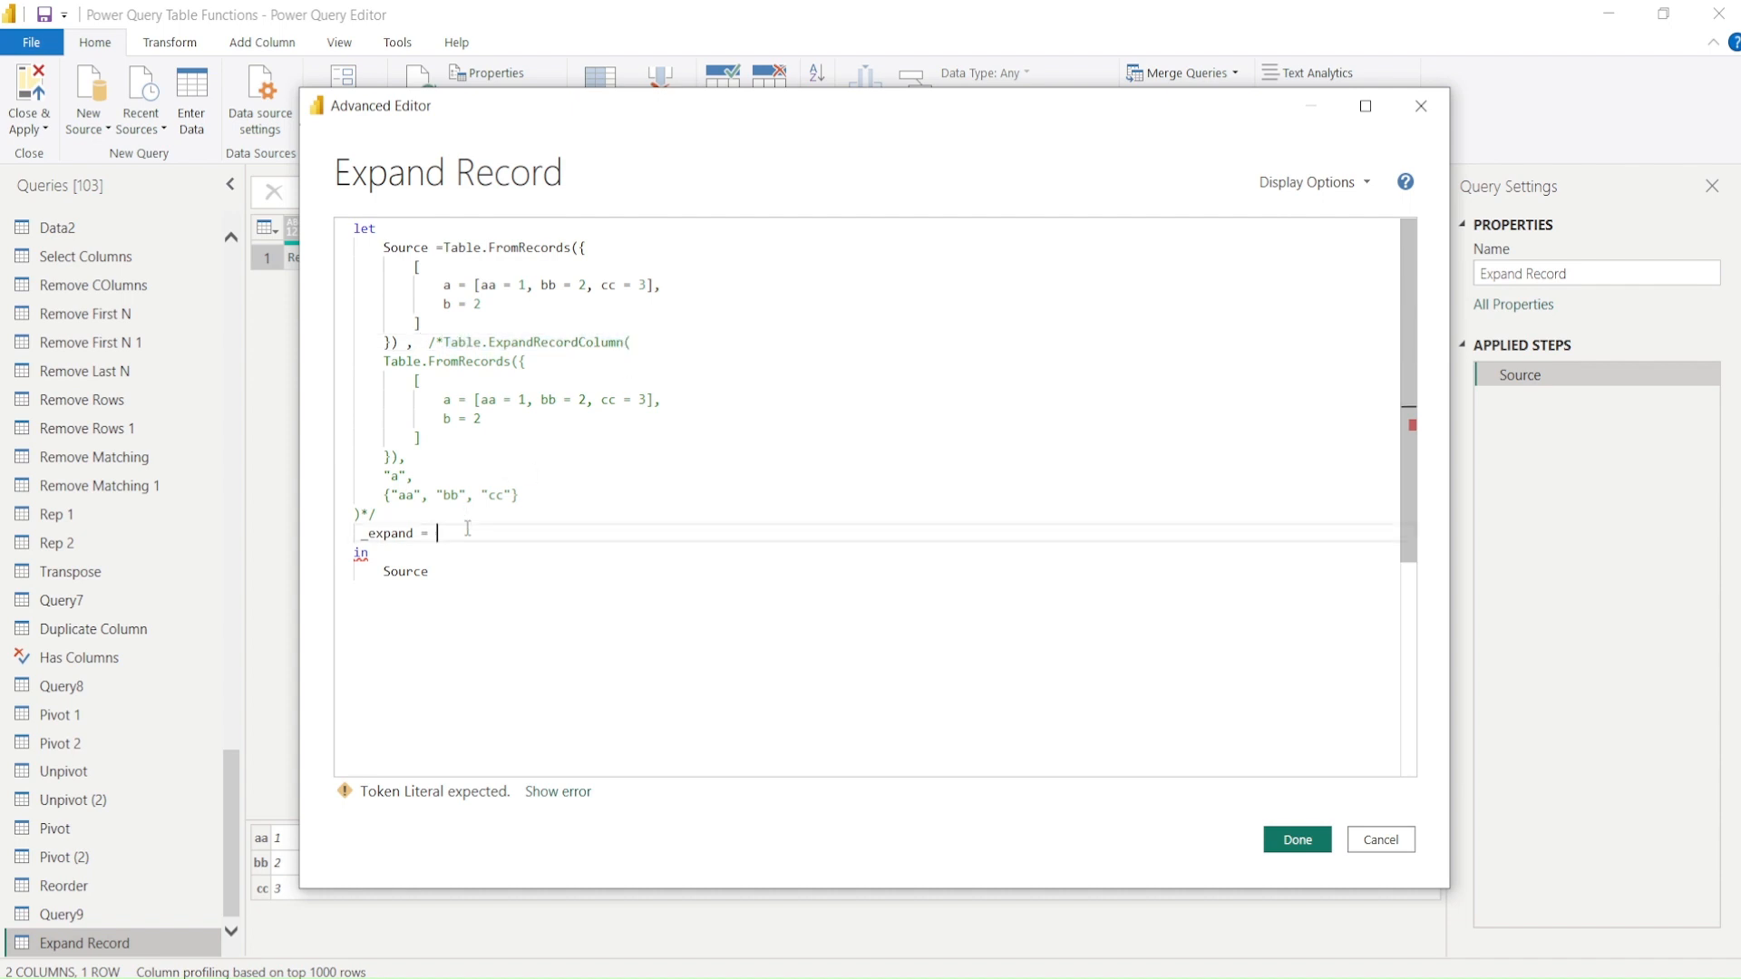
type("Table")
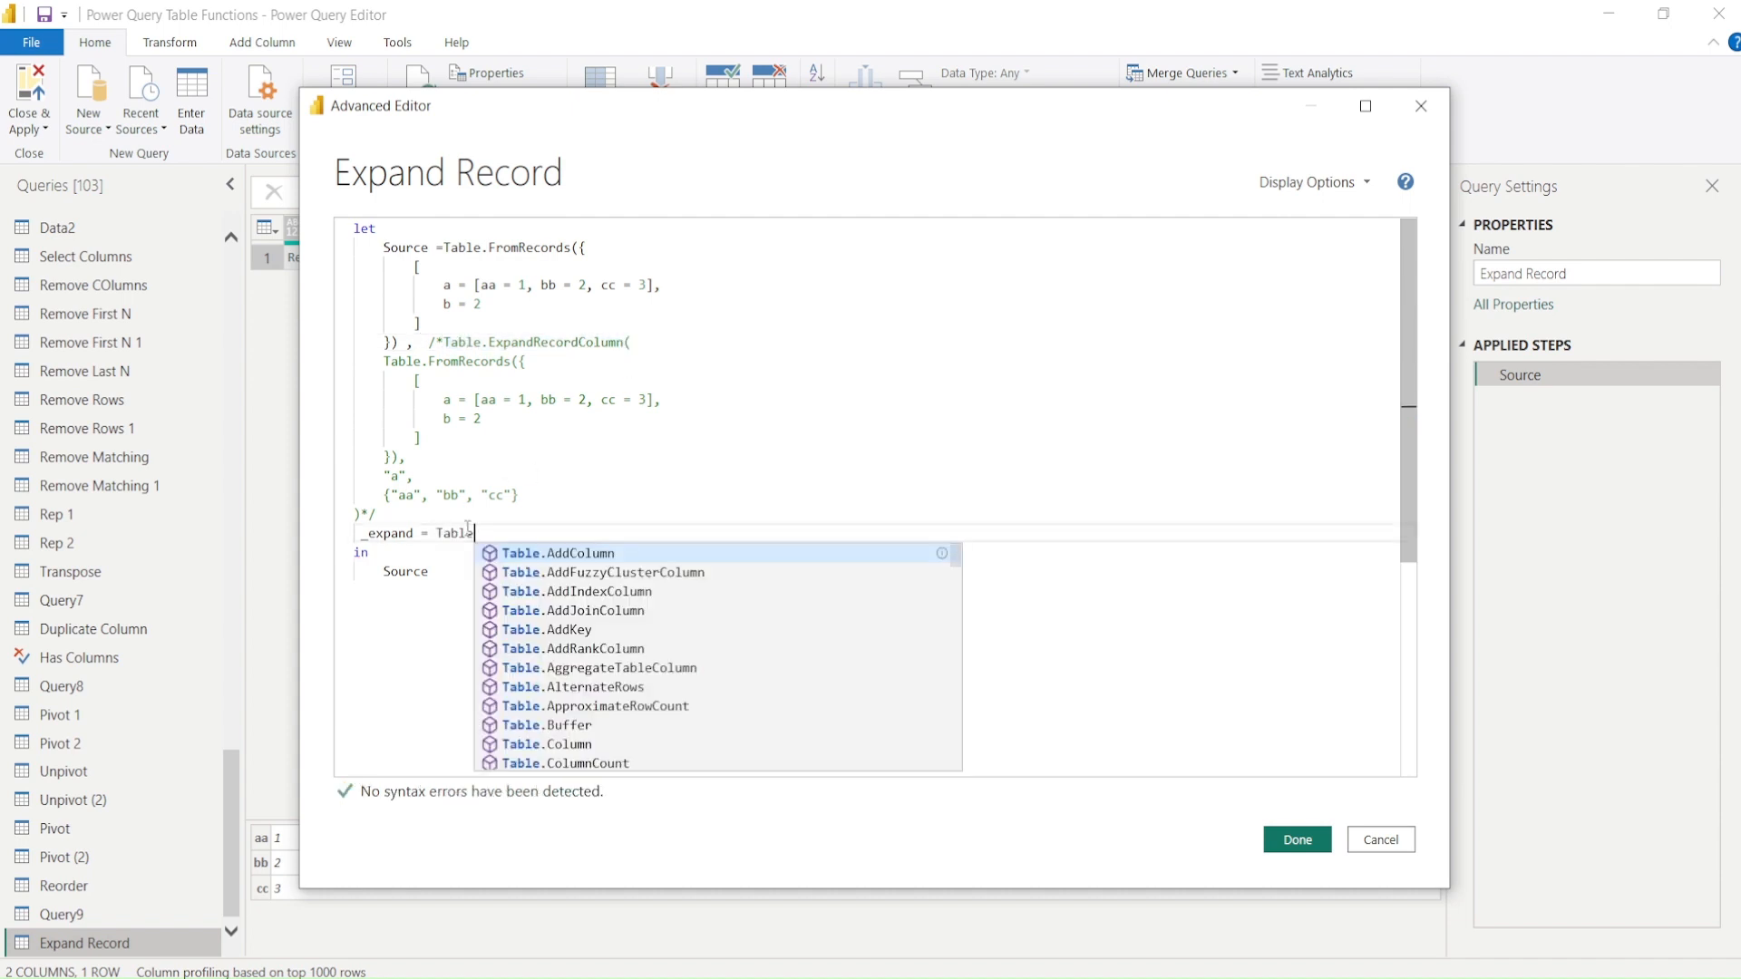
type("ExpandRecordColumn(")
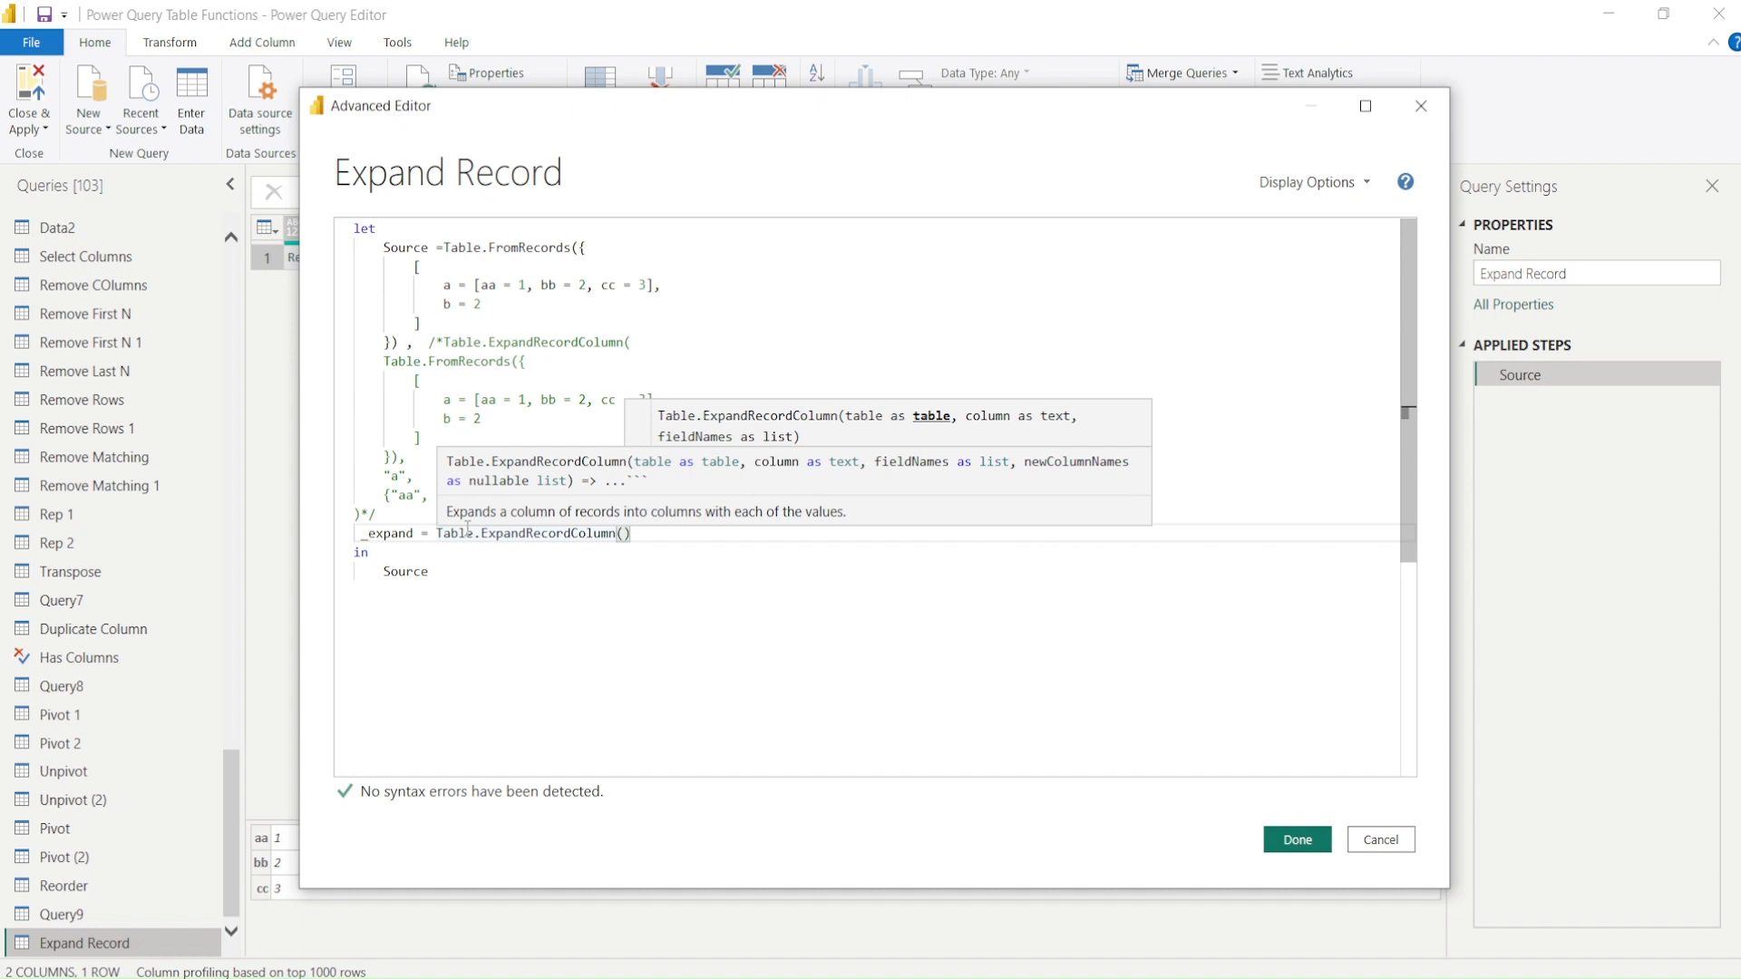
type("Source")
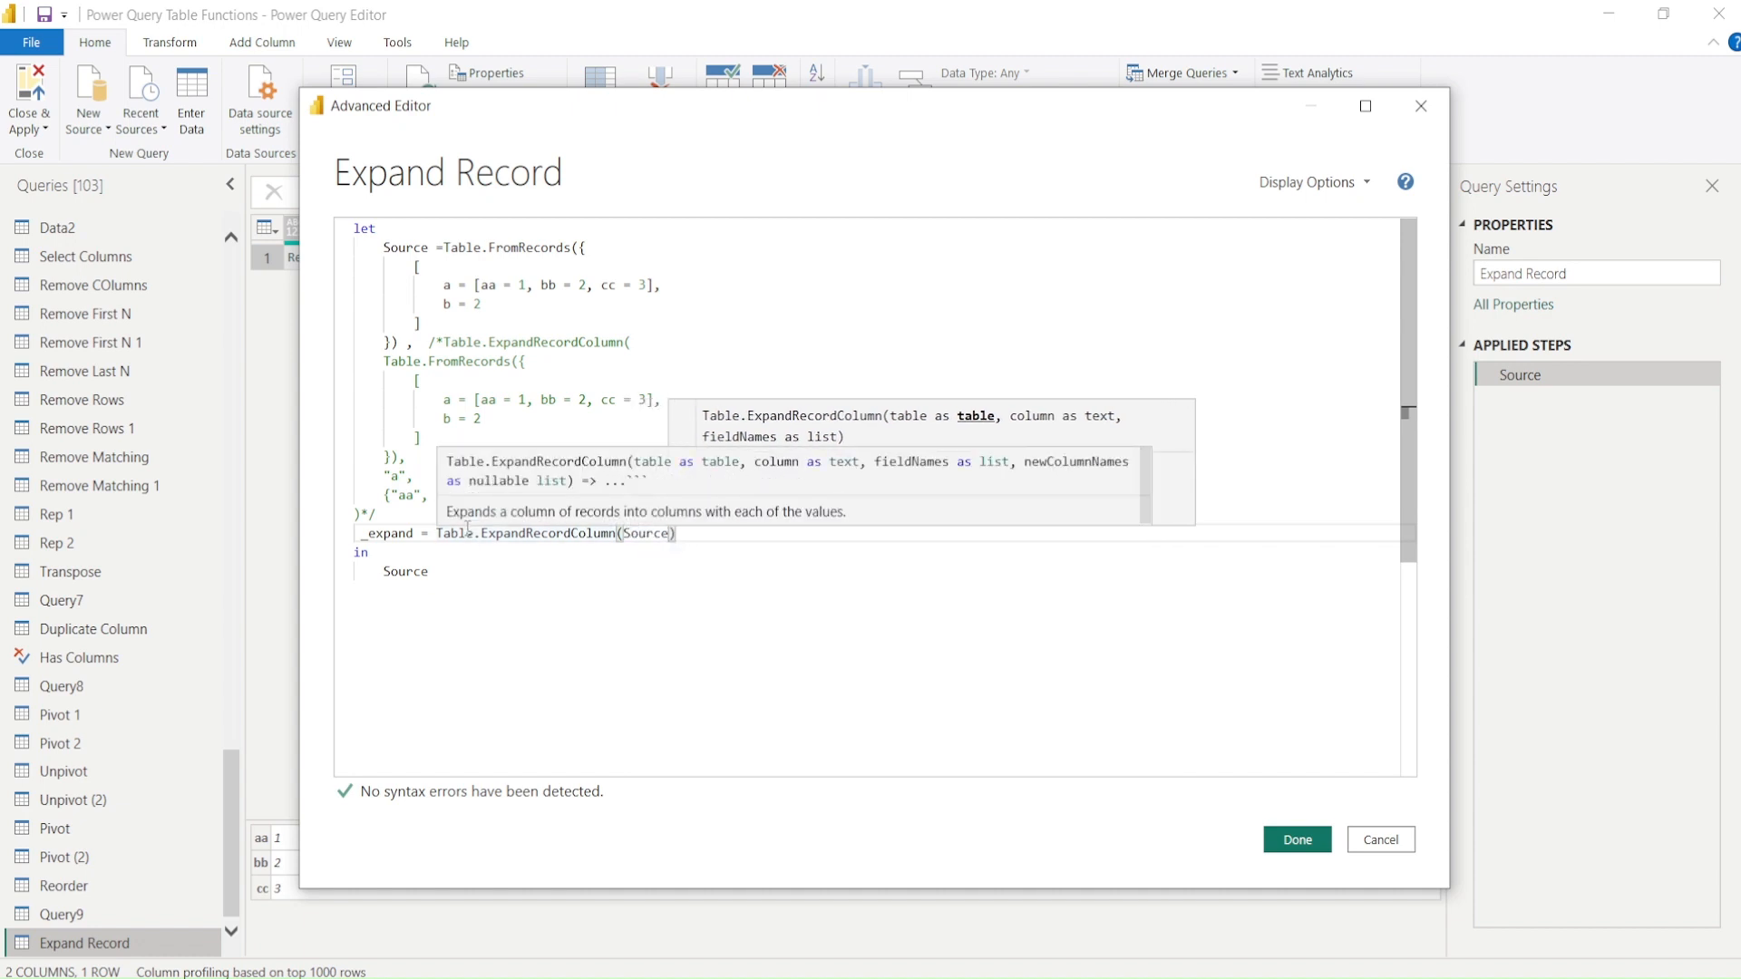
type(", \"\"")
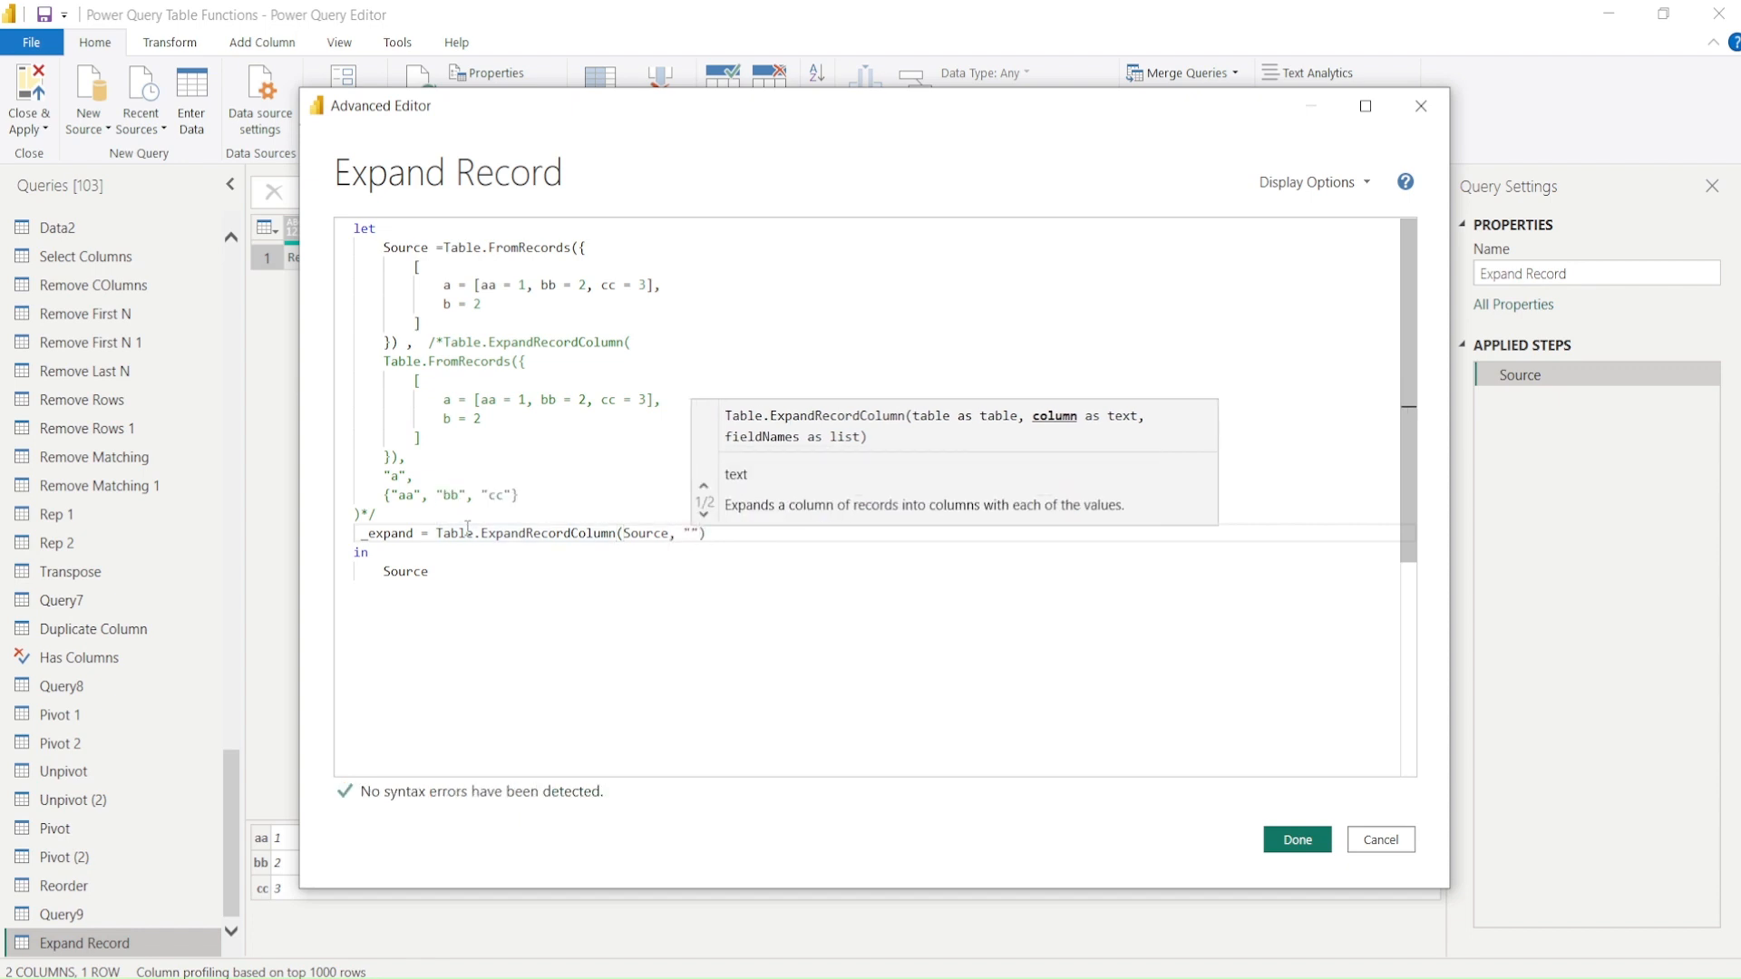
type("a")
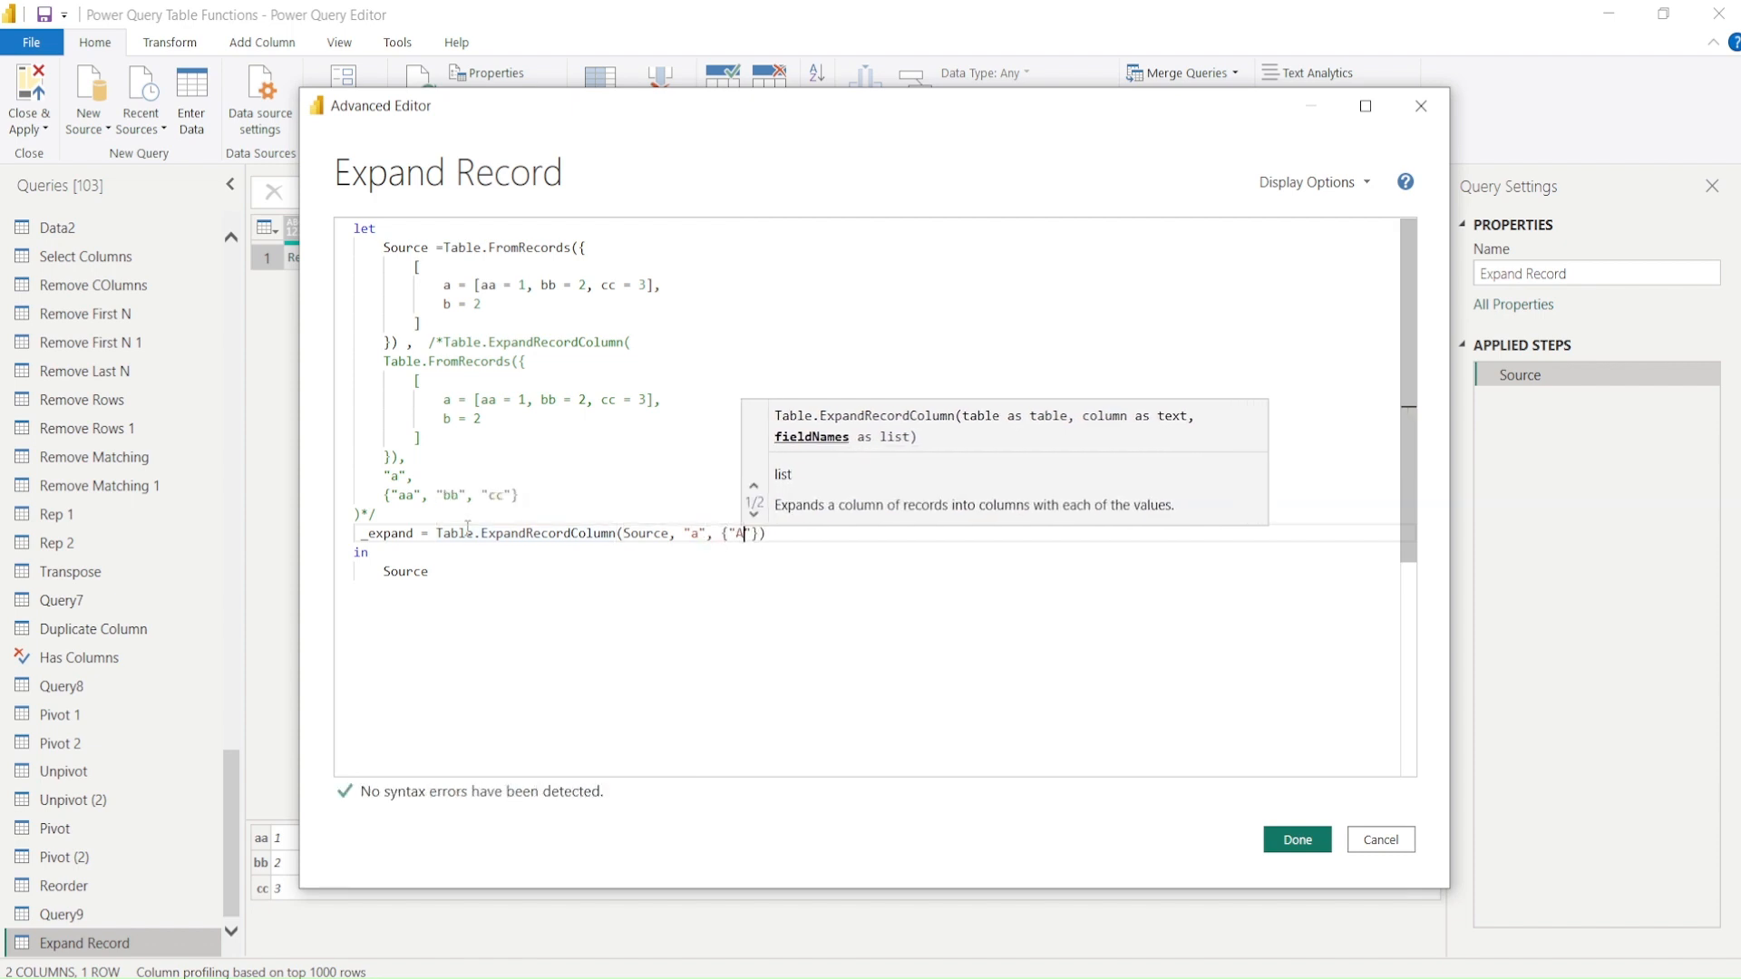
type("a")
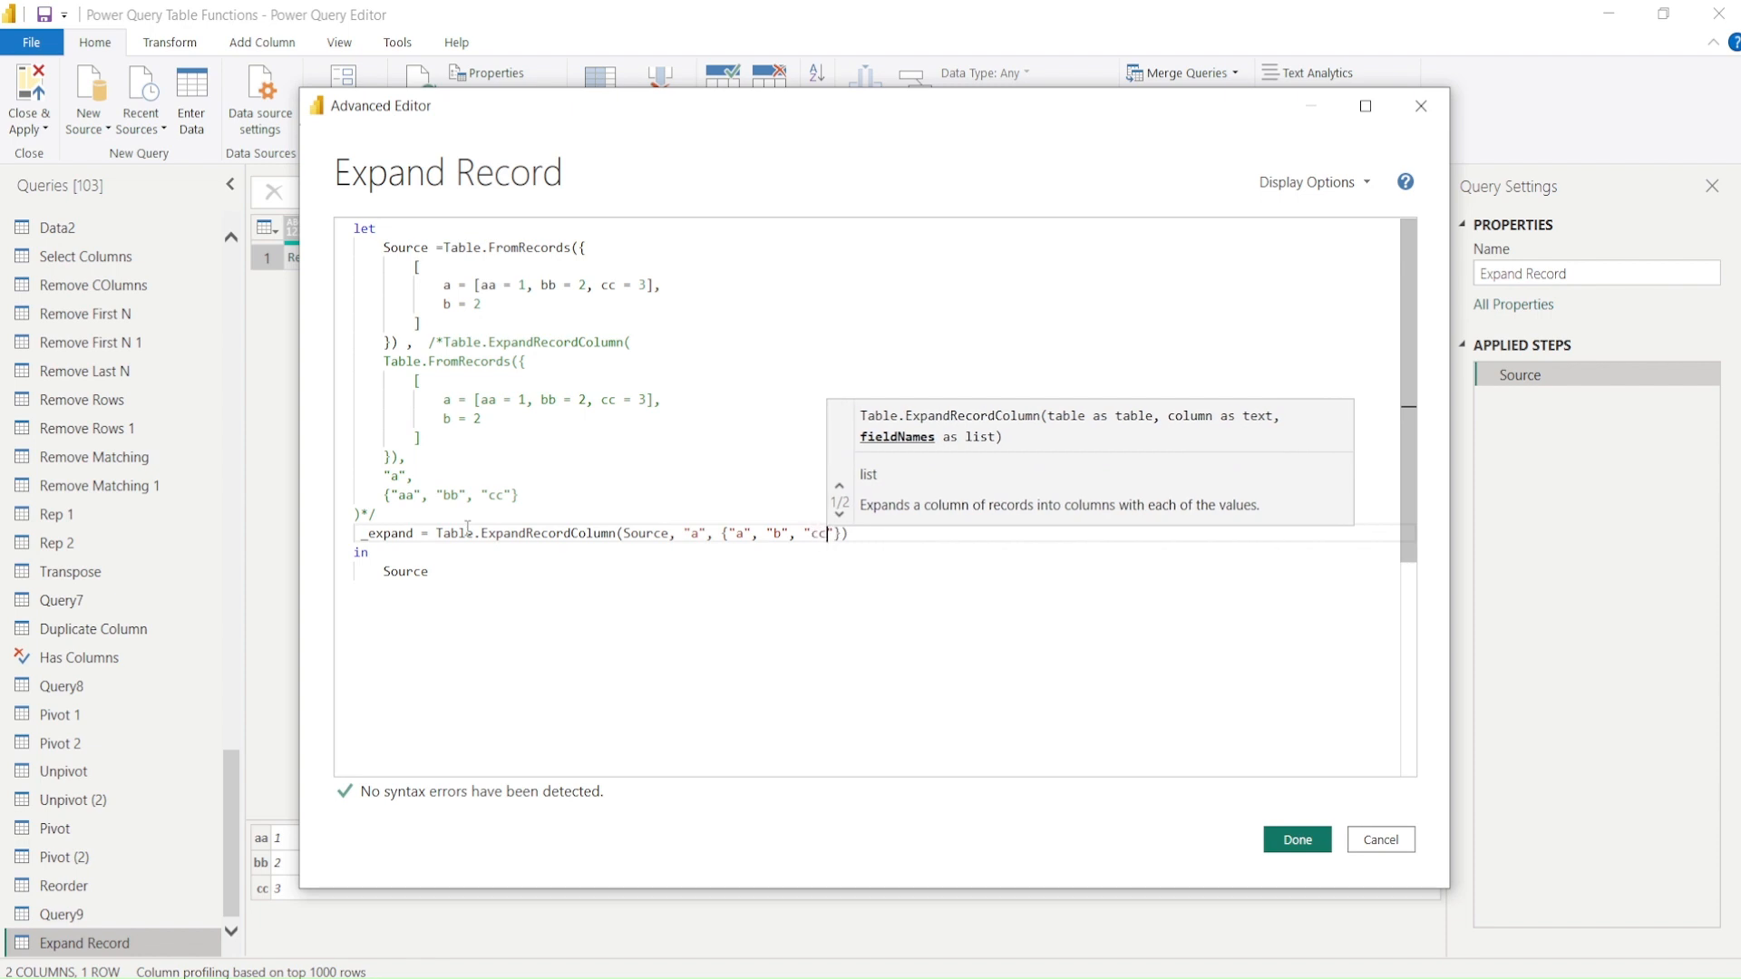
type("c")
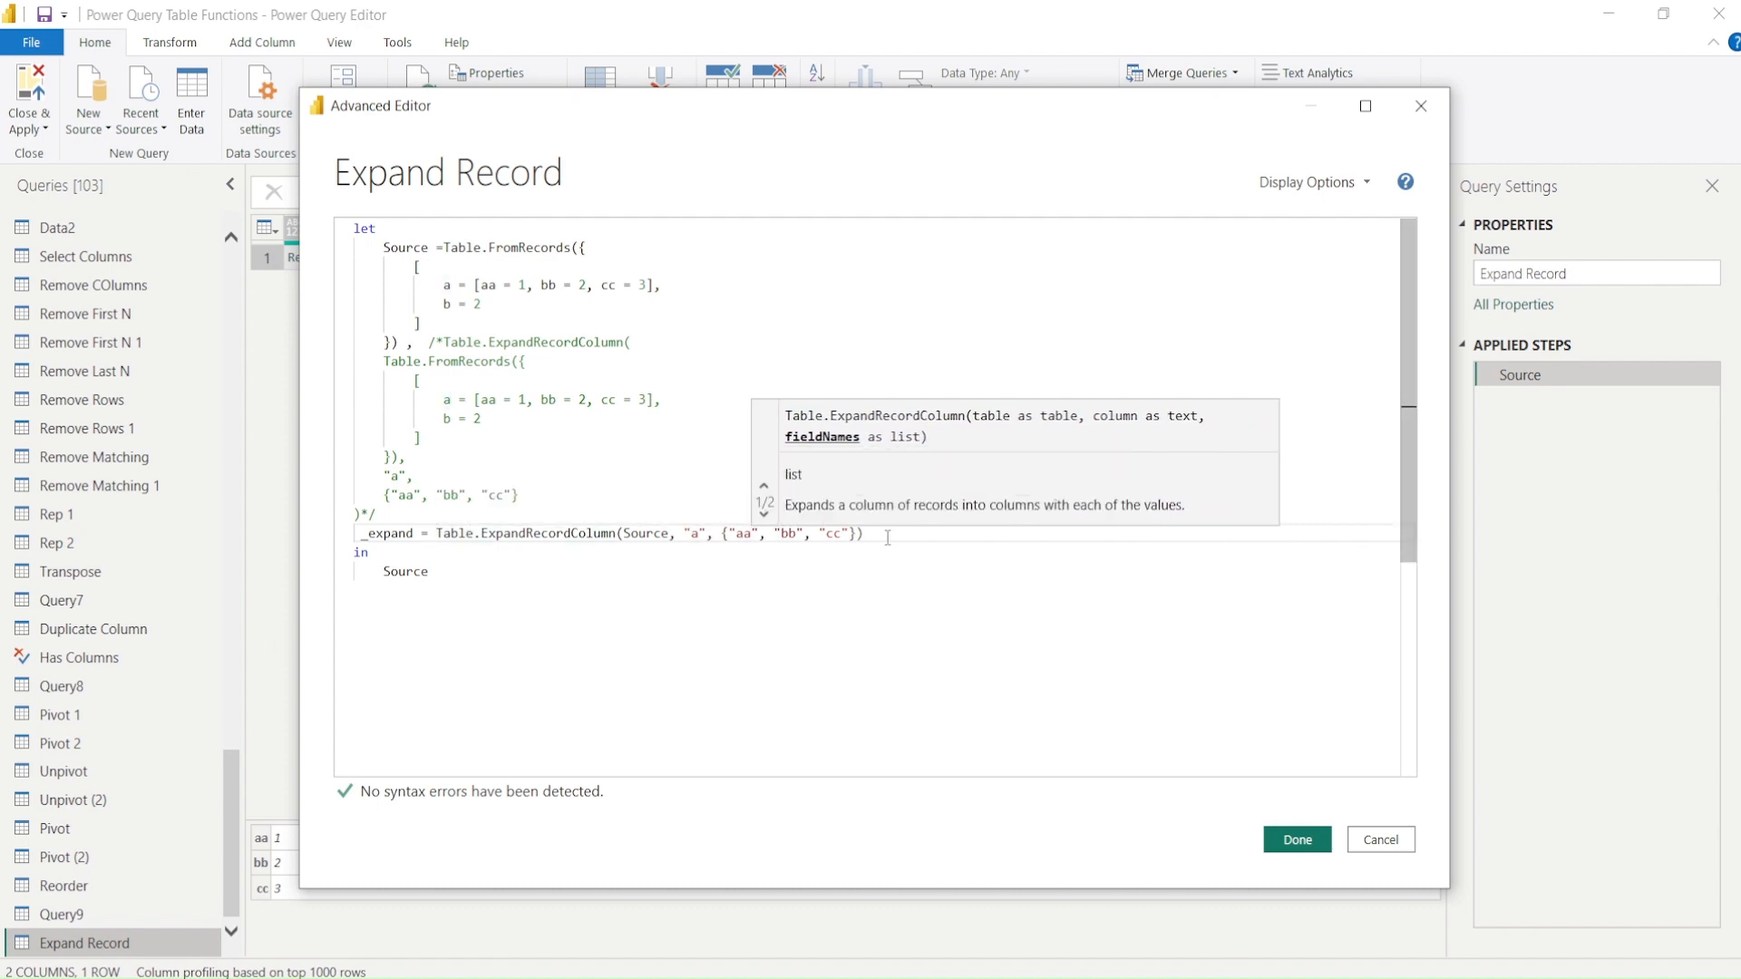
Select Source after 'in' so the query returns _expand instead.
double_click(385, 533)
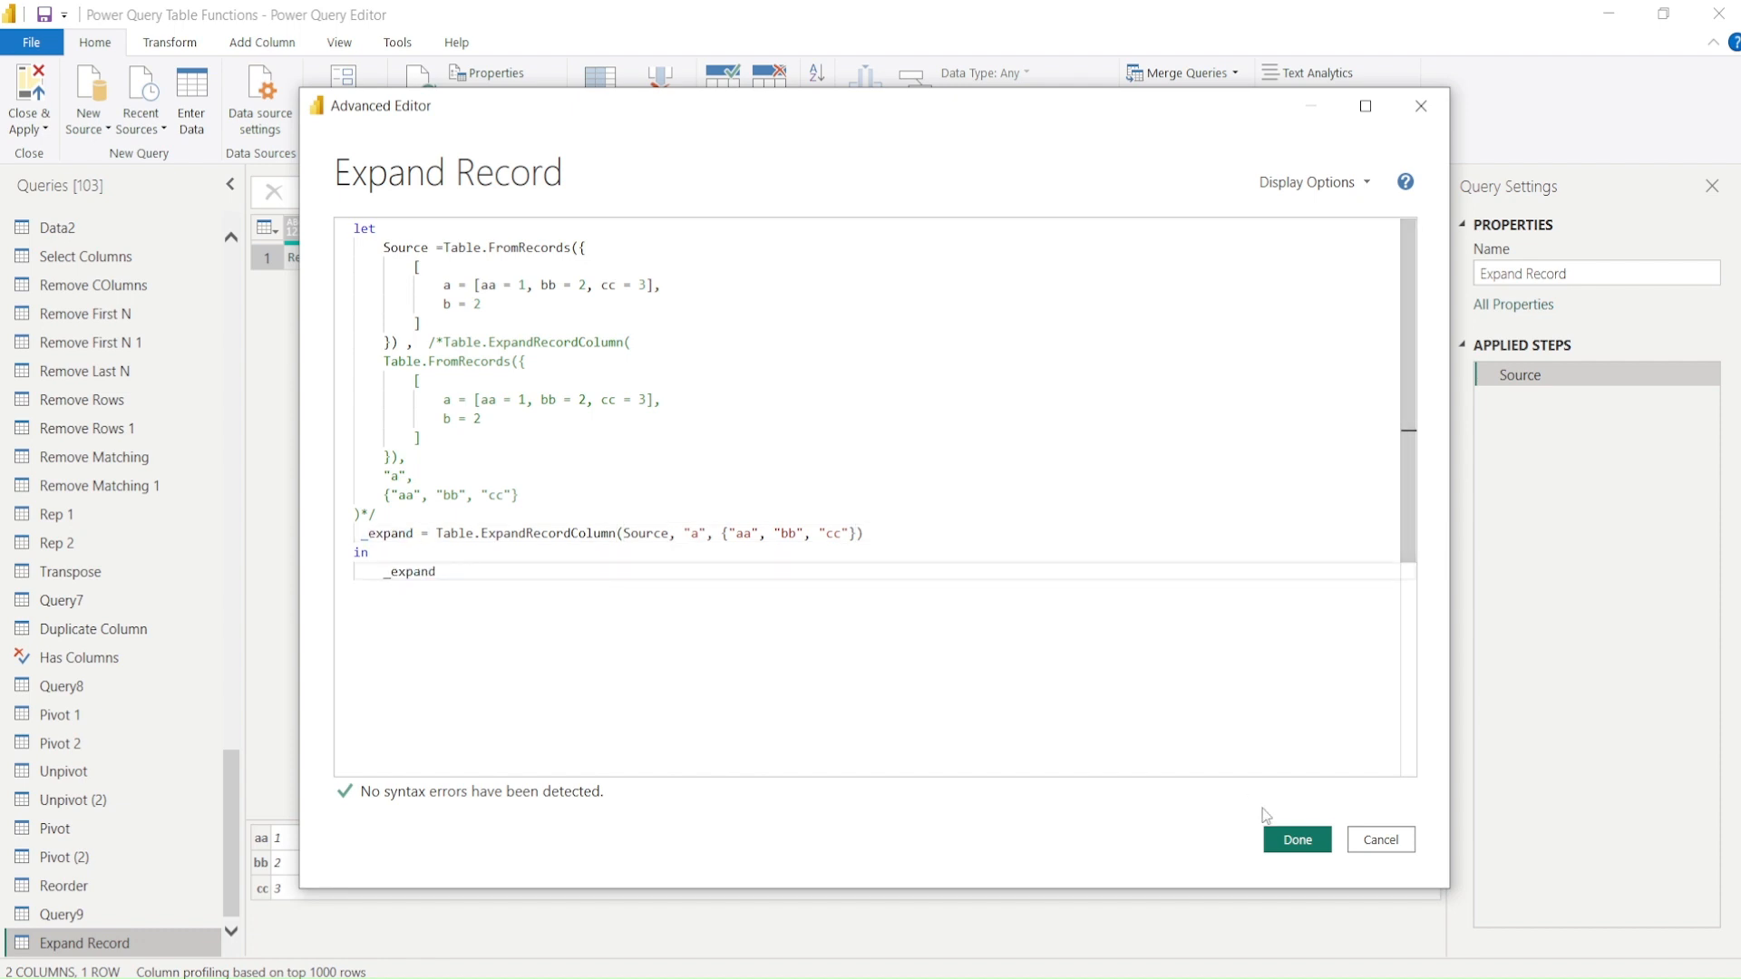
Apply the code so the preview shows a one-row table with columns aa, bb, cc and b.
left_click(1295, 838)
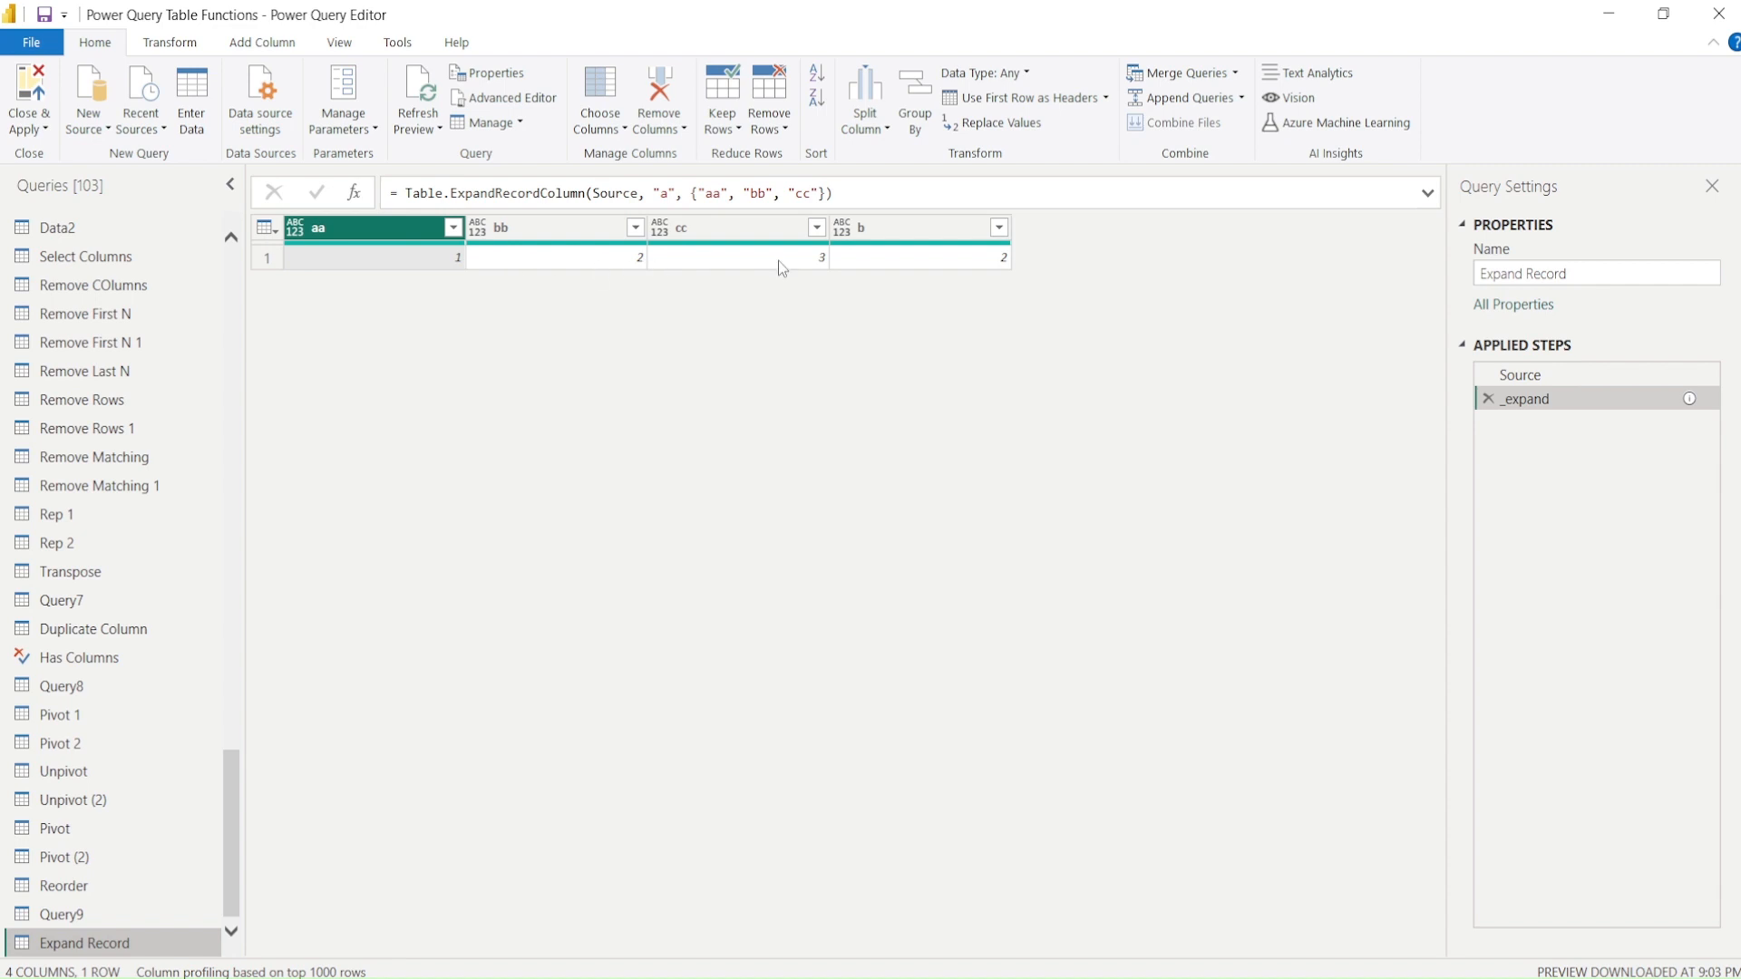
mouse_move(161, 948)
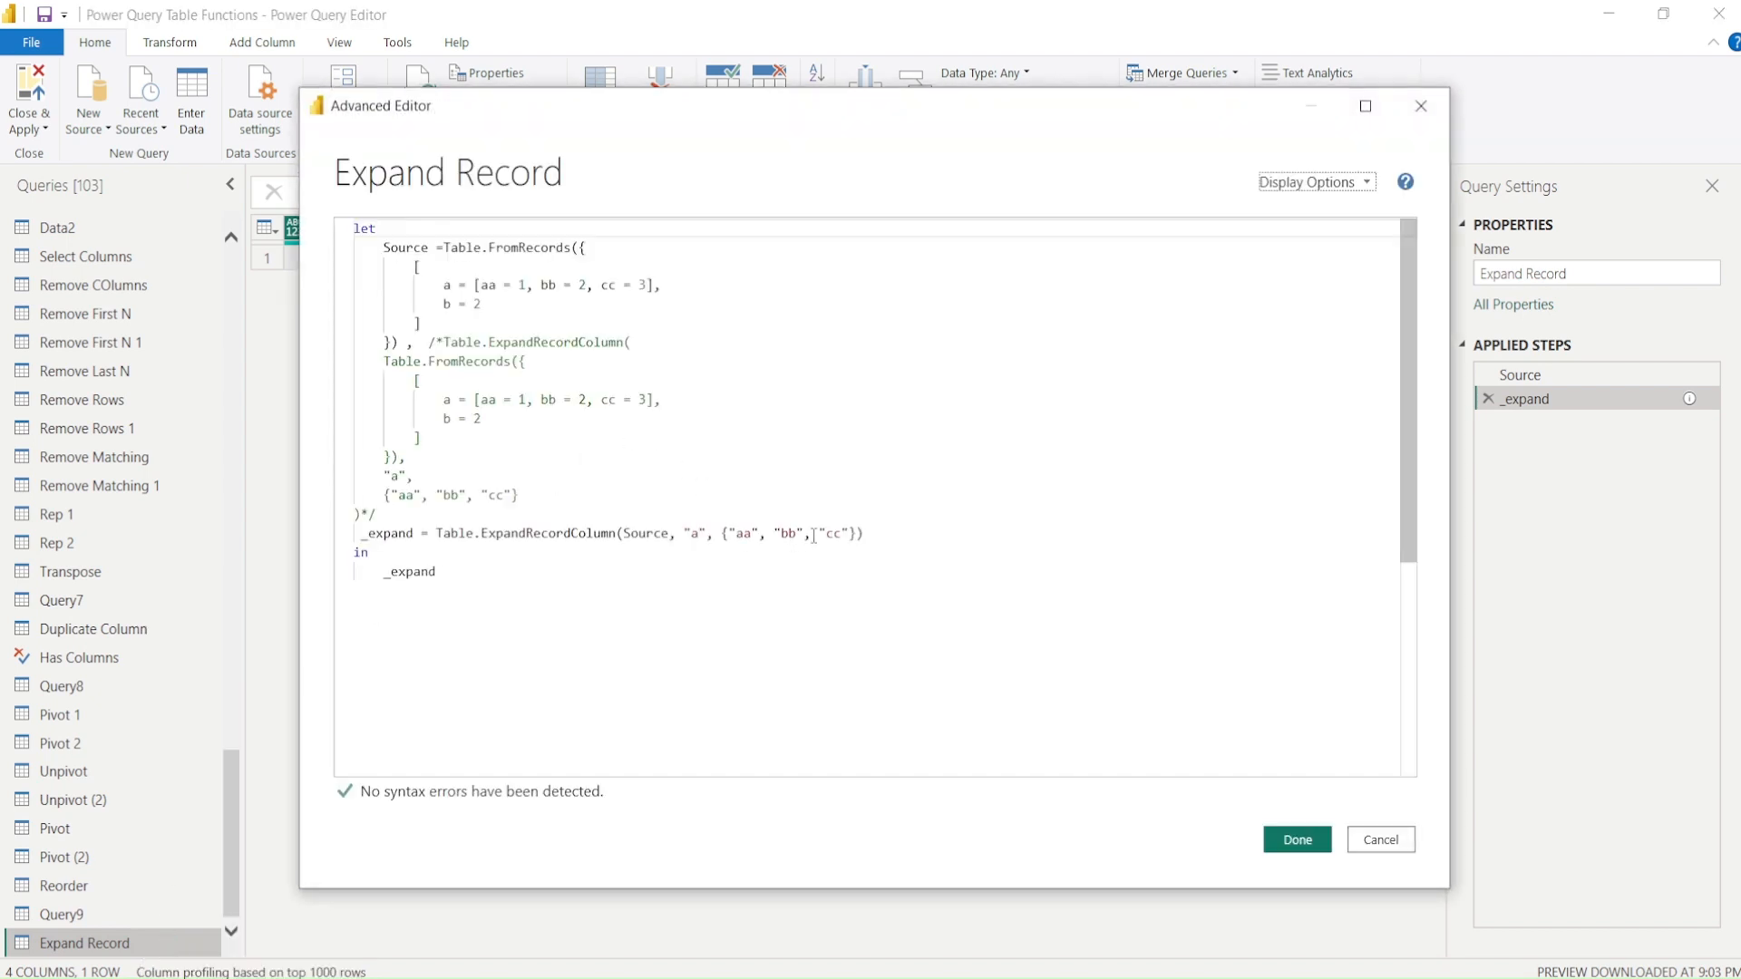
Delete "cc" from the field list and apply, leaving columns aa, bb and b.
double_click(830, 533)
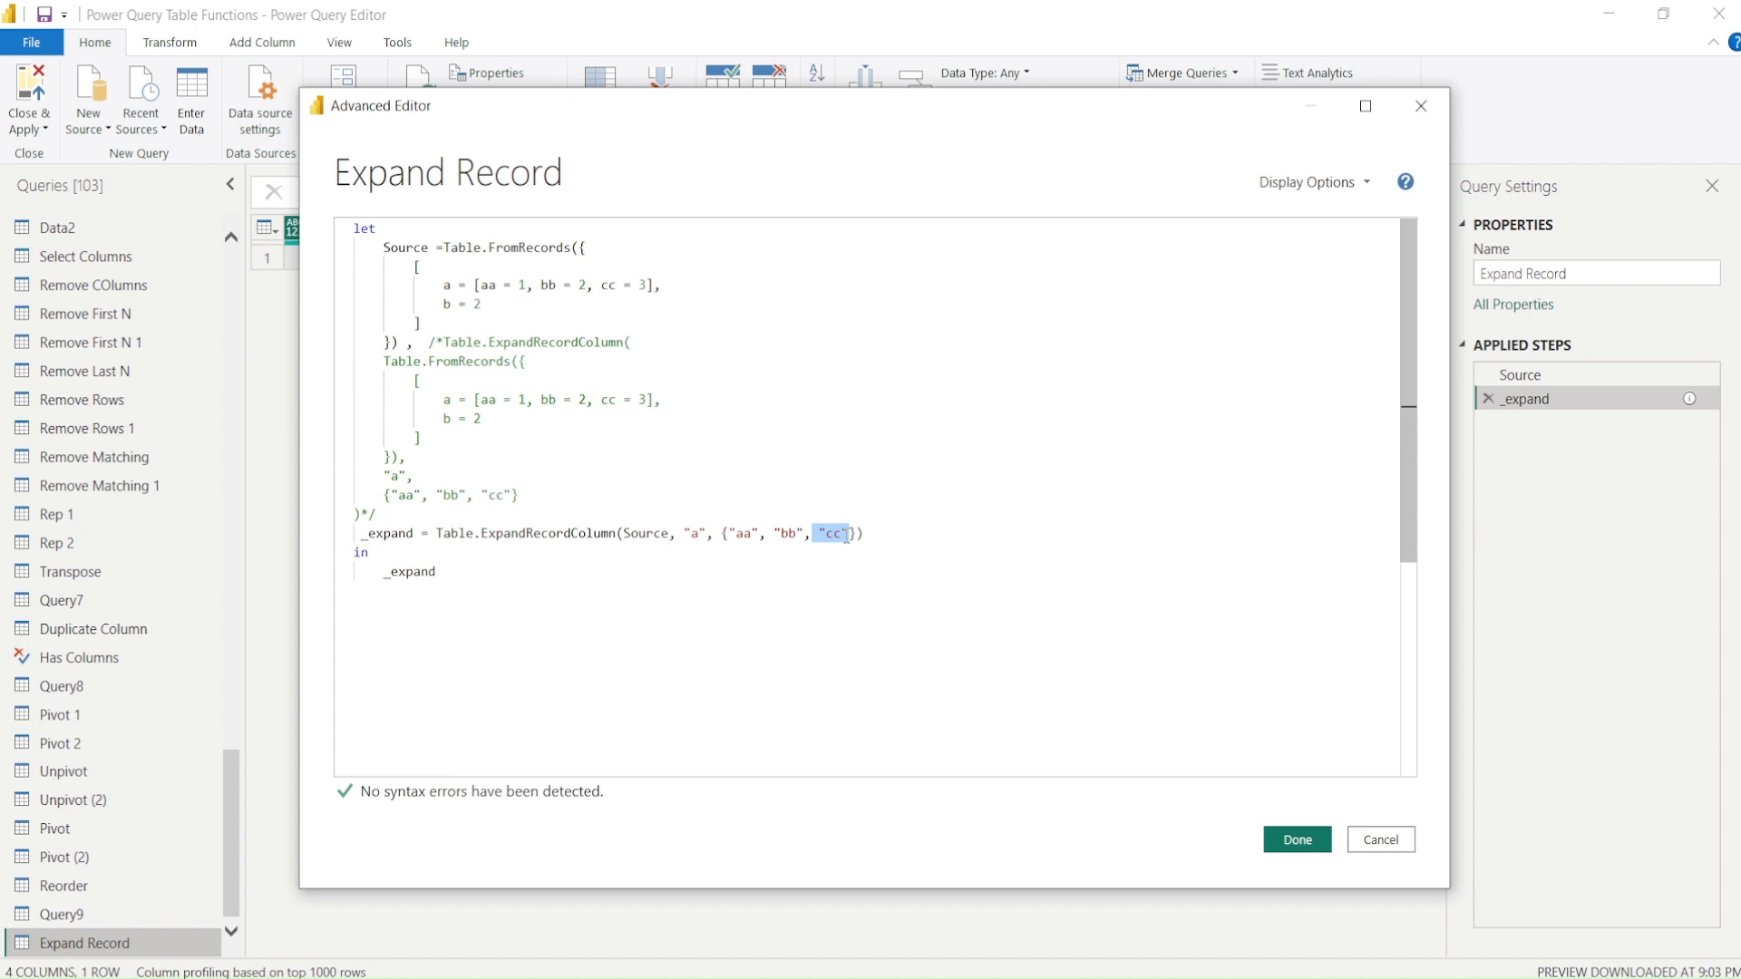
key("Delete")
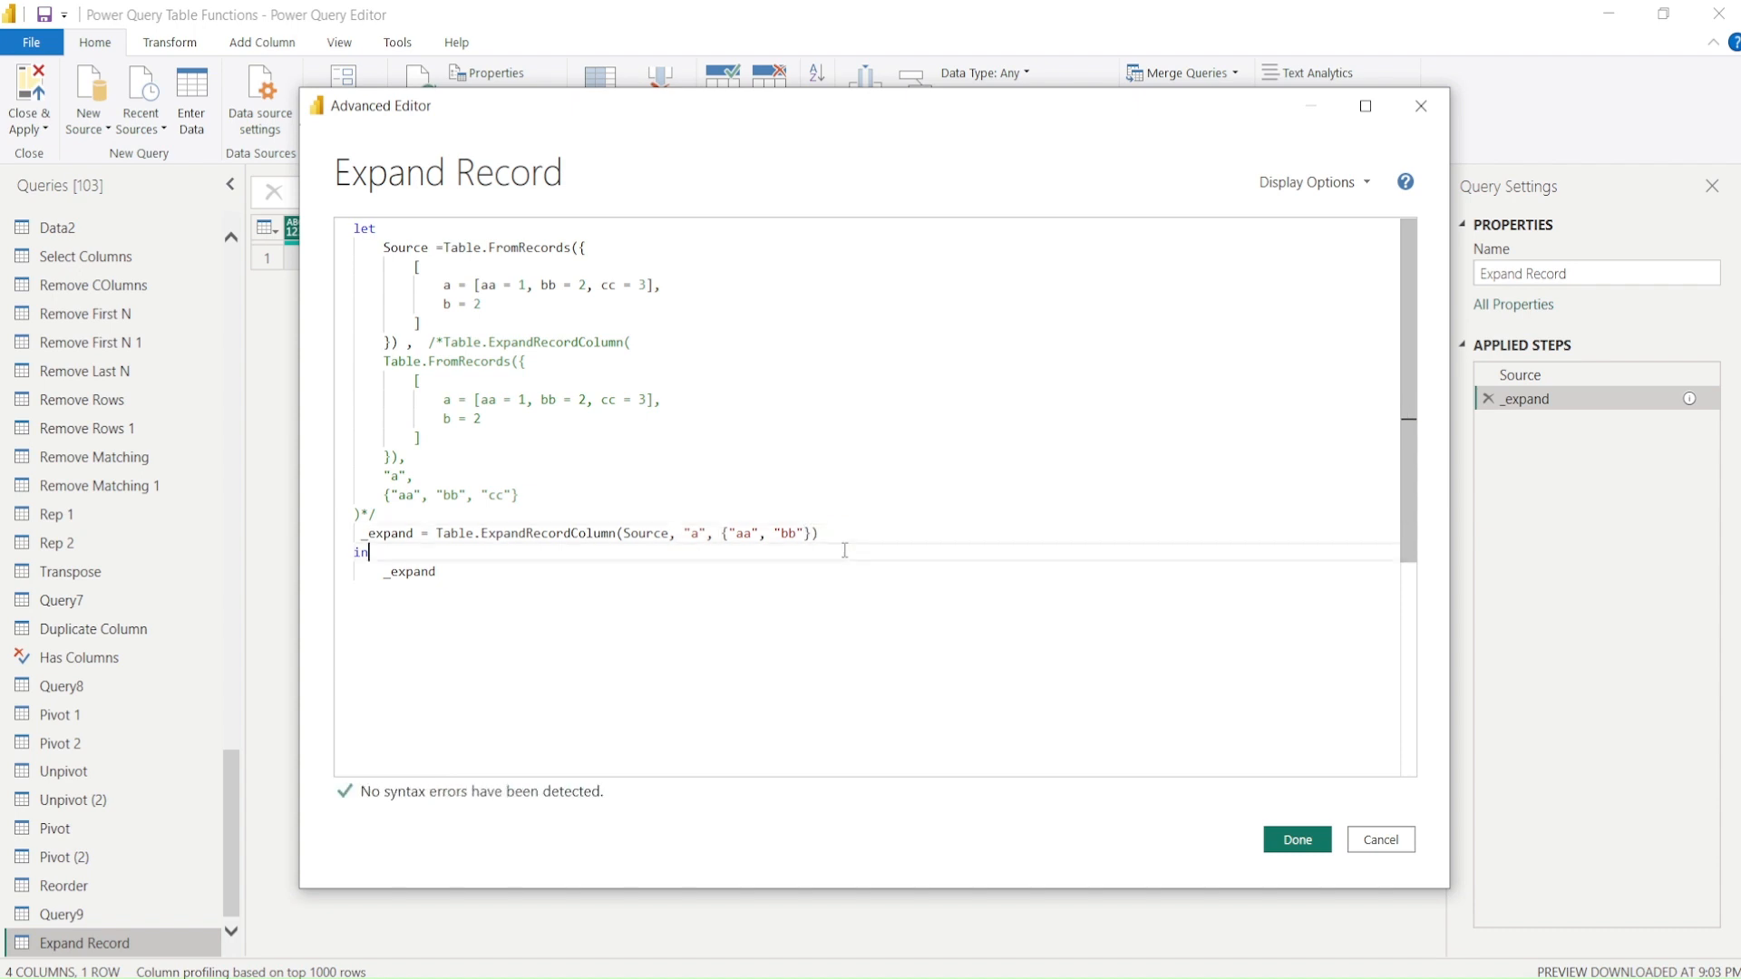
left_click(1294, 838)
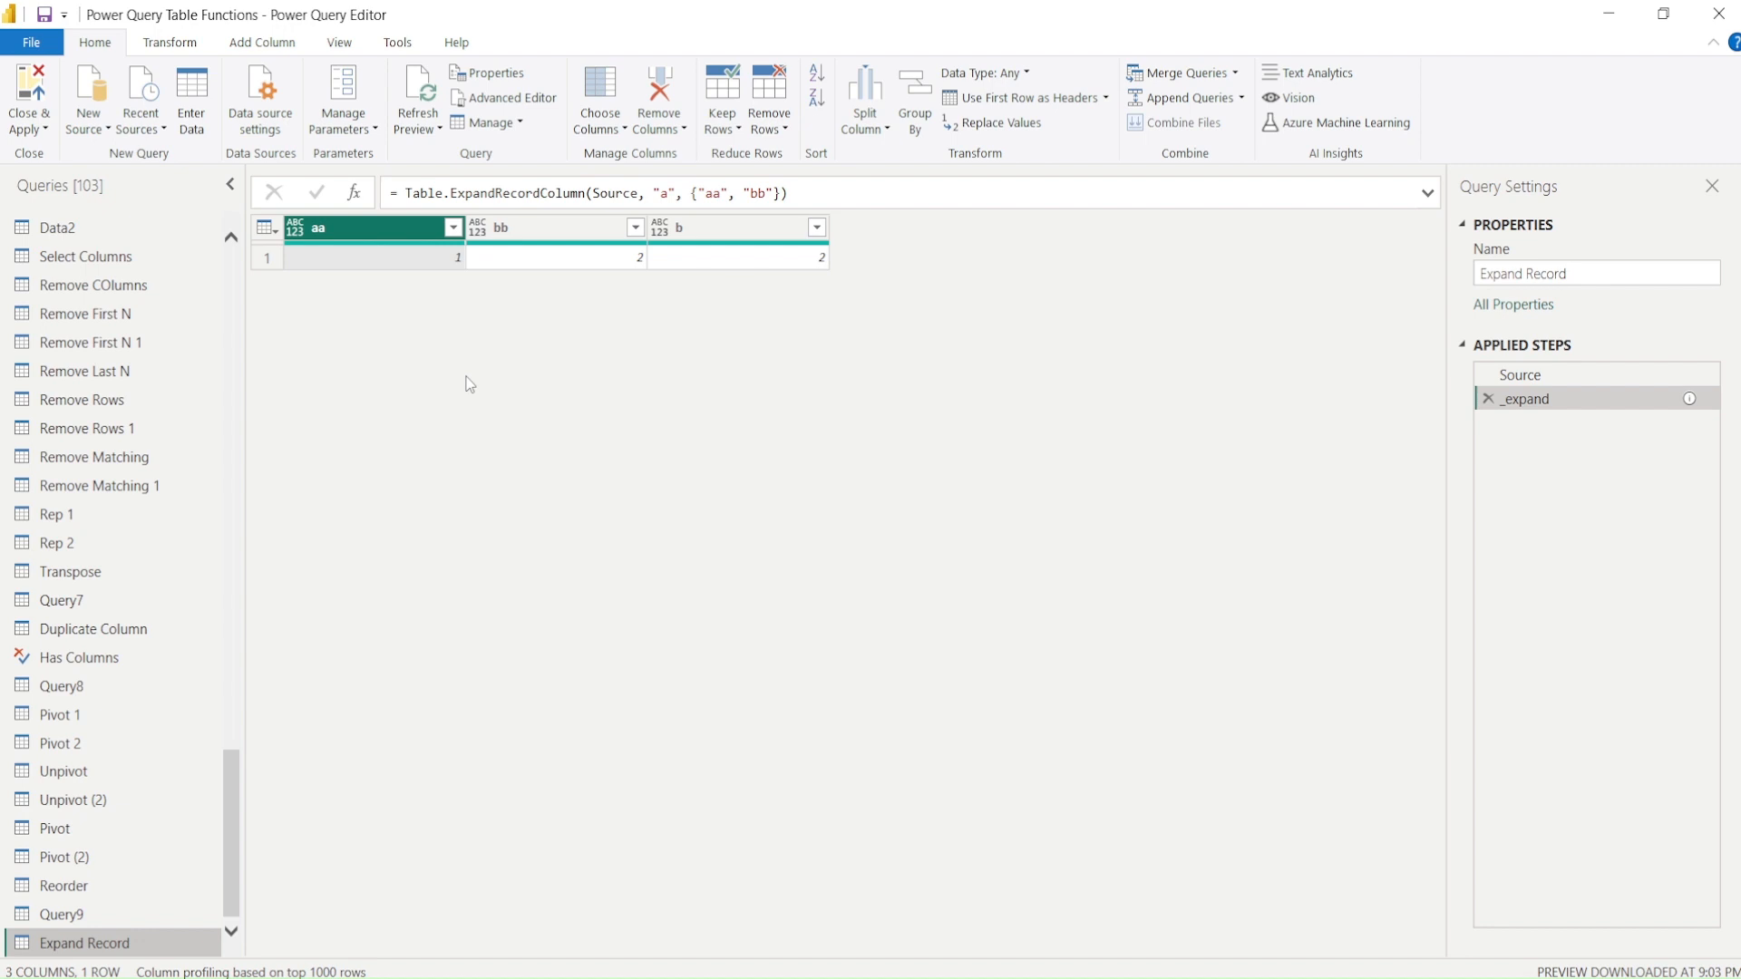
Bring up the Expand Record query's M code in the Advanced Editor again.
right_click(85, 943)
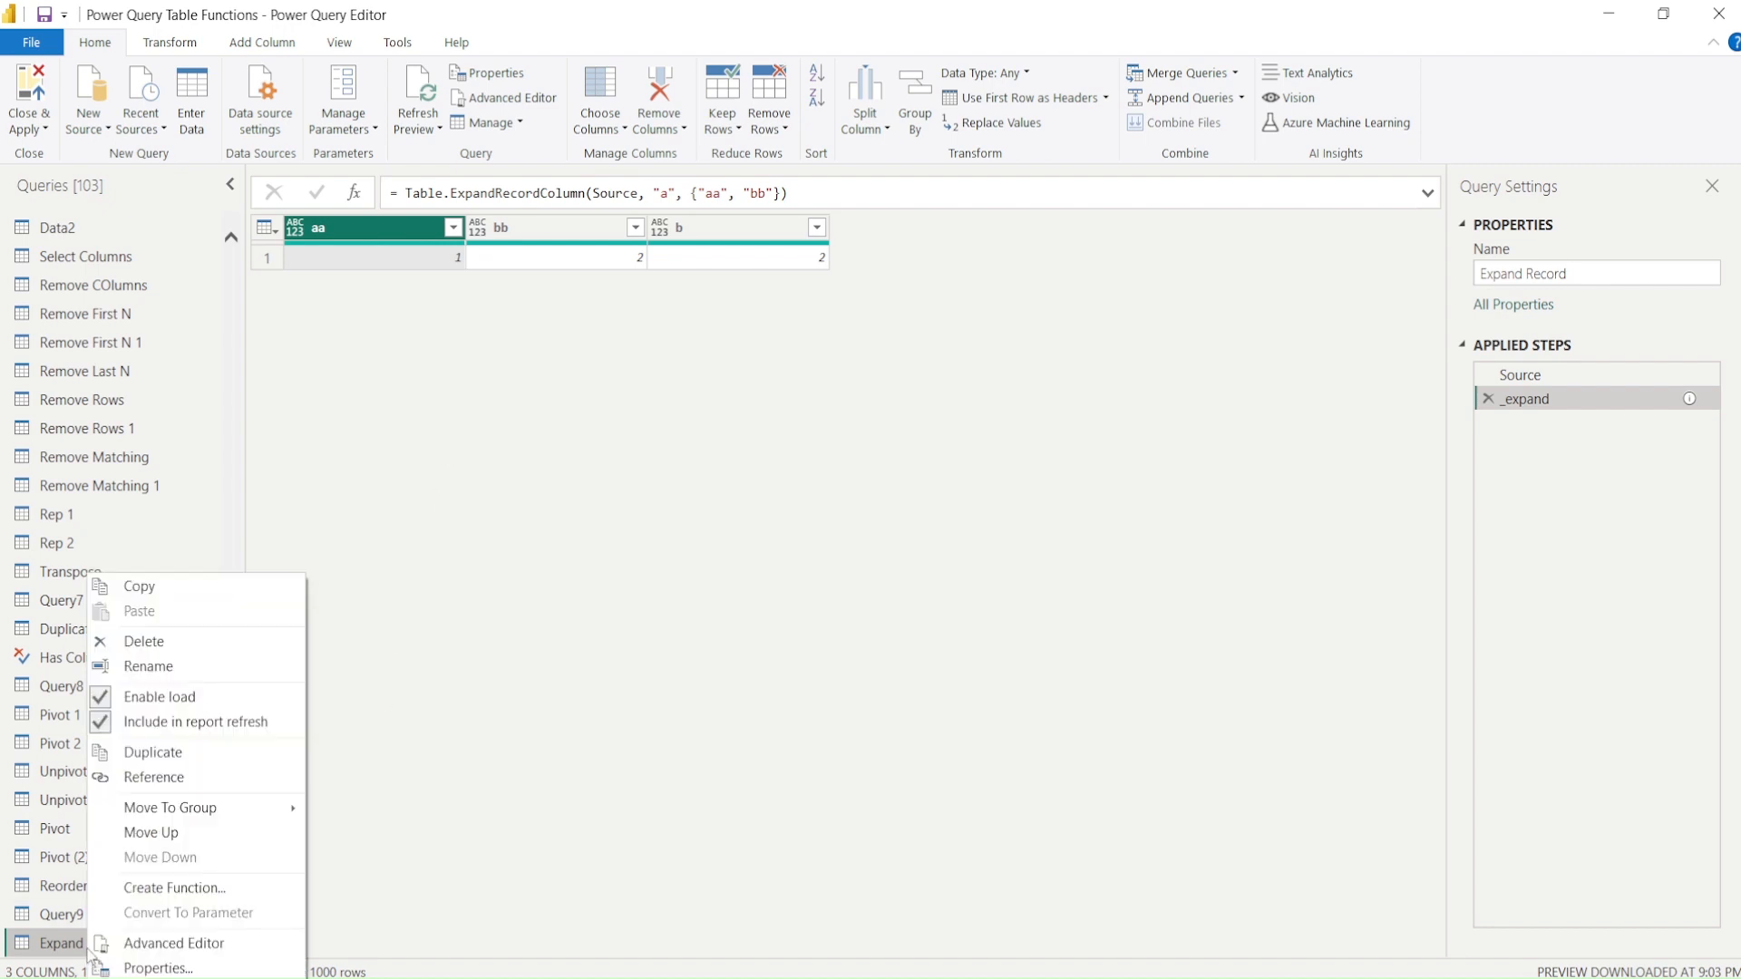
left_click(174, 943)
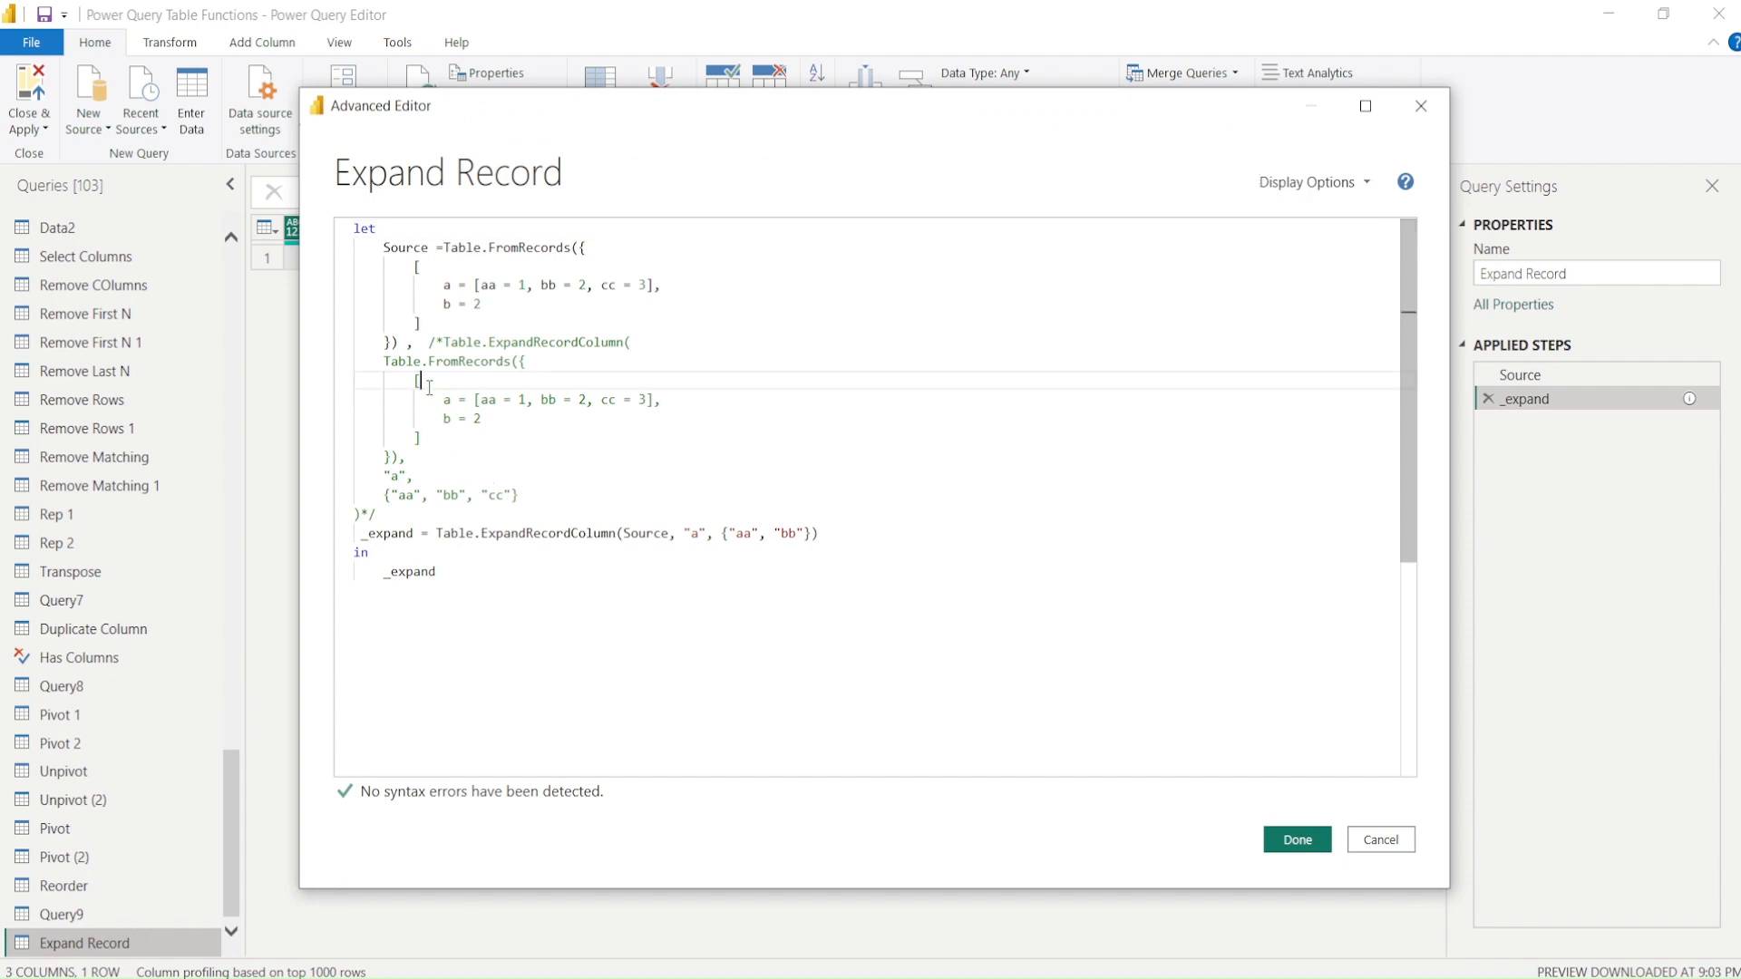
mouse_move(545, 462)
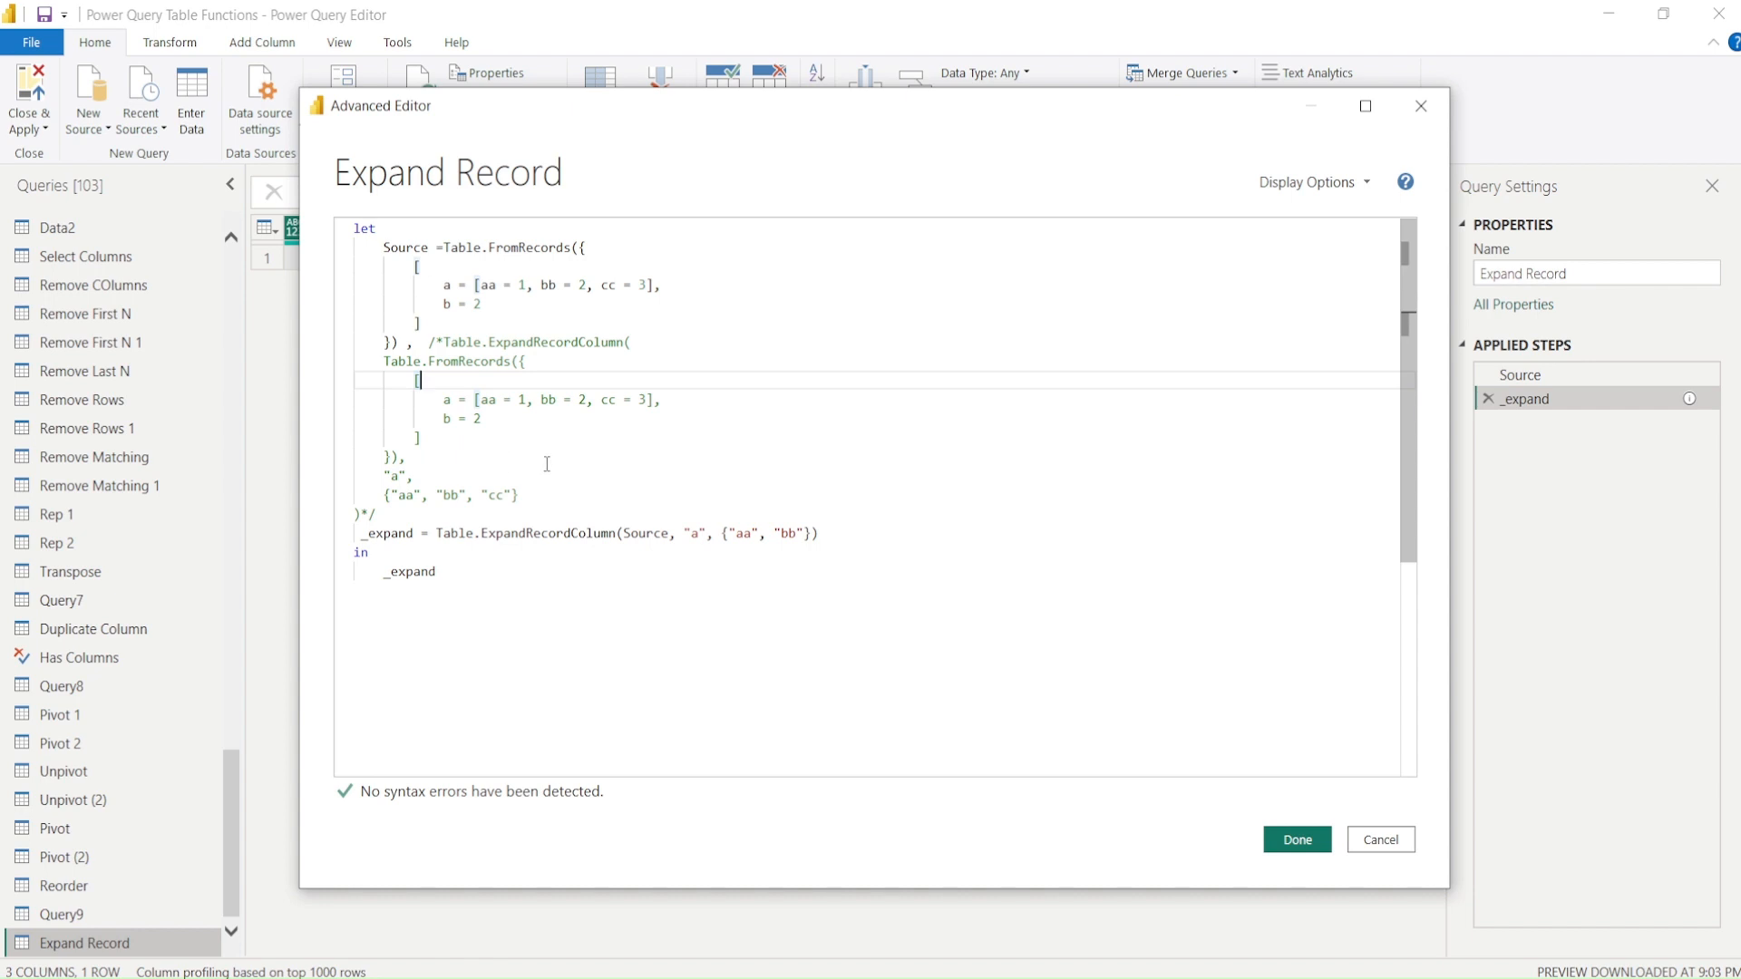
mouse_move(624, 459)
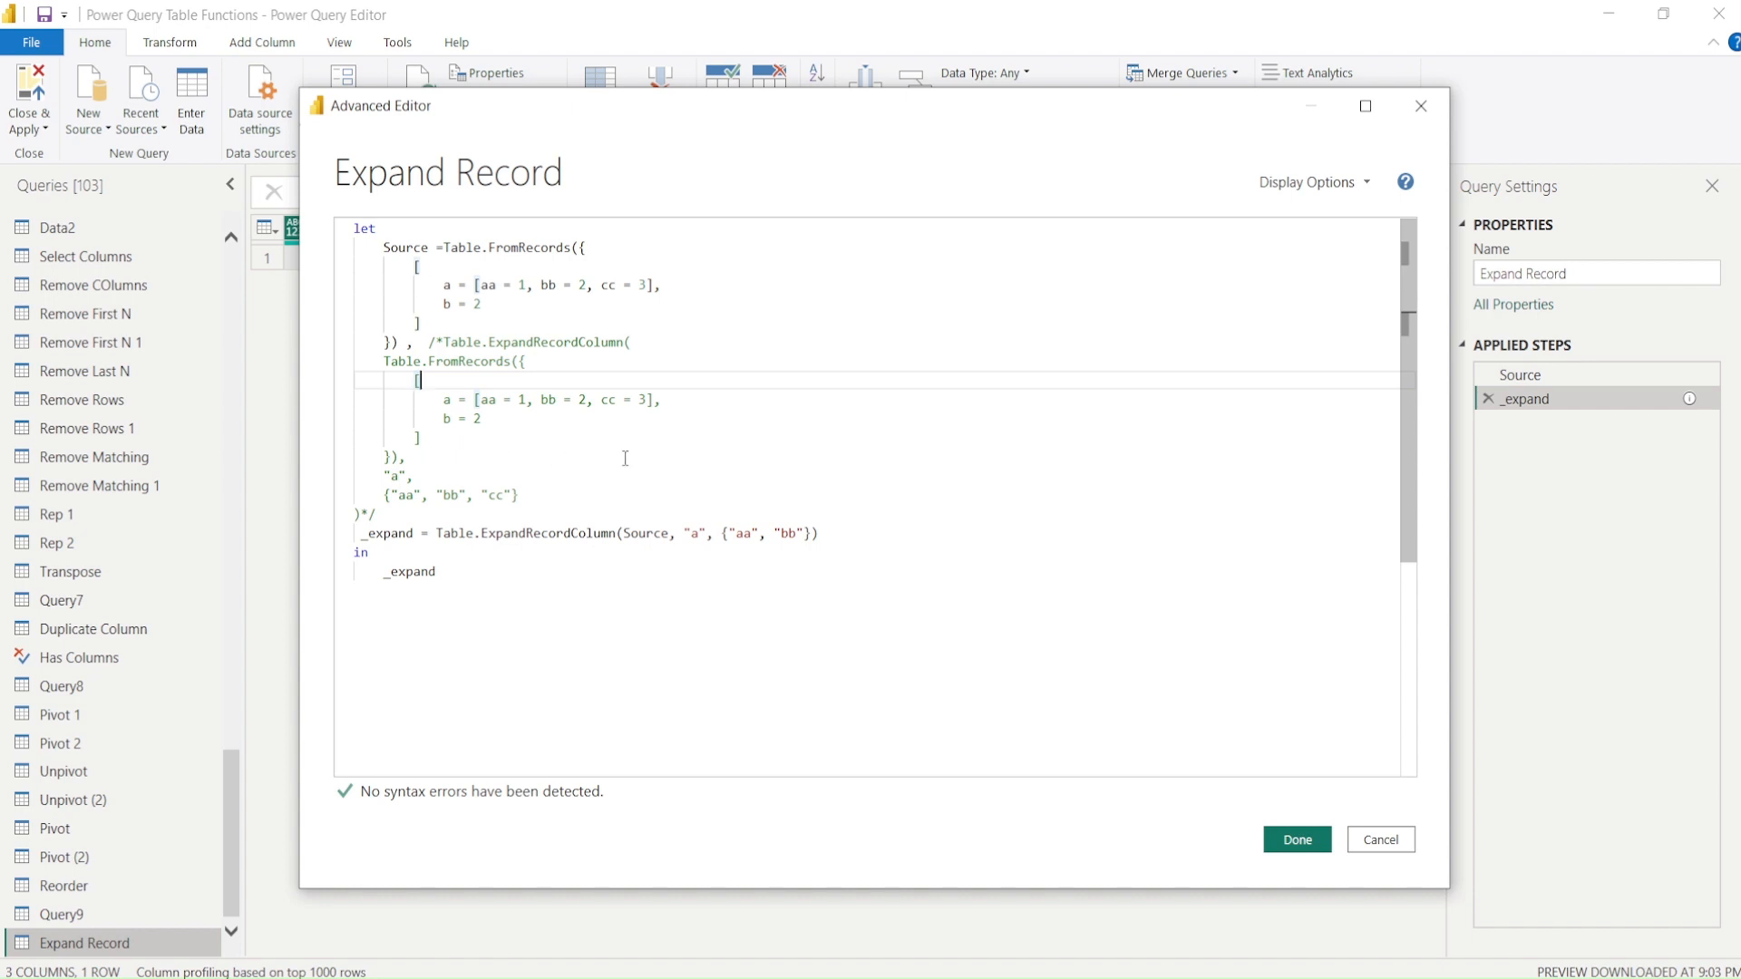